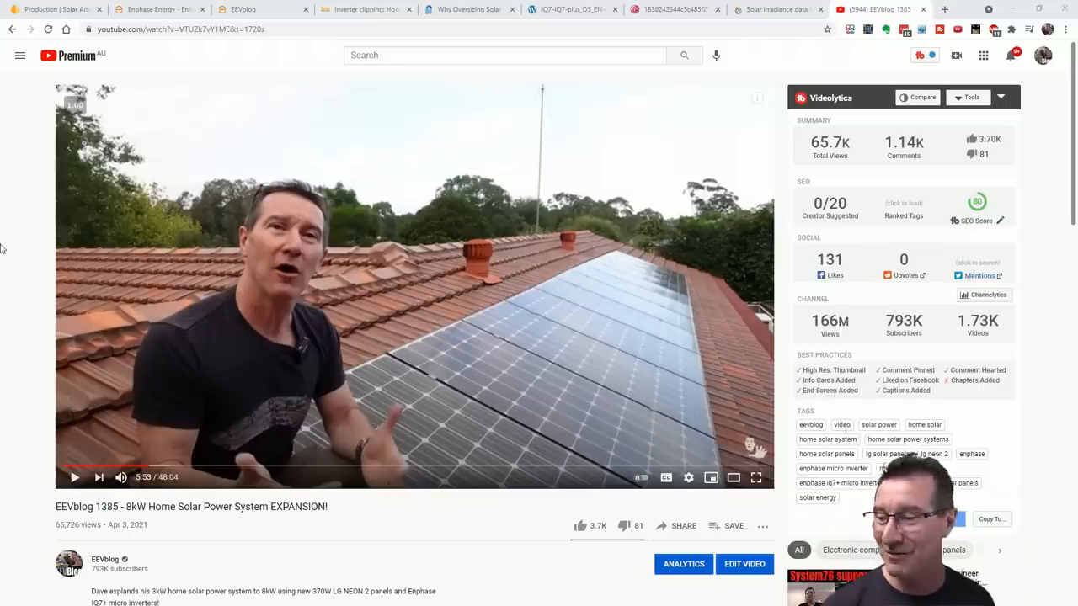
mouse_move(453, 363)
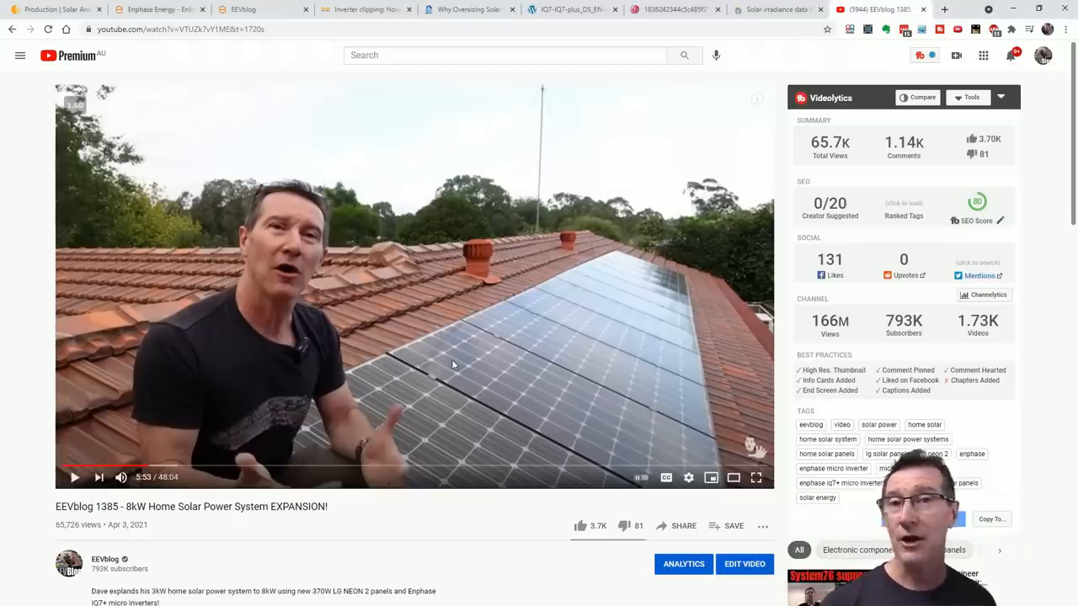
mouse_move(724, 67)
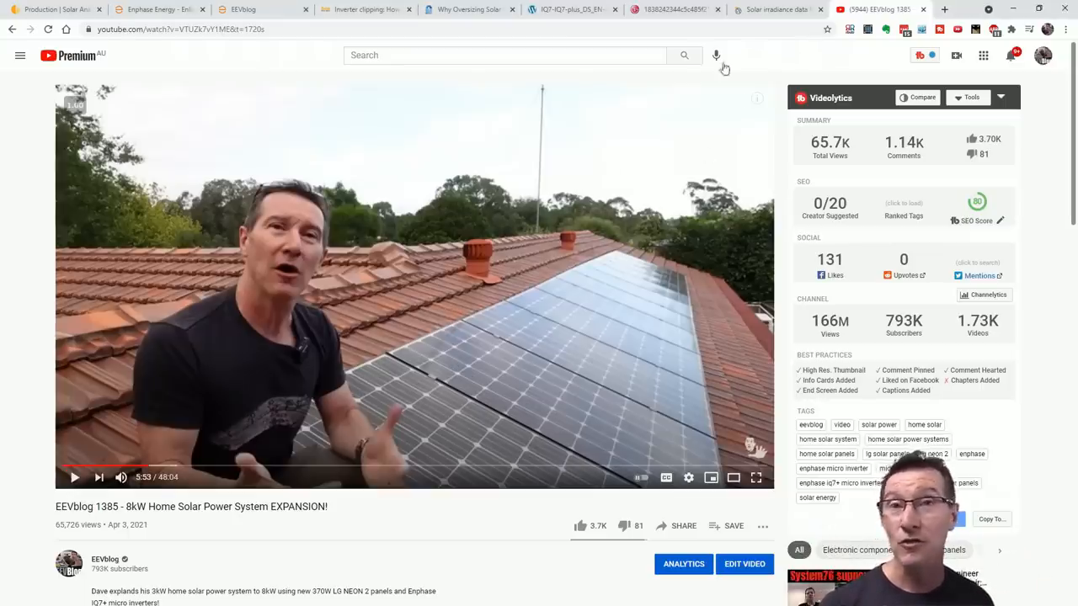
Bring up the LG NeON 2 panel datasheet PDF and scroll through its first pages
click(673, 10)
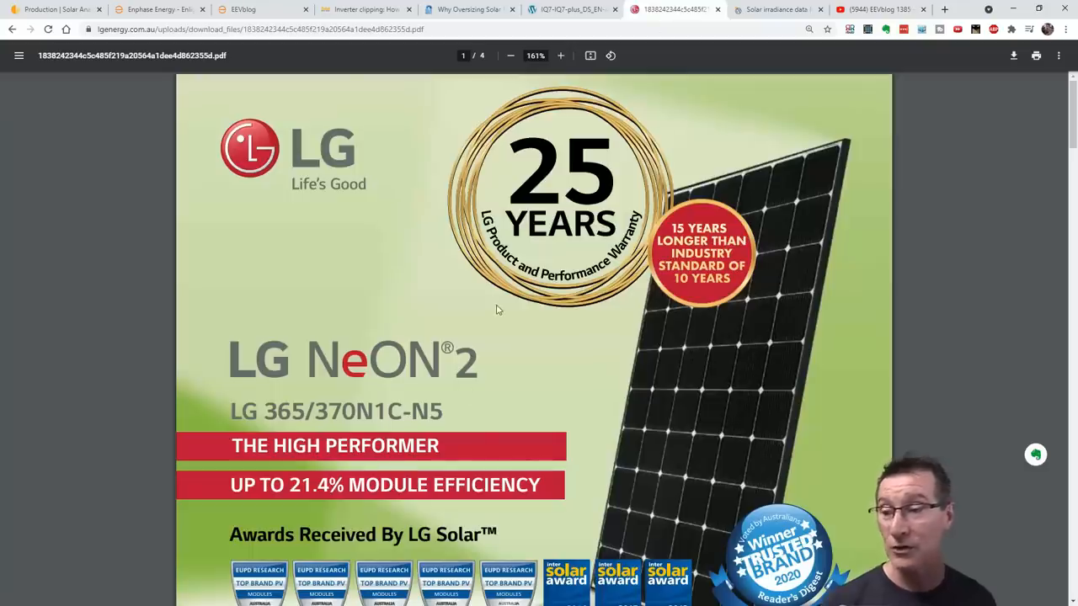
scroll(down, 3)
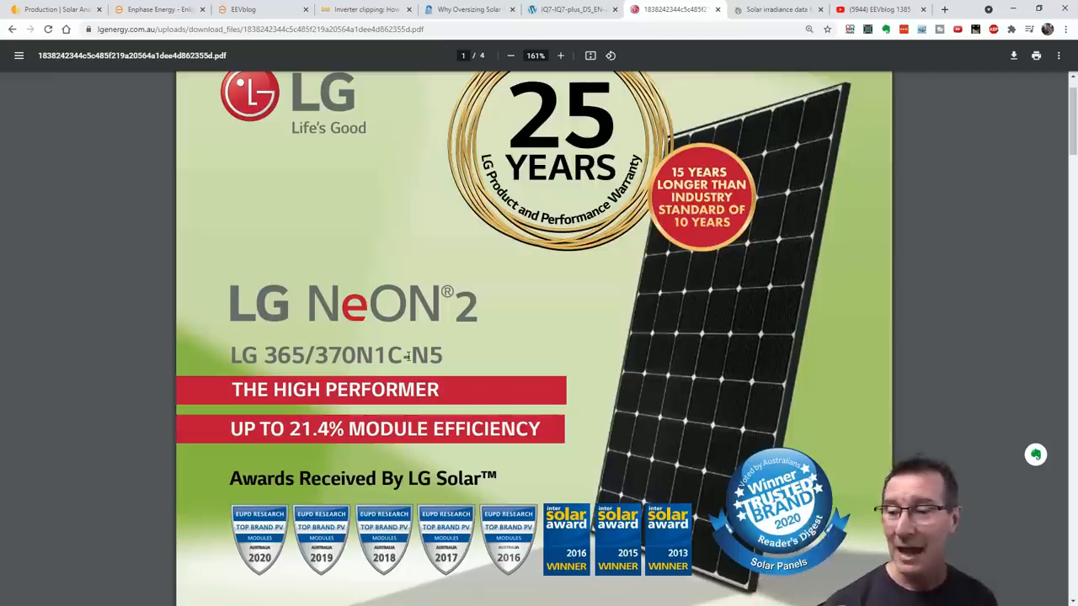
scroll(down, 3)
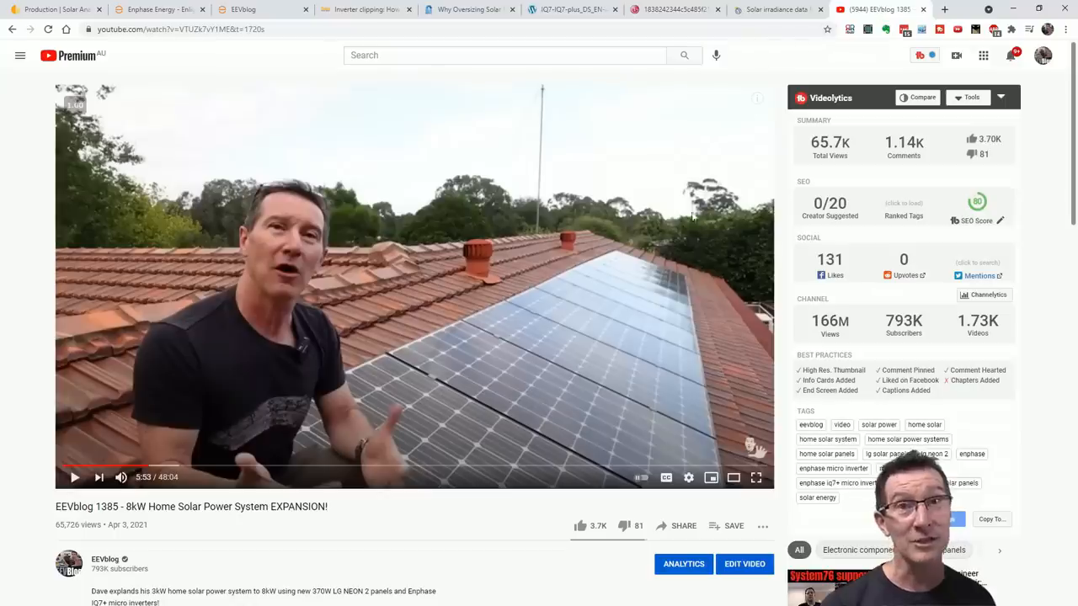
mouse_move(569, 286)
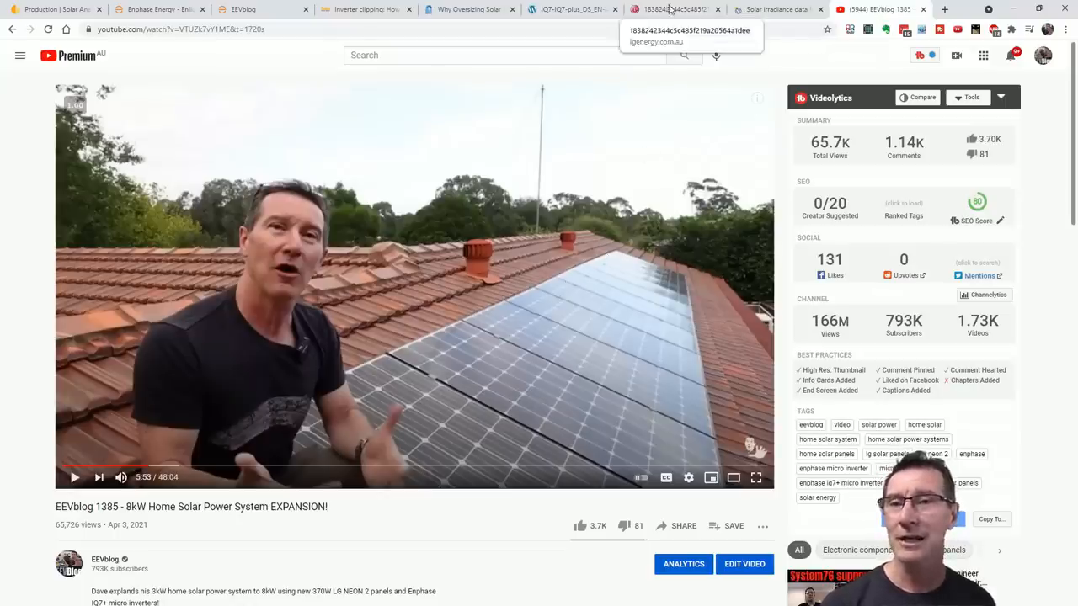
click(674, 10)
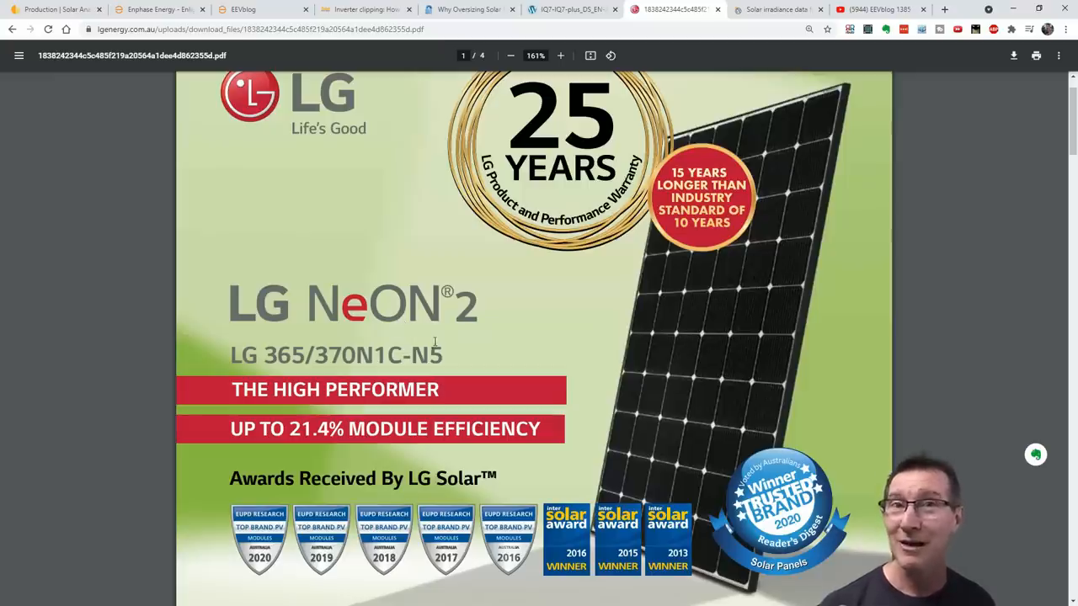
mouse_move(446, 330)
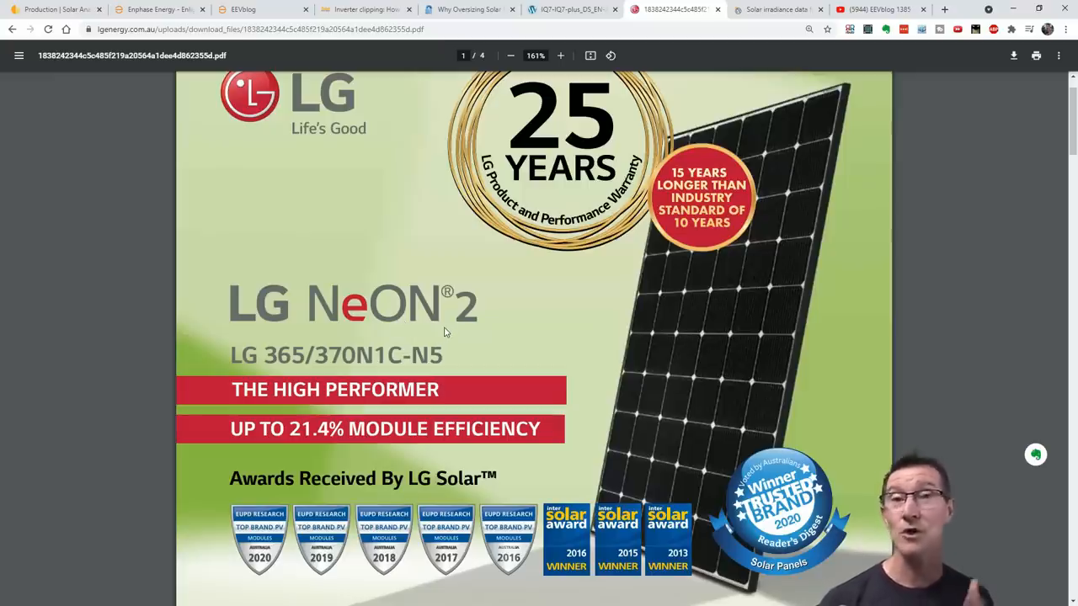
mouse_move(397, 175)
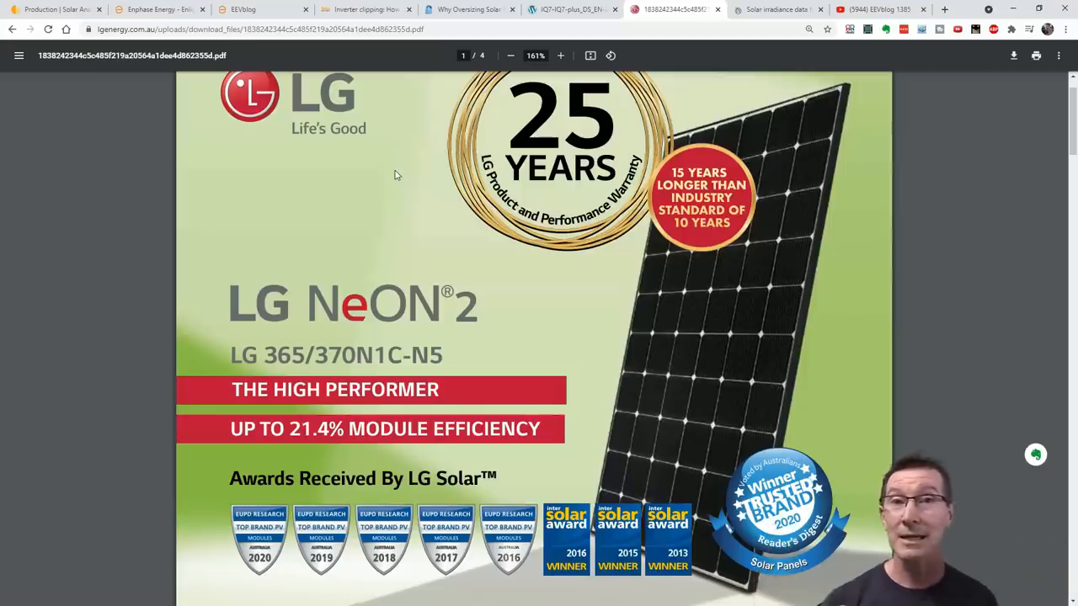
mouse_move(355, 173)
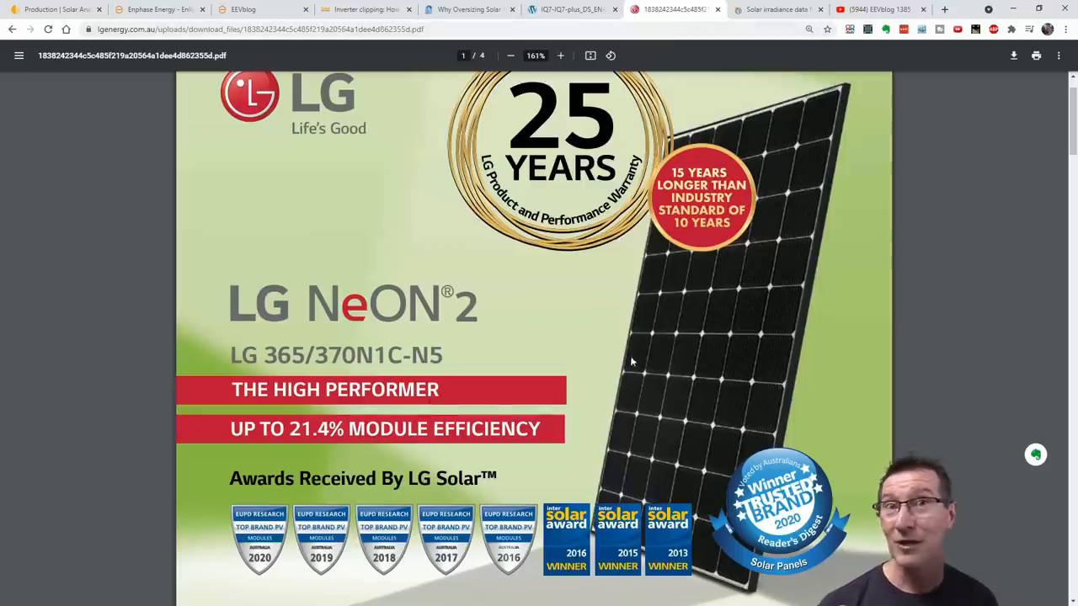
mouse_move(573, 10)
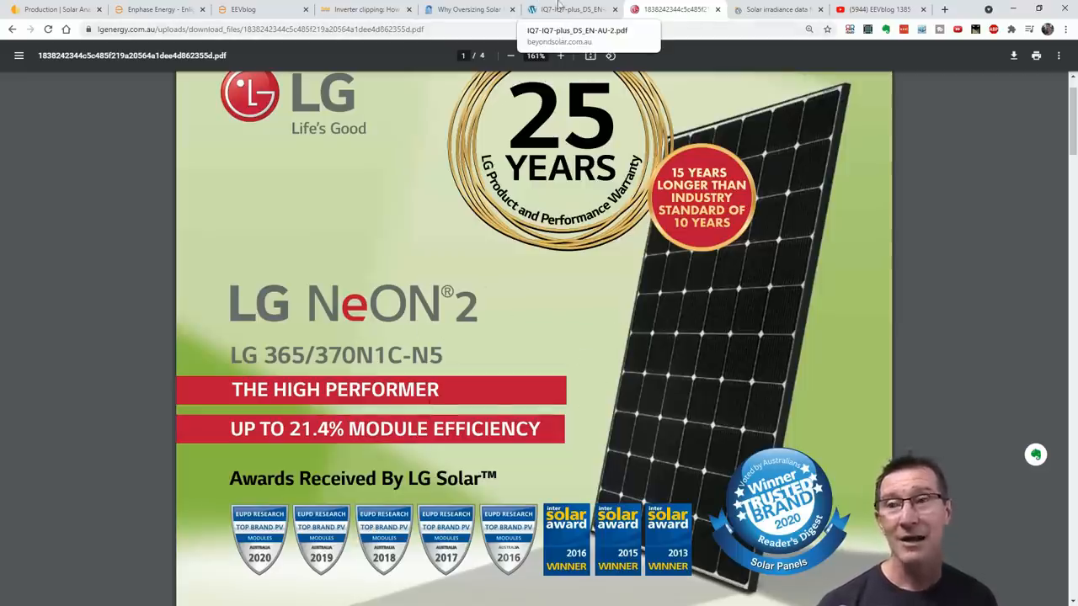
Show the Enphase IQ 7 / IQ 7+ datasheet zoomed in on its page-two specifications table
click(573, 10)
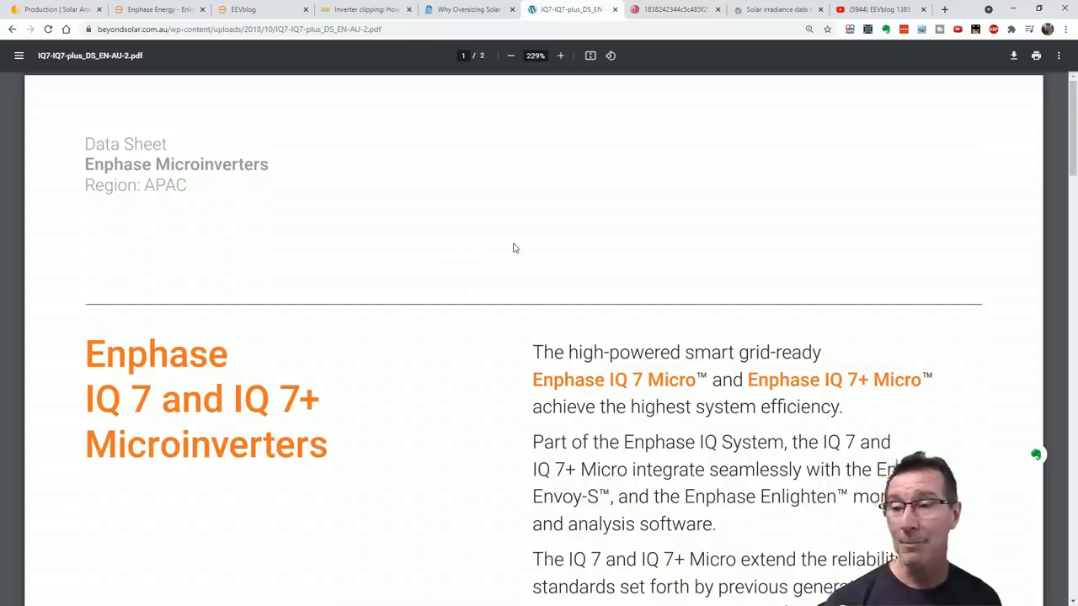
click(510, 56)
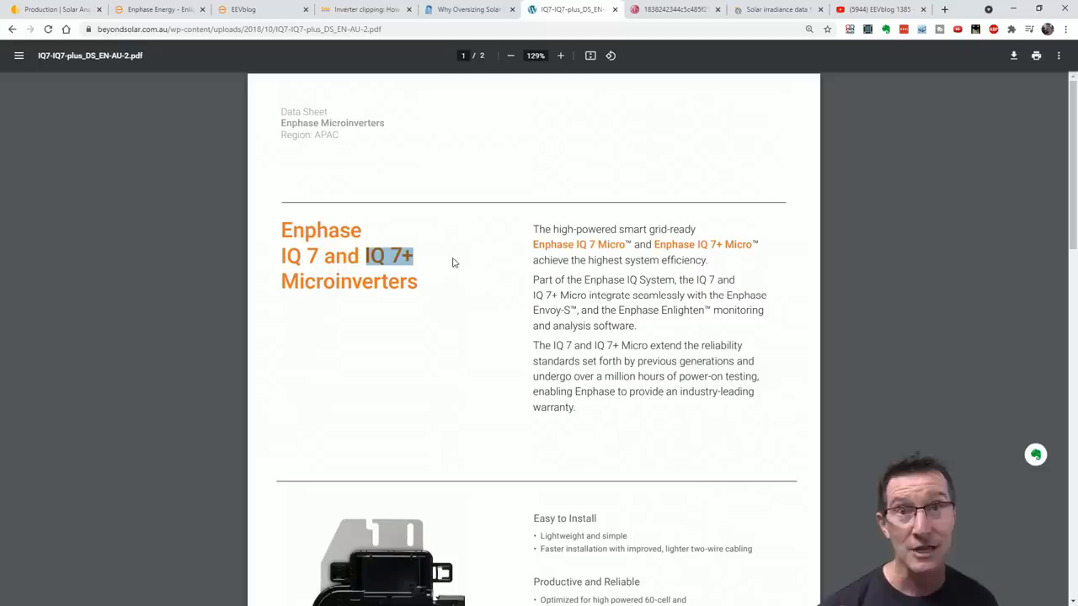
click(559, 55)
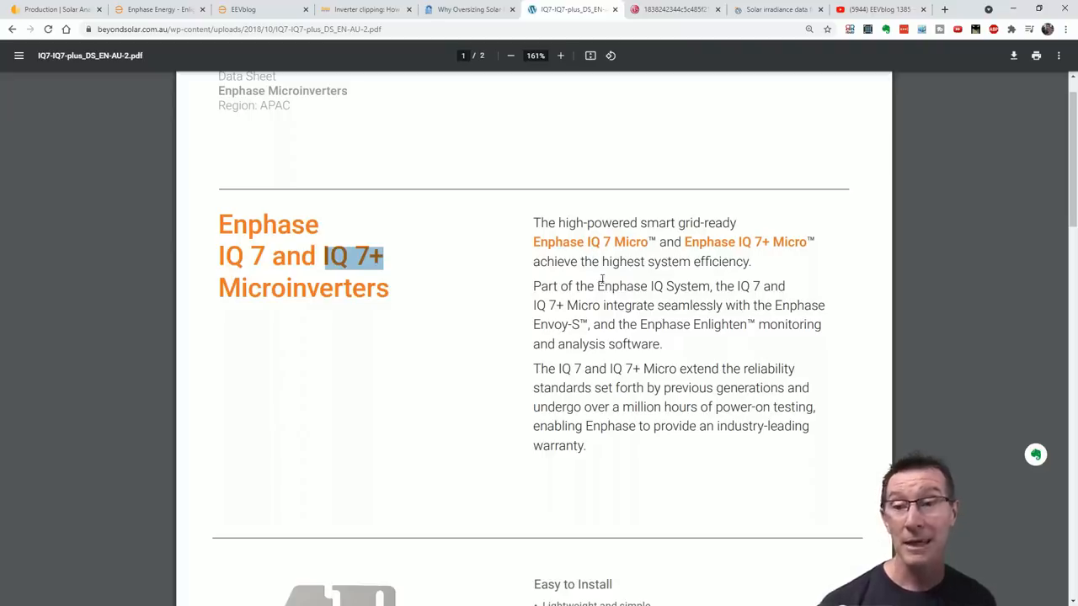
scroll(down, 3)
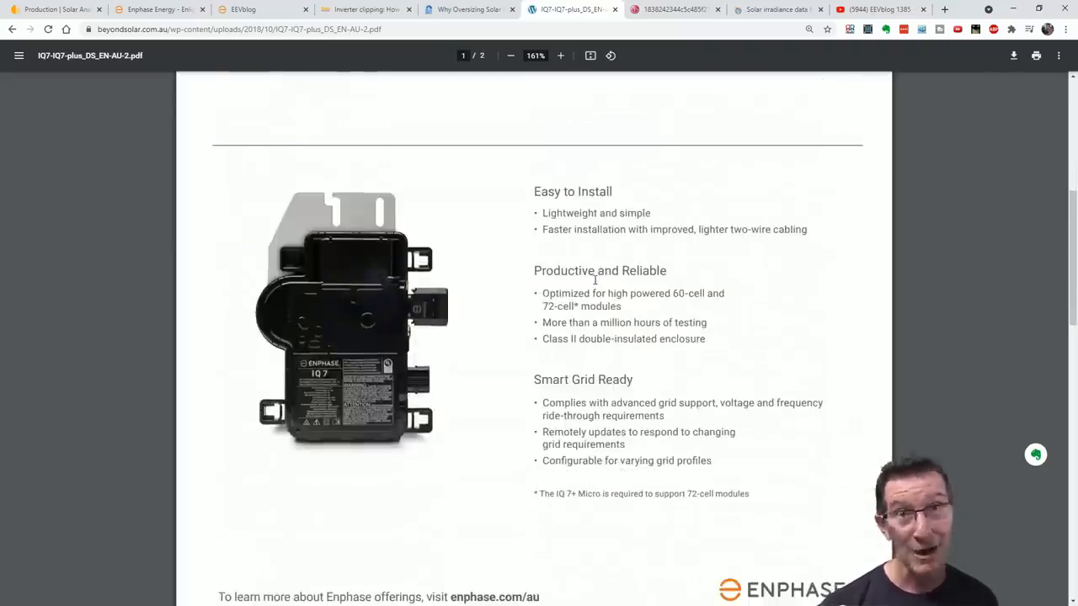
scroll(down, 3)
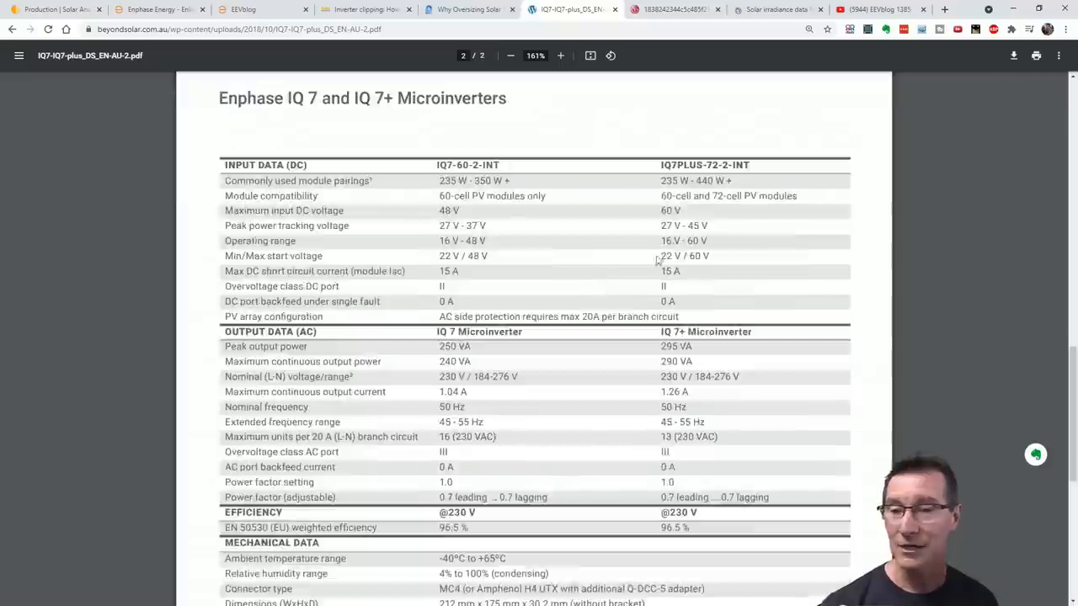
click(560, 55)
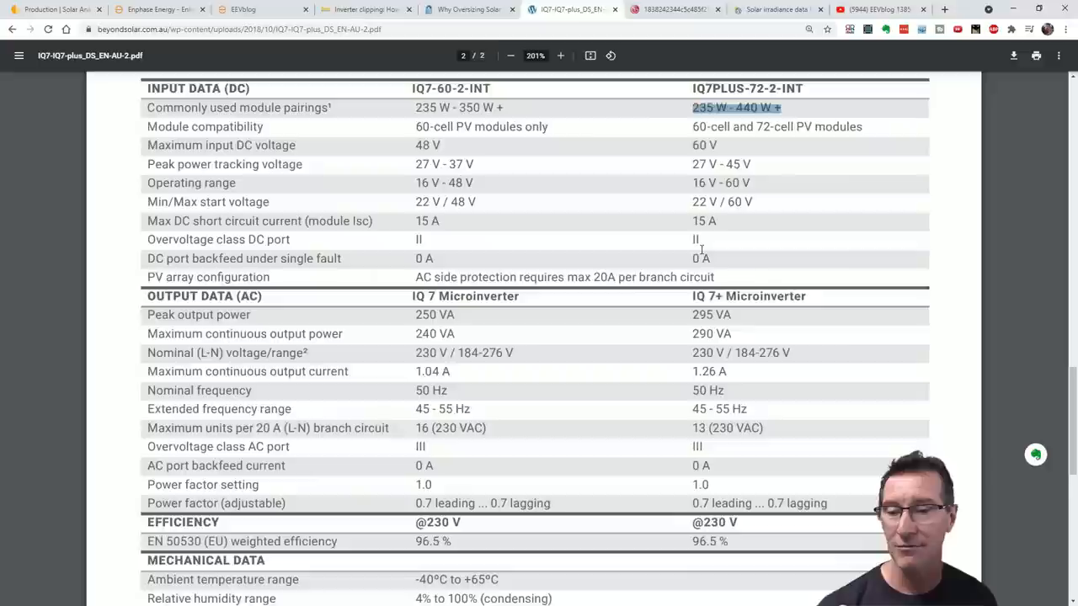
scroll(down, 3)
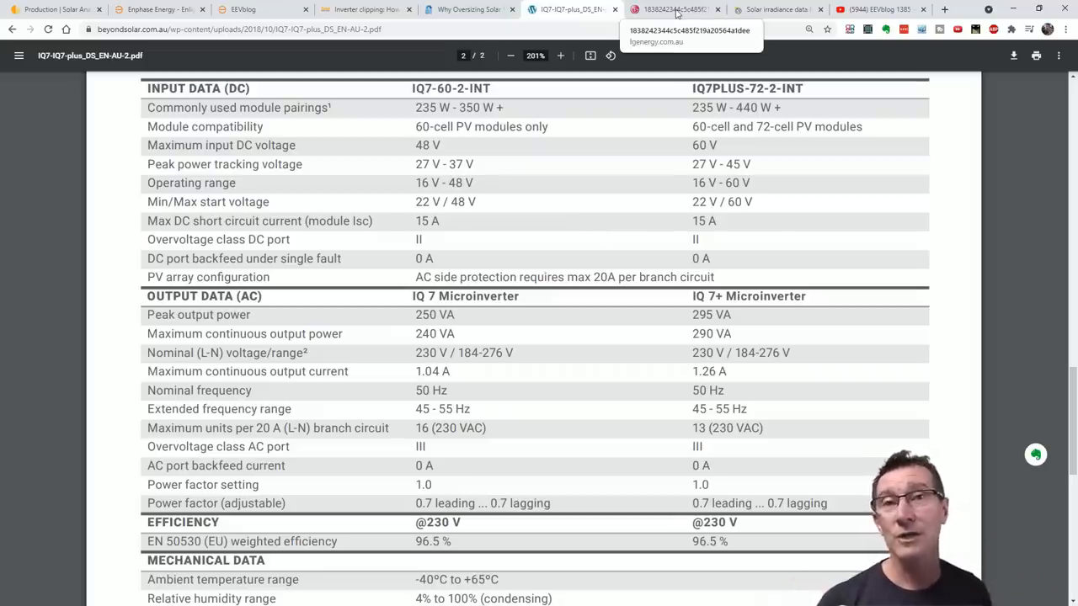
Bring up the Solar Power World article on maximizing project value with inverter clipping
click(363, 10)
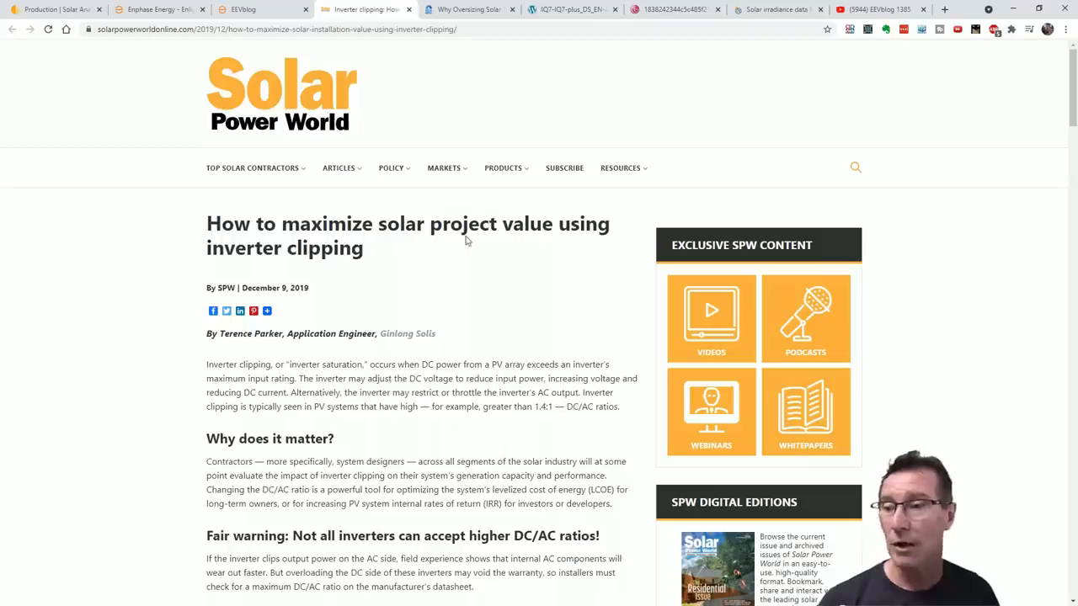
mouse_move(424, 253)
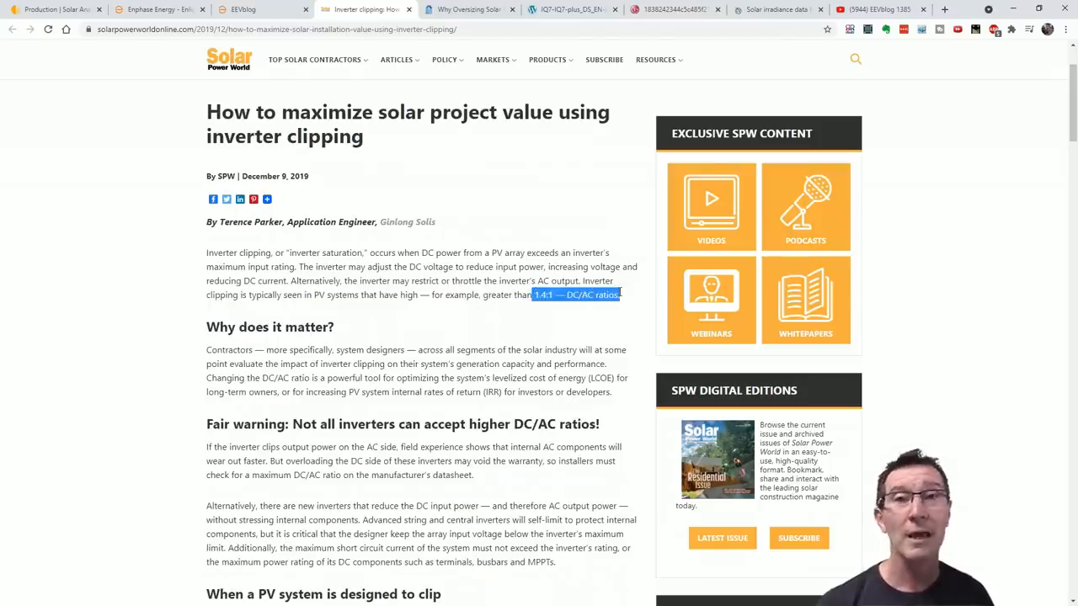
mouse_move(622, 293)
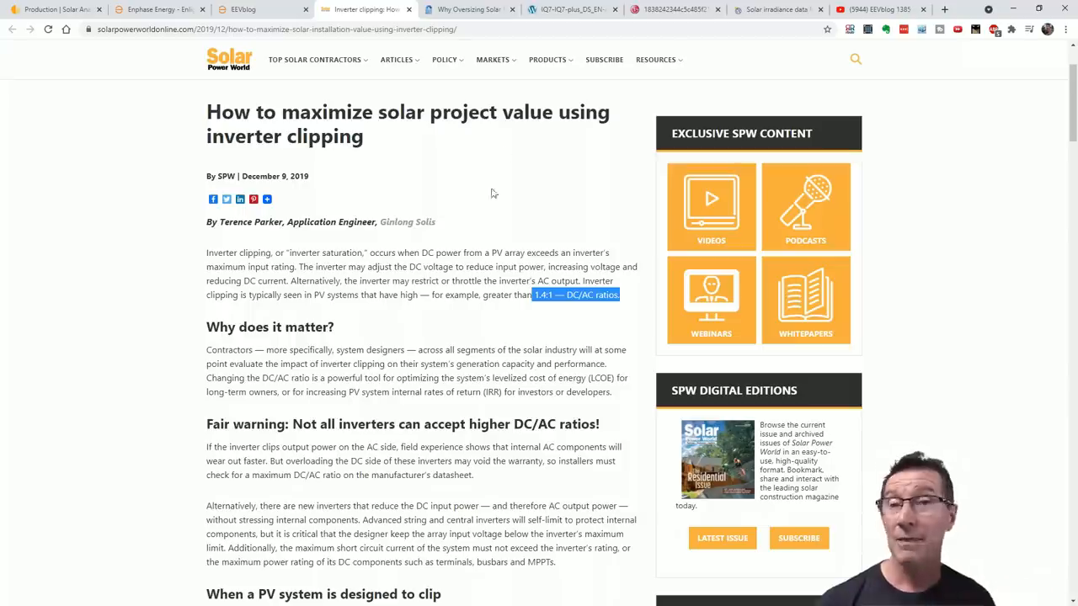
mouse_move(489, 202)
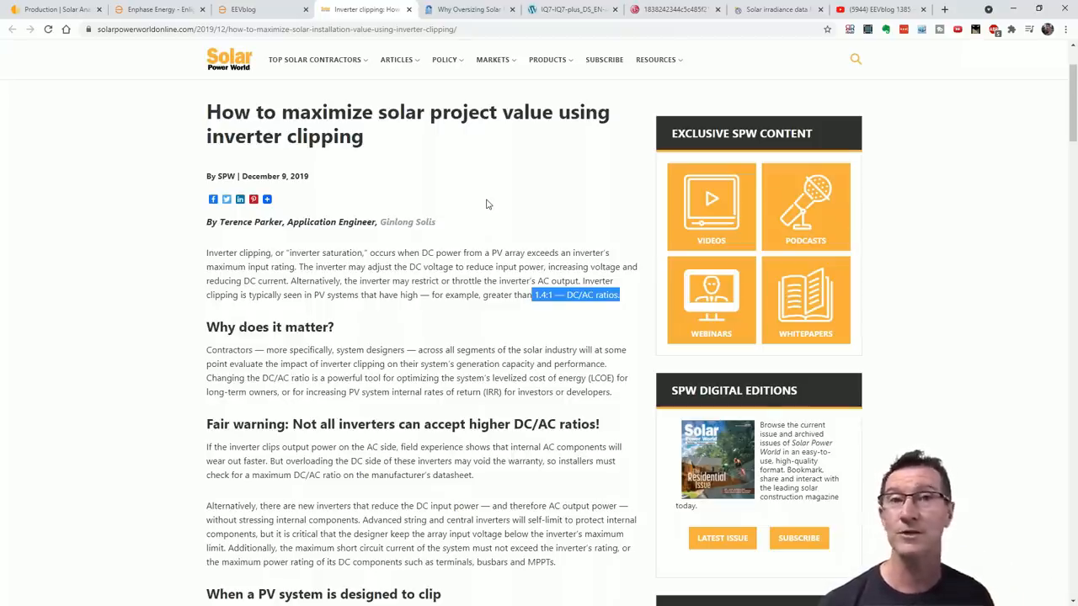
mouse_move(572, 10)
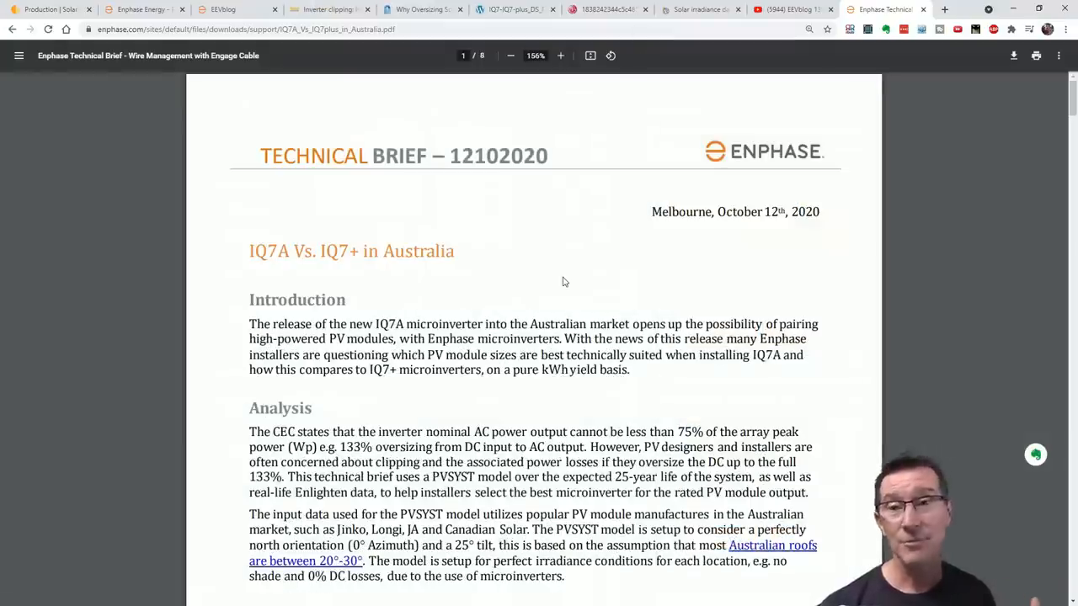
mouse_move(635, 169)
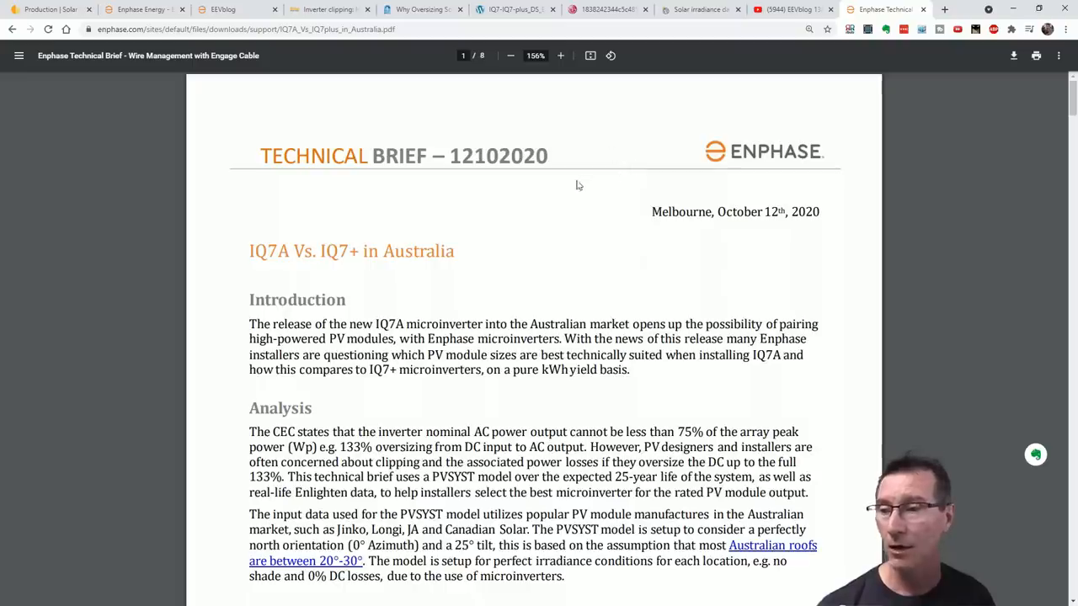
double_click(268, 251)
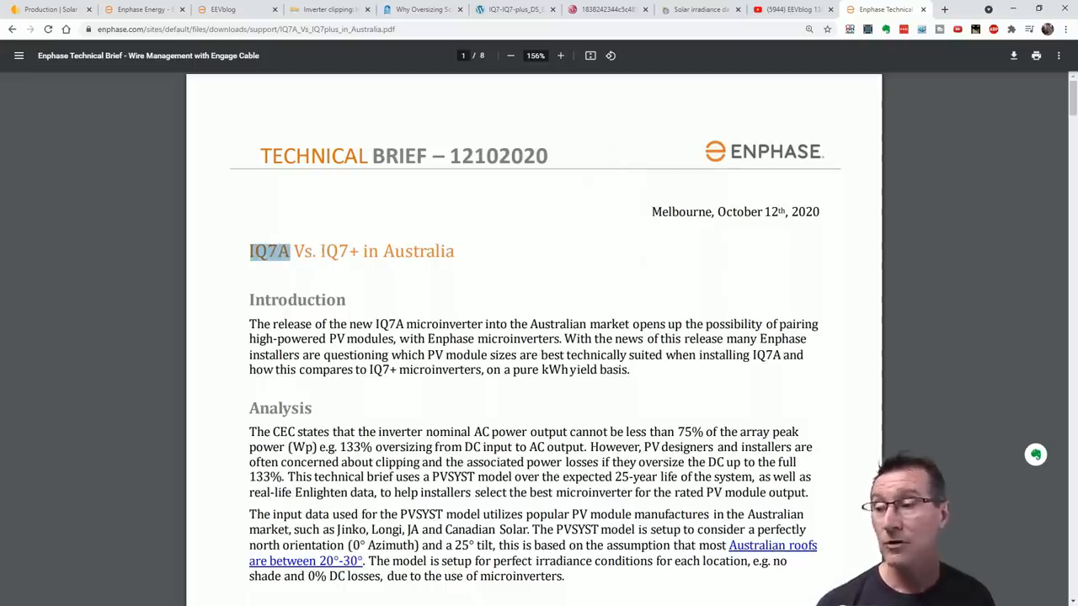
double_click(337, 251)
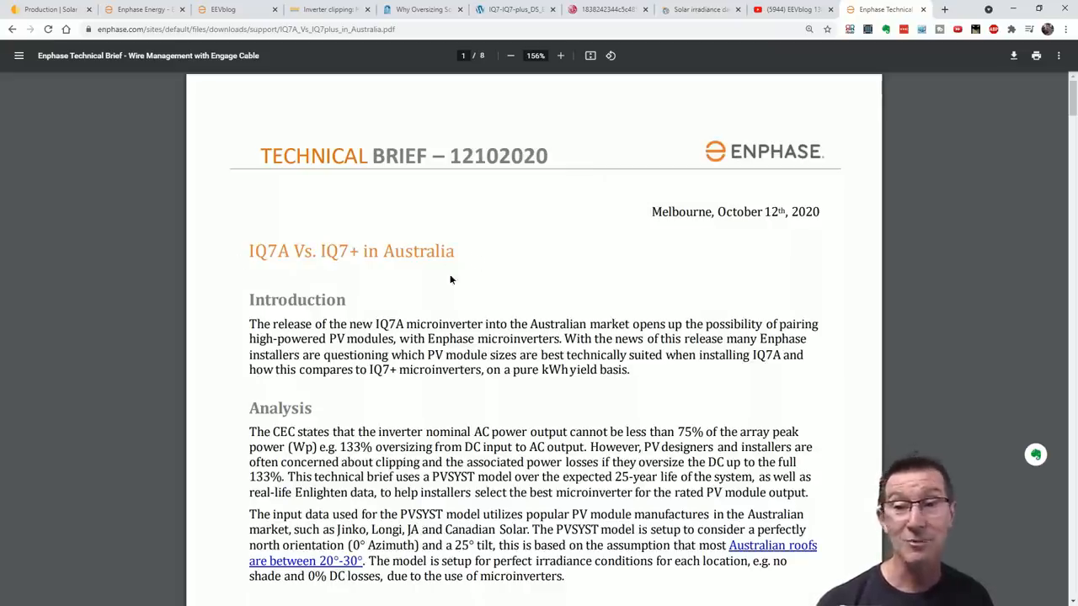
scroll(down, 3)
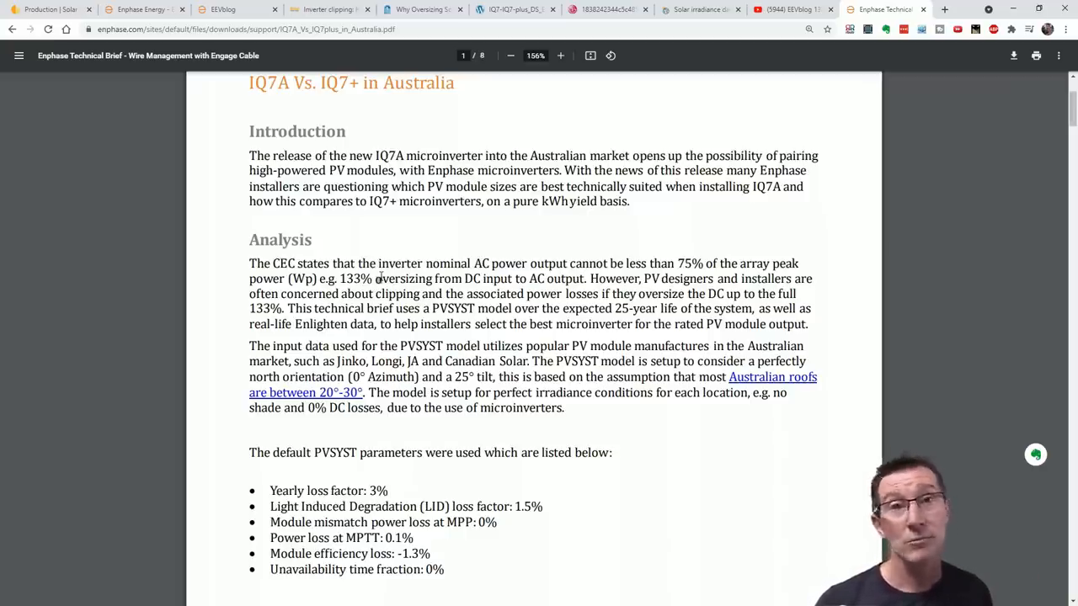
drag(249, 263, 333, 263)
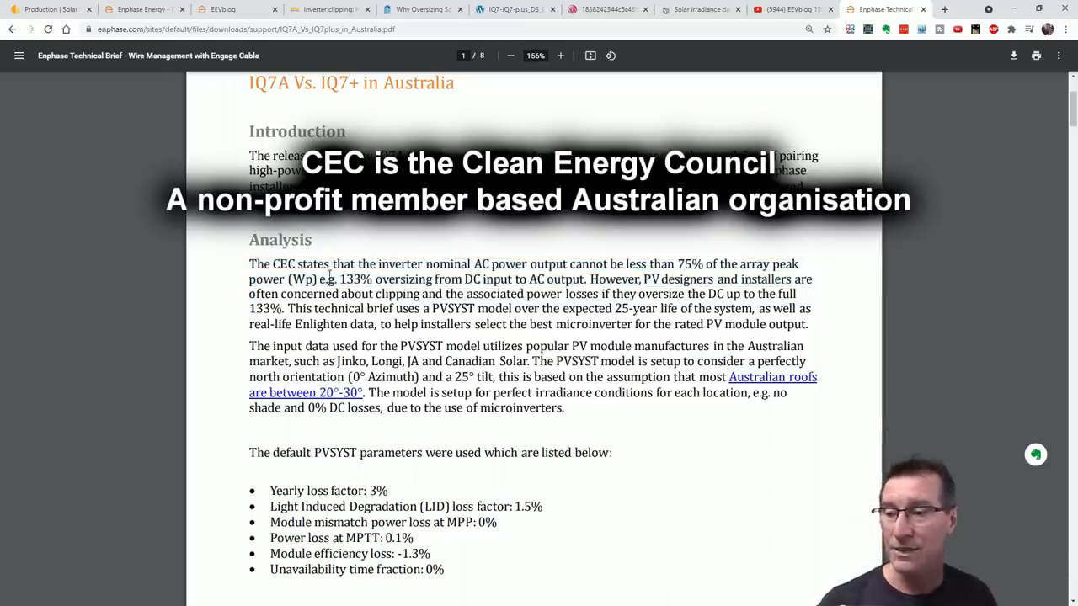
Highlight the 75% array peak power requirement, the 25-year PVSYST note, and the 349 VA output figure
drag(545, 263, 338, 280)
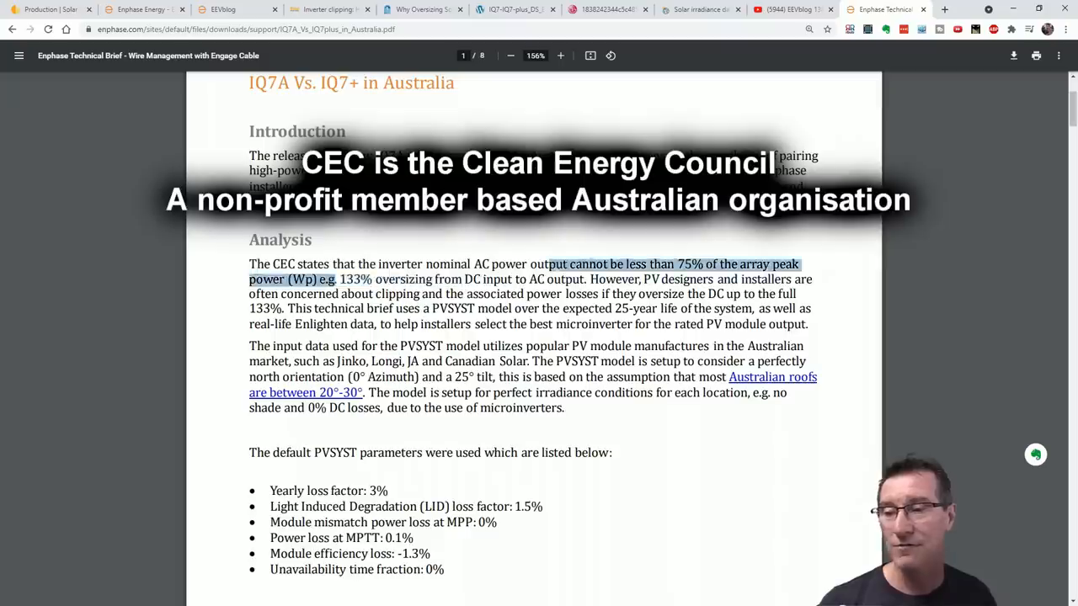
drag(545, 263, 640, 310)
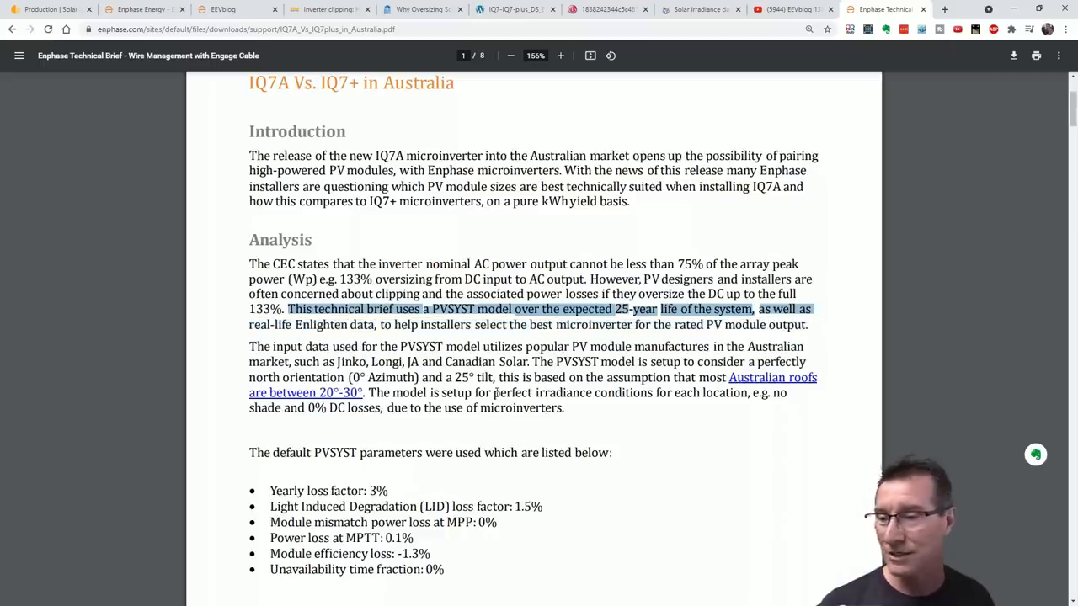
scroll(down, 3)
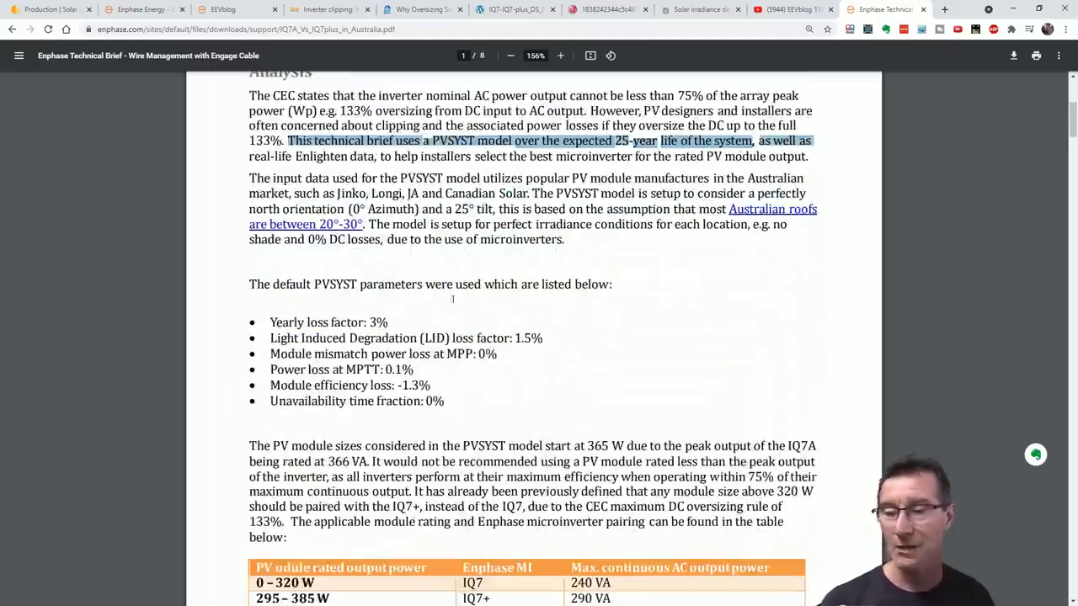
mouse_move(447, 385)
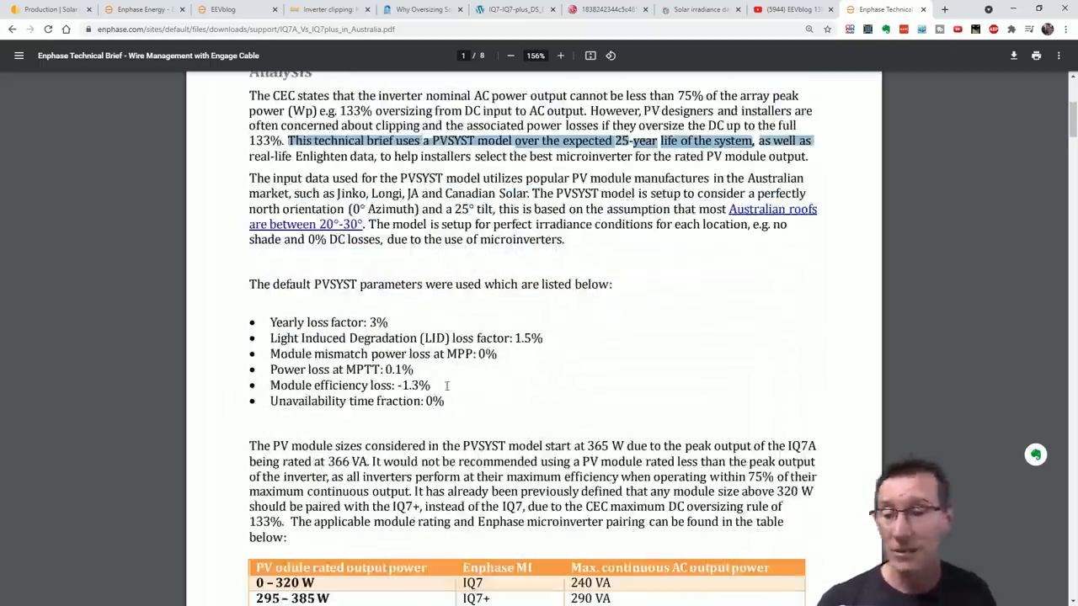
scroll(down, 3)
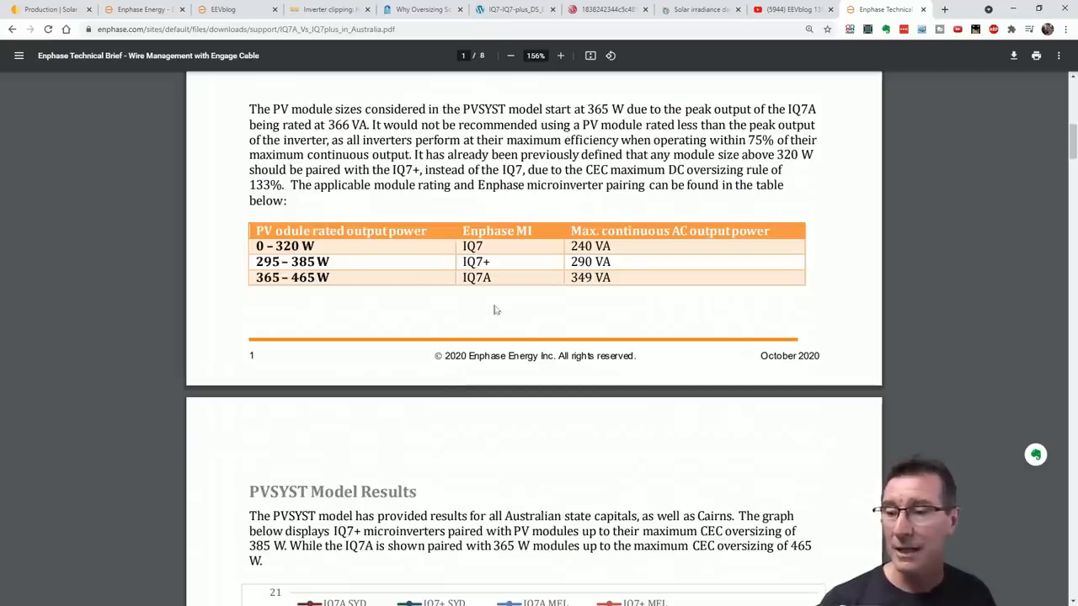
double_click(477, 276)
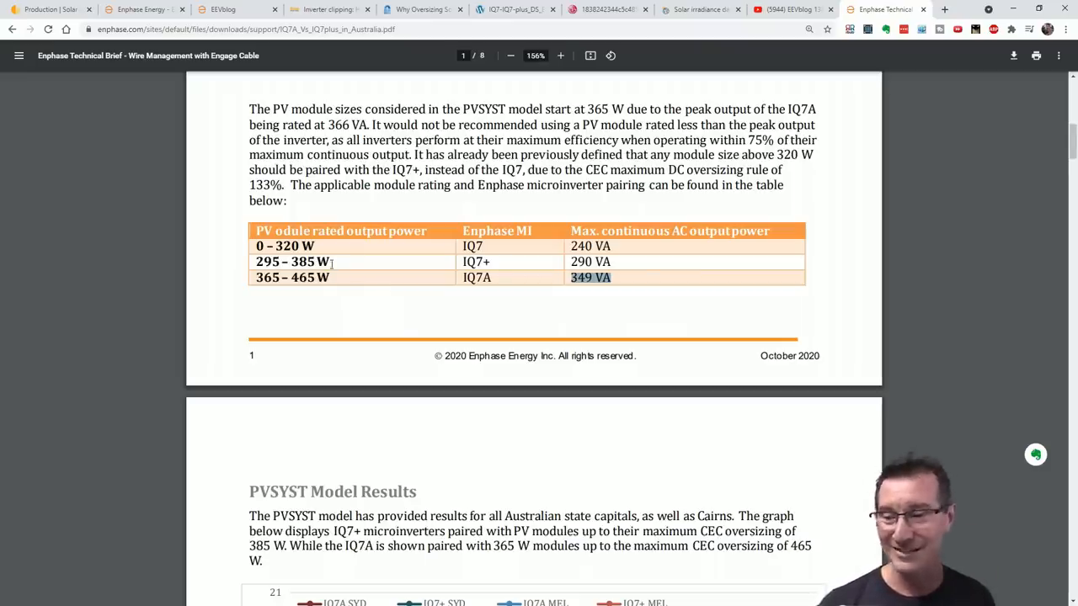
Finish the brief's yield results and return to the IQ 7 and IQ 7+ datasheet
scroll(down, 3)
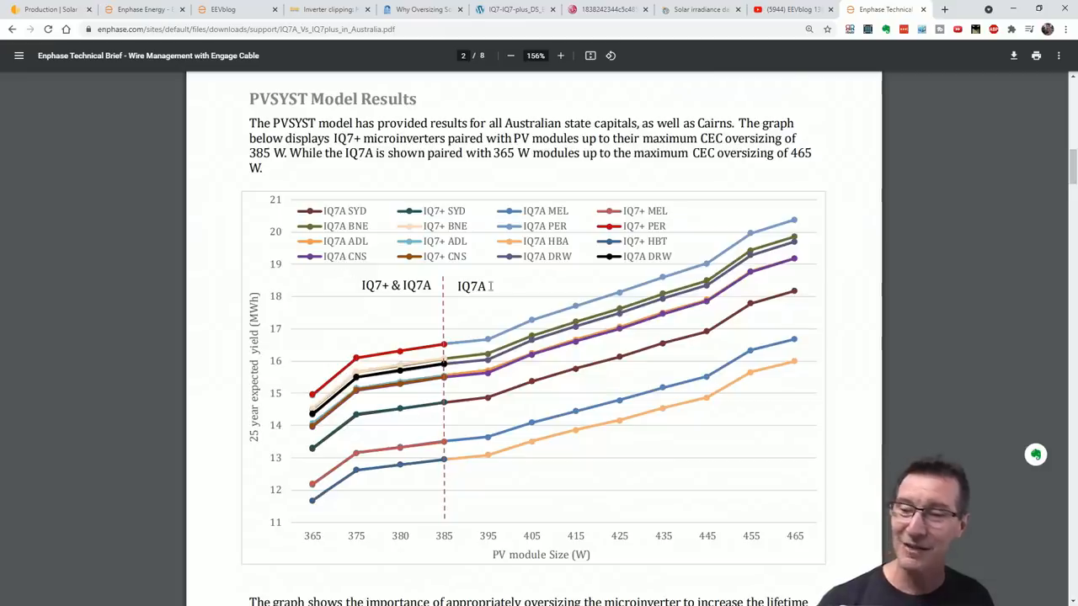
scroll(down, 3)
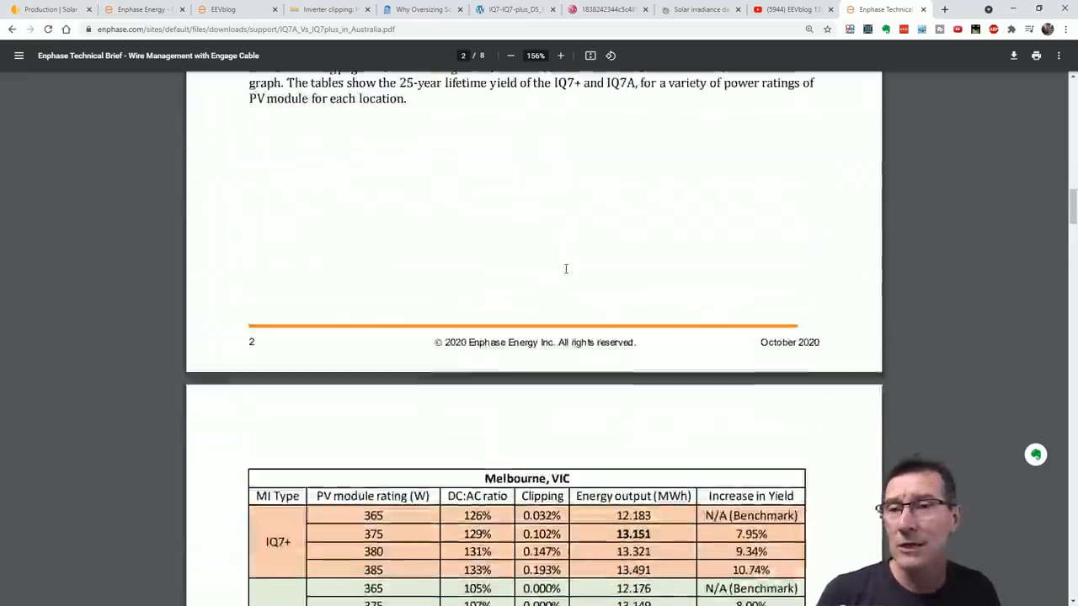
click(514, 10)
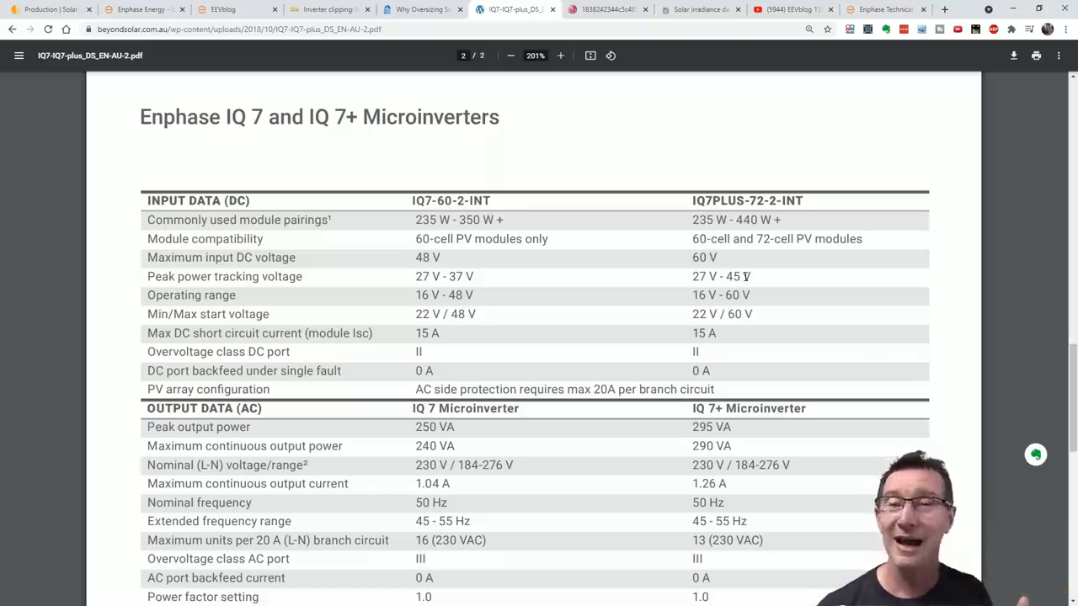
mouse_move(660, 251)
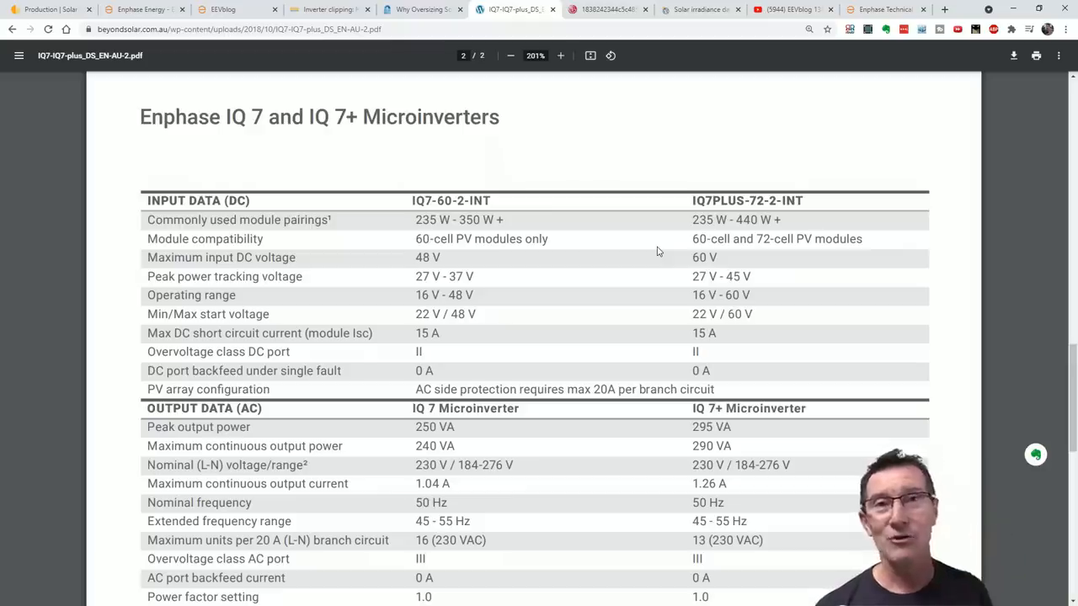
mouse_move(615, 220)
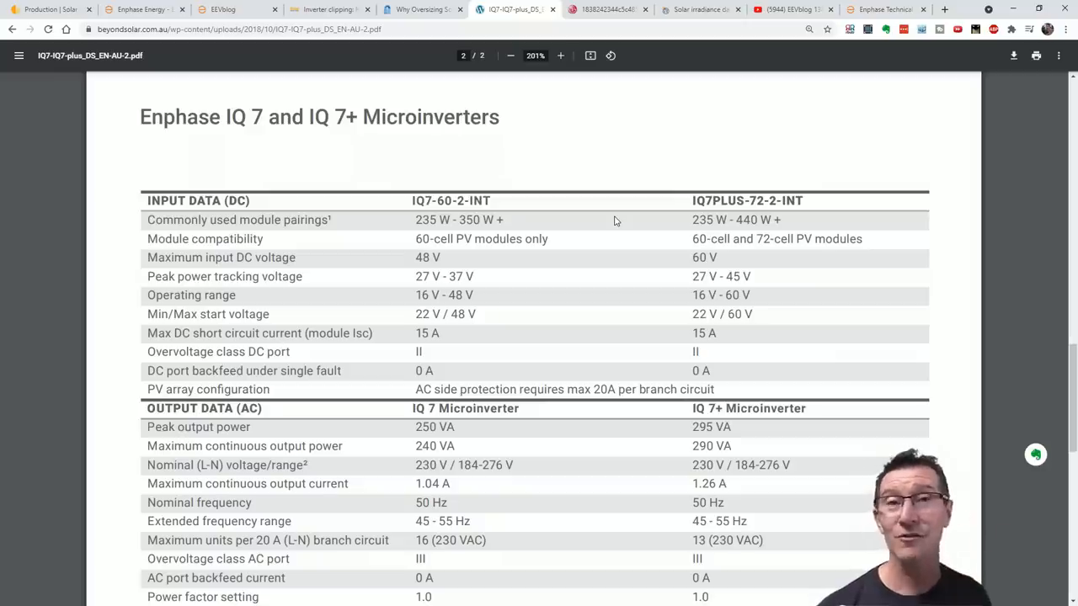
mouse_move(801, 141)
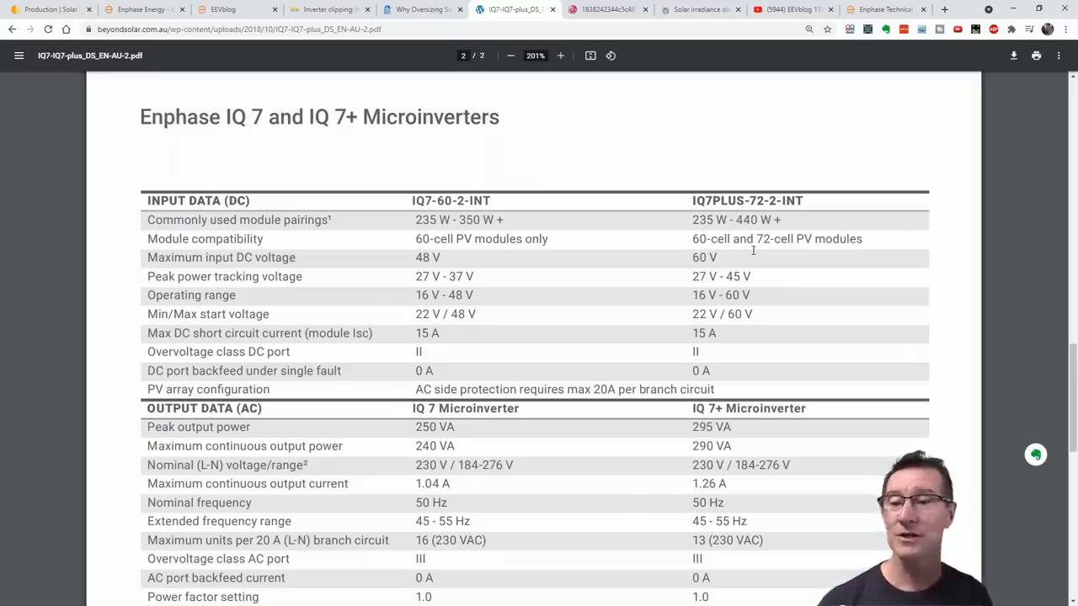
In the LG NeON 2 datasheet, highlight the NMOT electrical properties heading and the 800 W/m² figure
click(606, 10)
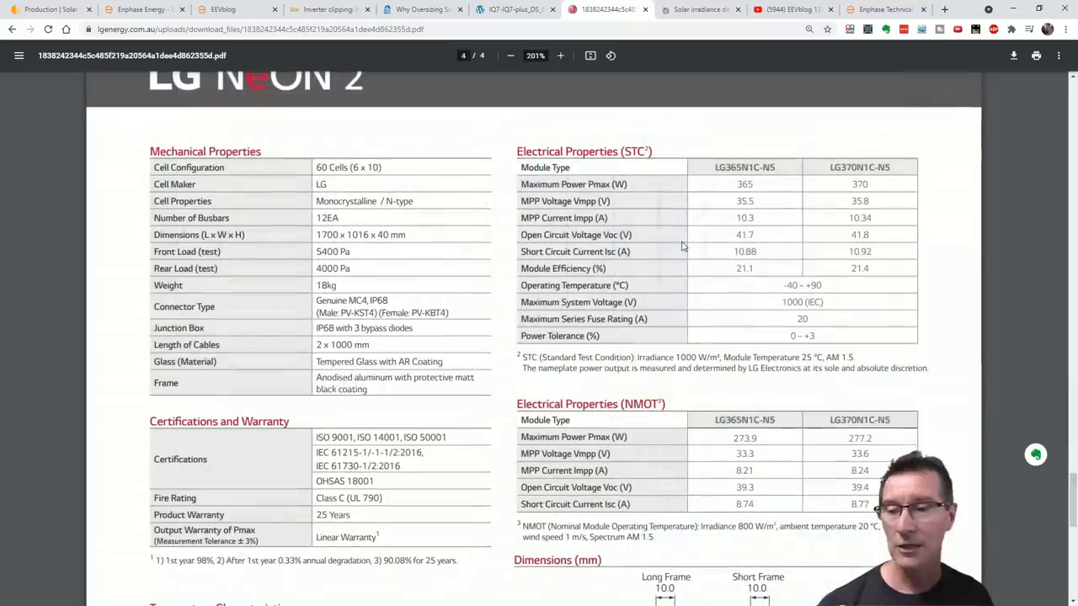
scroll(down, 3)
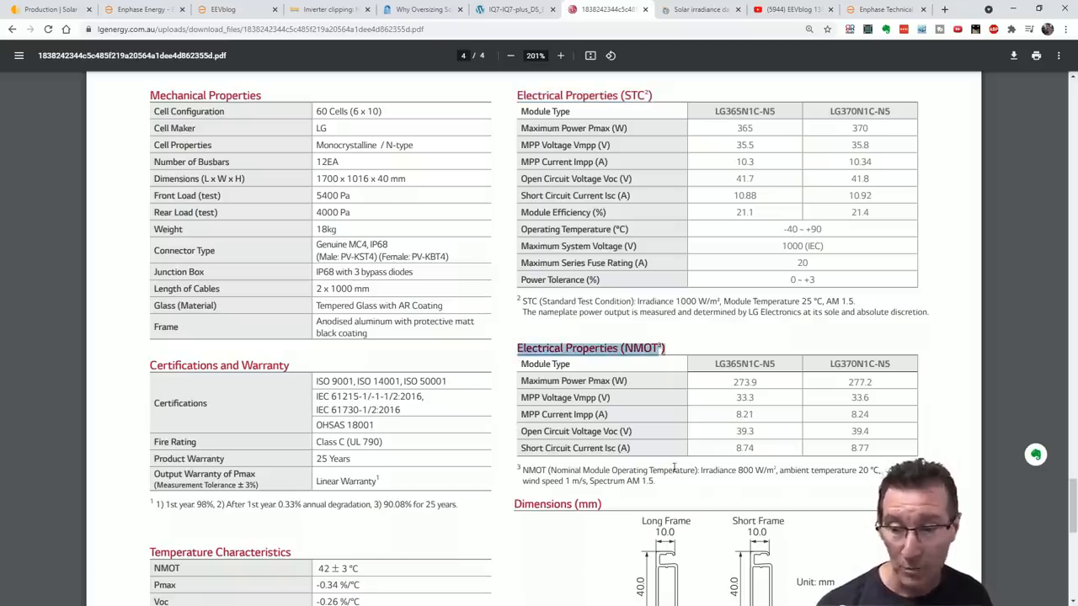
drag(552, 470, 766, 470)
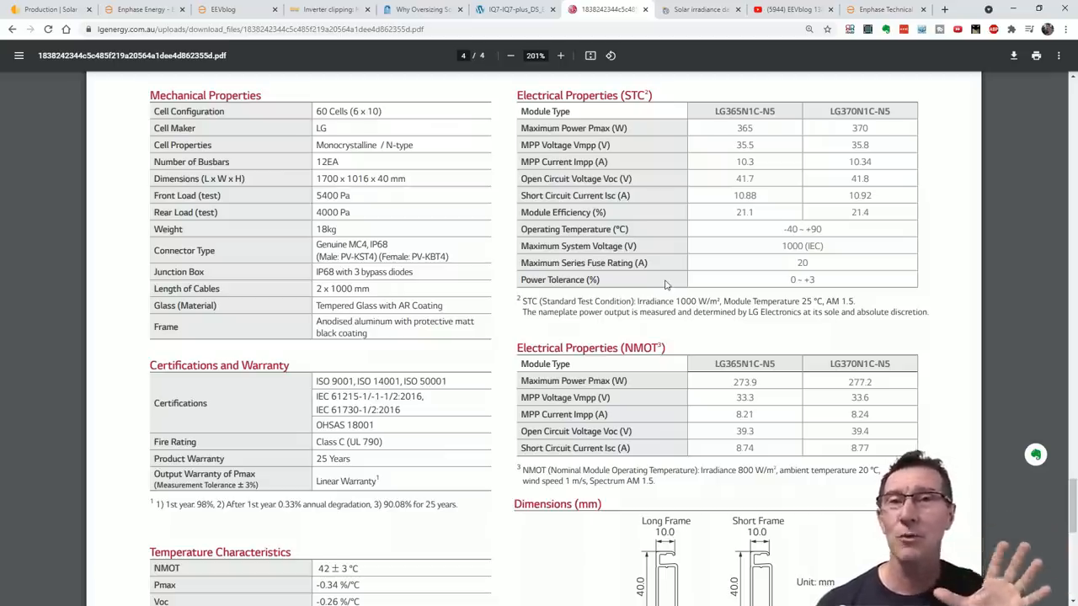
mouse_move(643, 293)
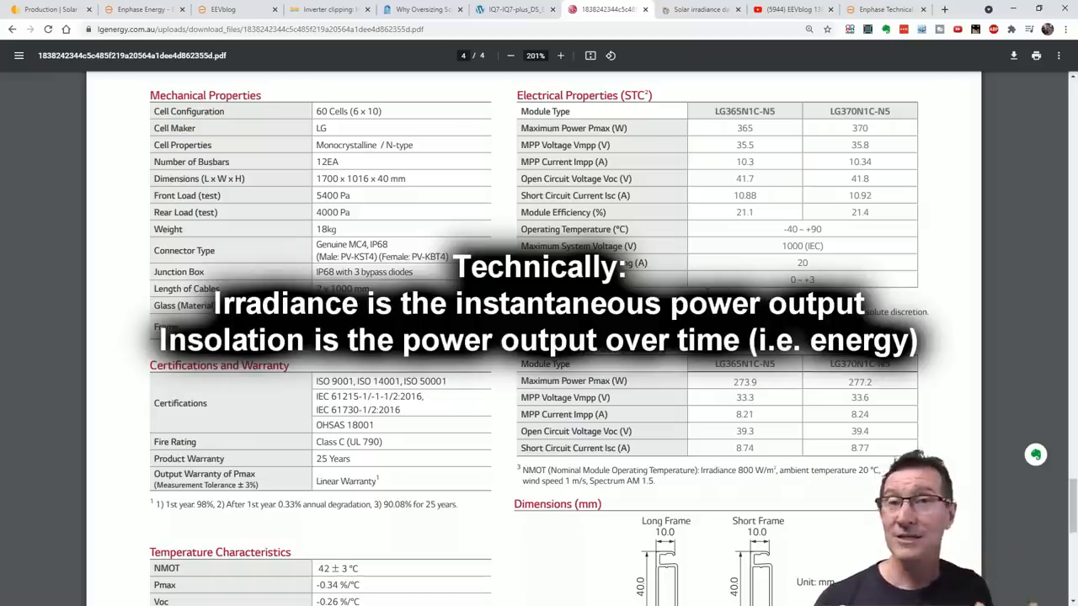
mouse_move(480, 238)
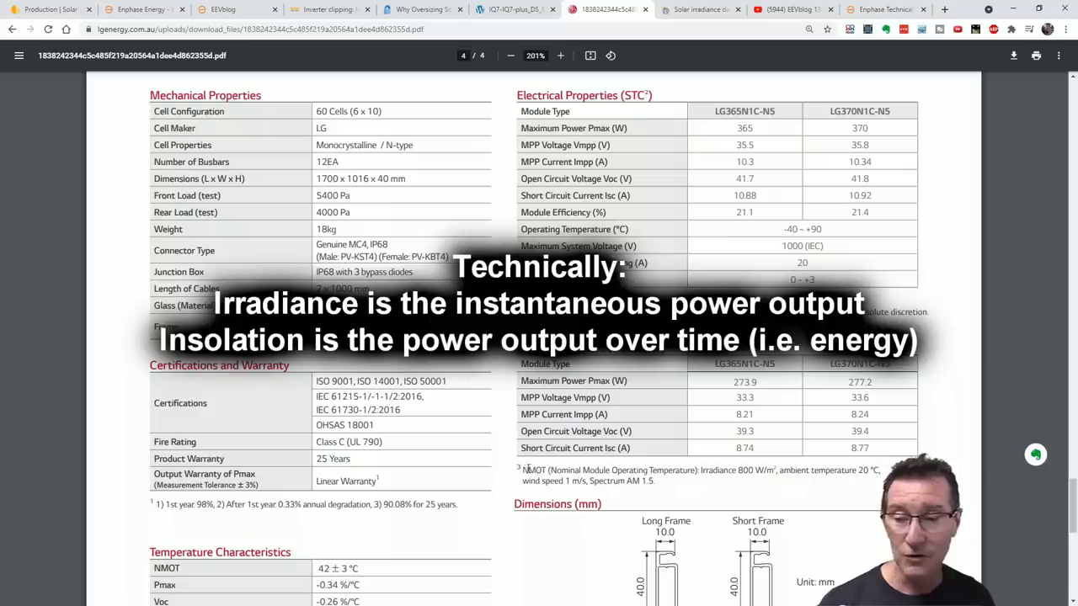
double_click(610, 469)
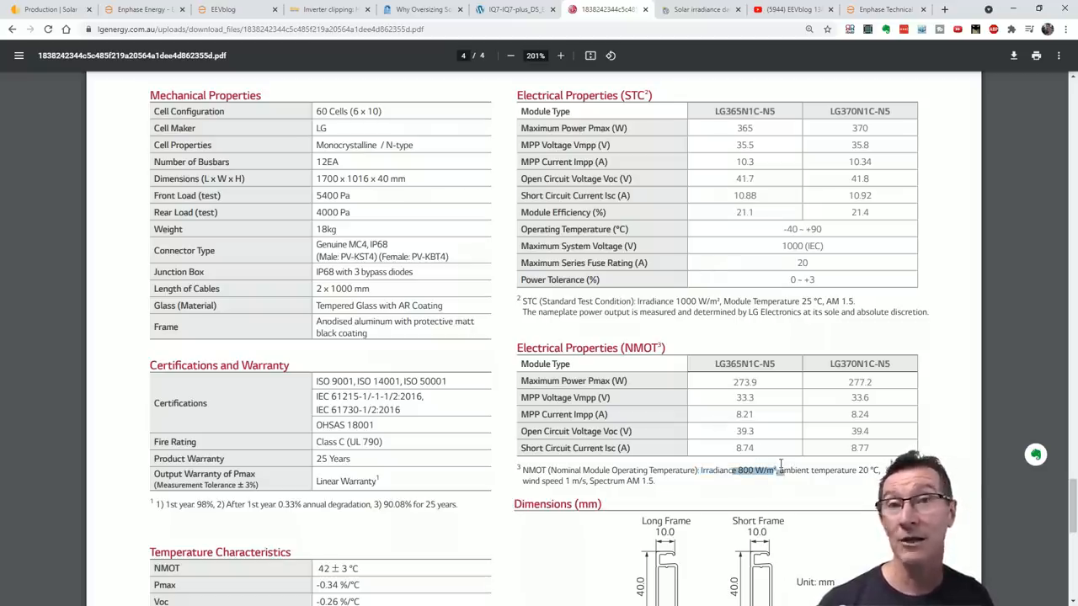
scroll(down, 3)
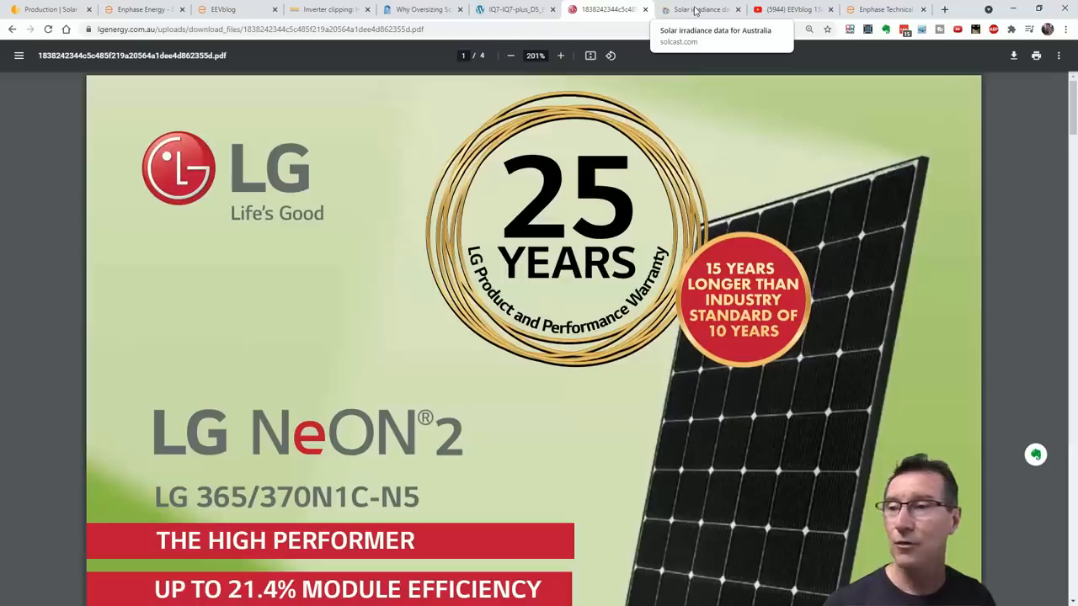
Bring up Solcast's Australian global horizontal irradiance map for 11 April 2021
click(700, 10)
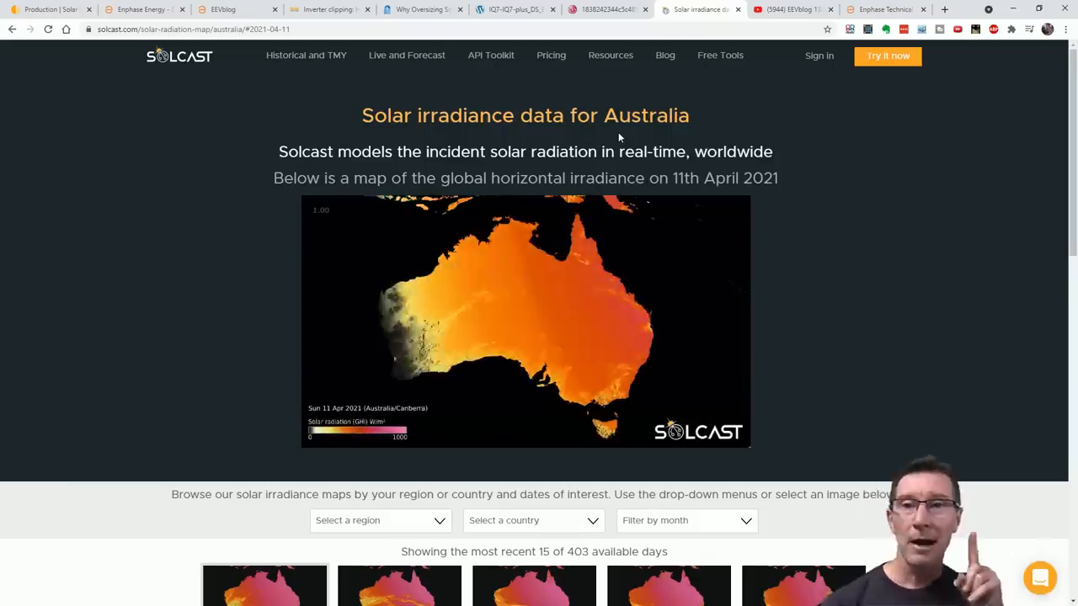
mouse_move(143, 10)
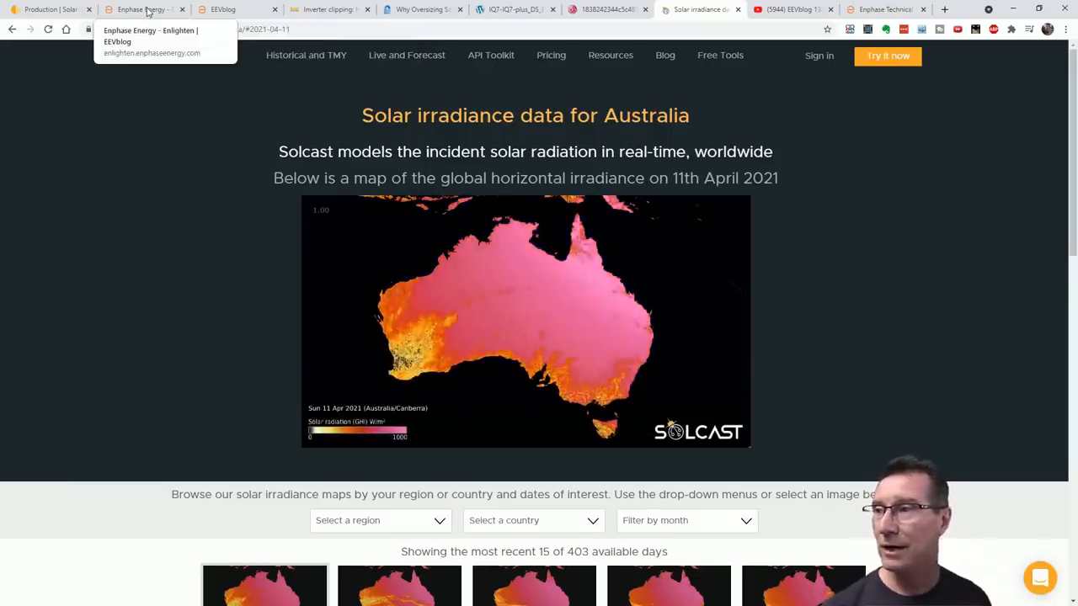
Bring up the Enlighten past-7-days power production and consumption graph
click(143, 10)
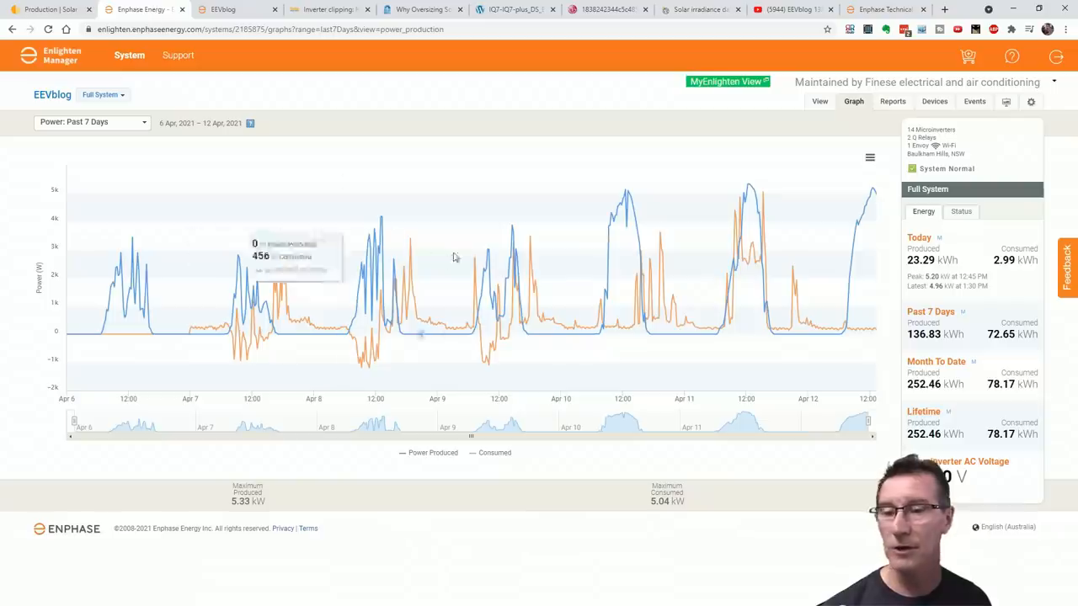
mouse_move(192, 335)
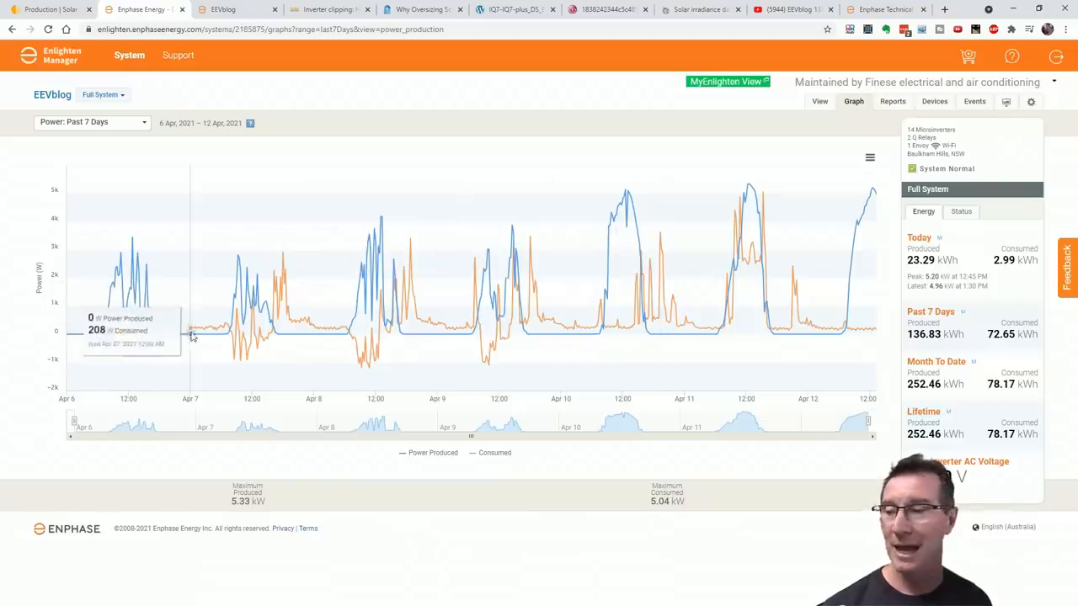
mouse_move(266, 340)
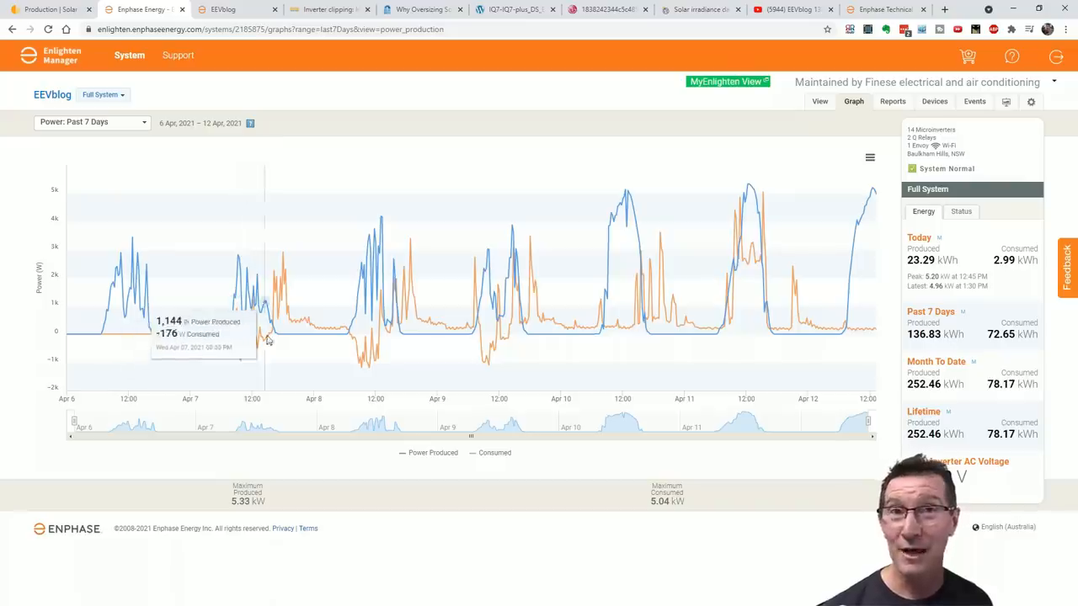
mouse_move(403, 406)
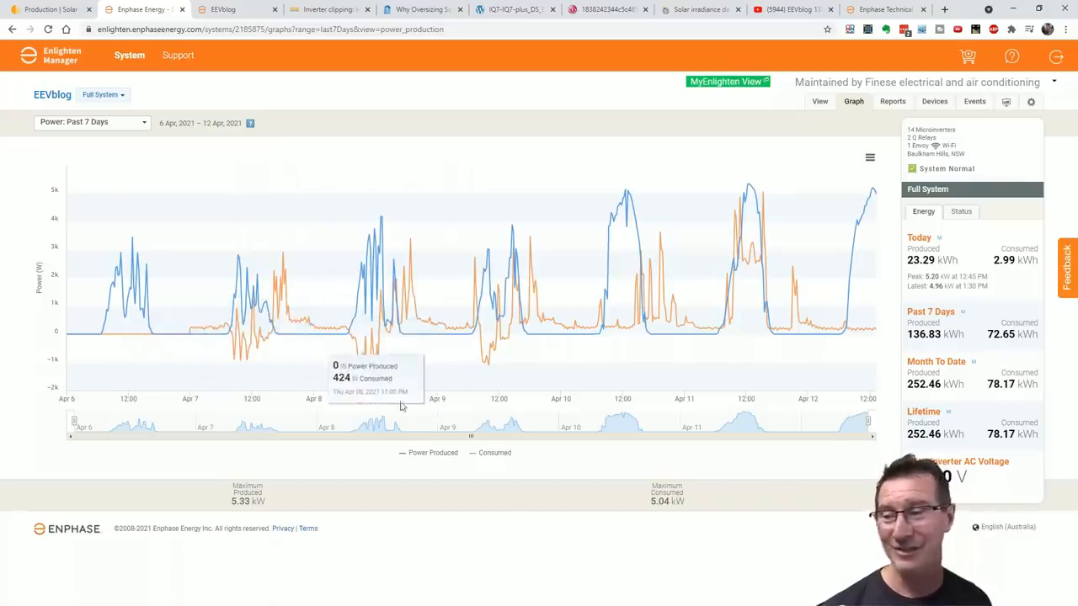
mouse_move(236, 353)
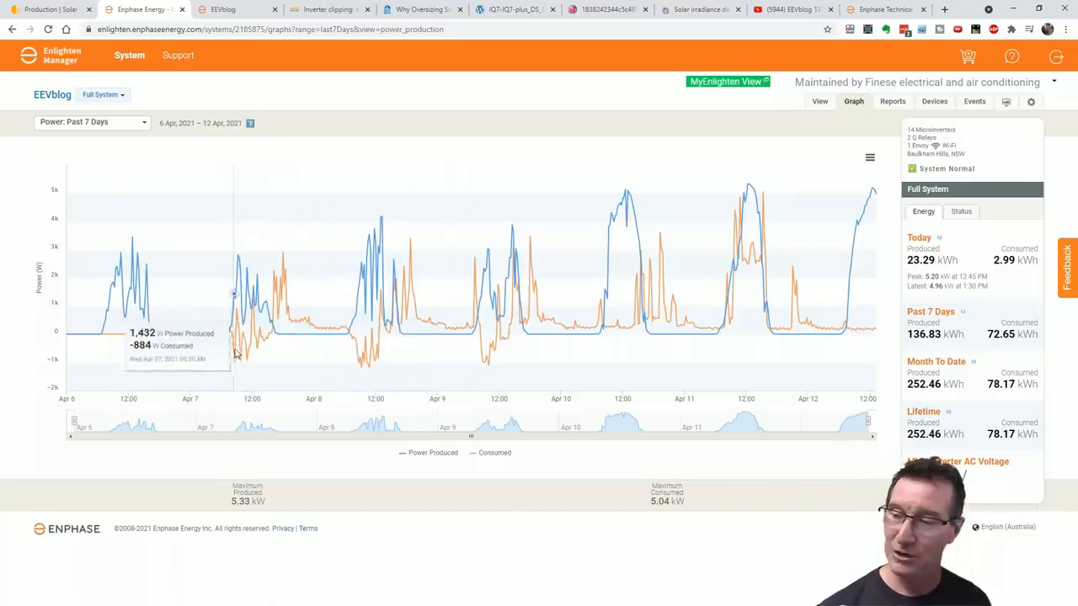
mouse_move(244, 363)
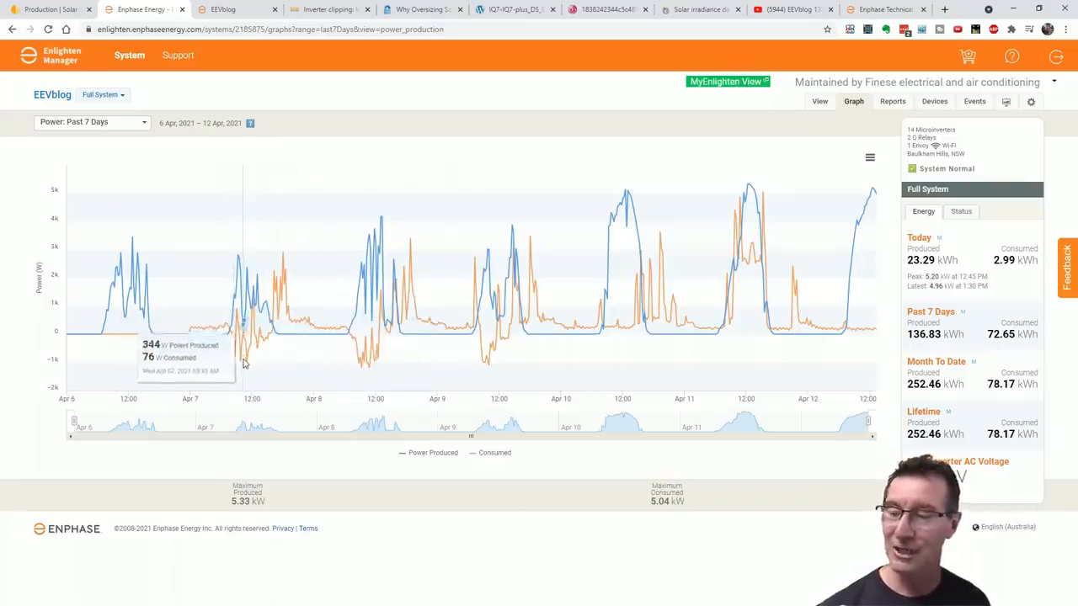
mouse_move(496, 364)
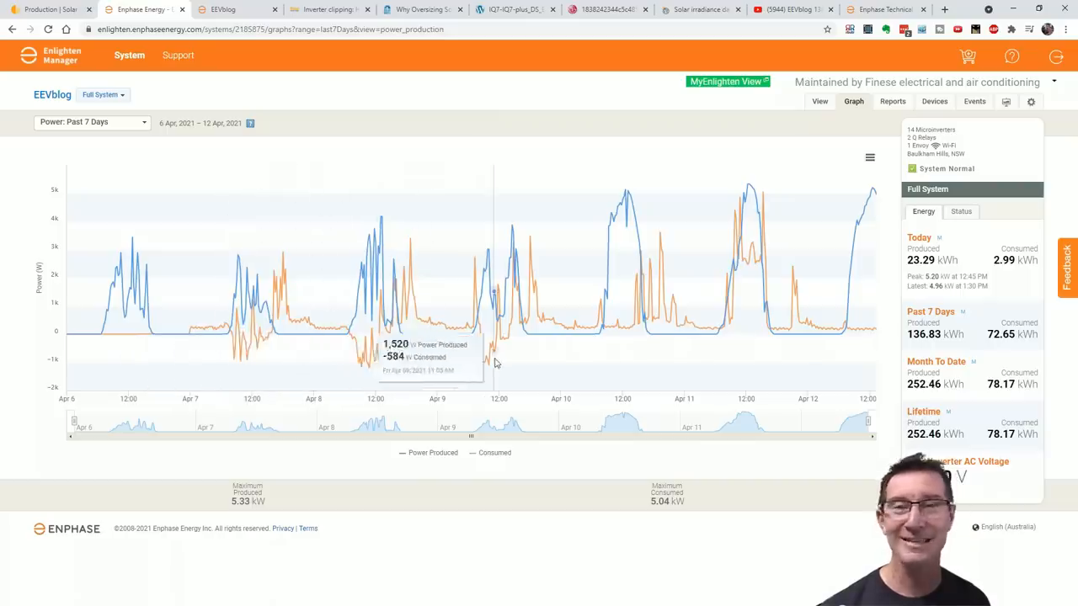
mouse_move(643, 324)
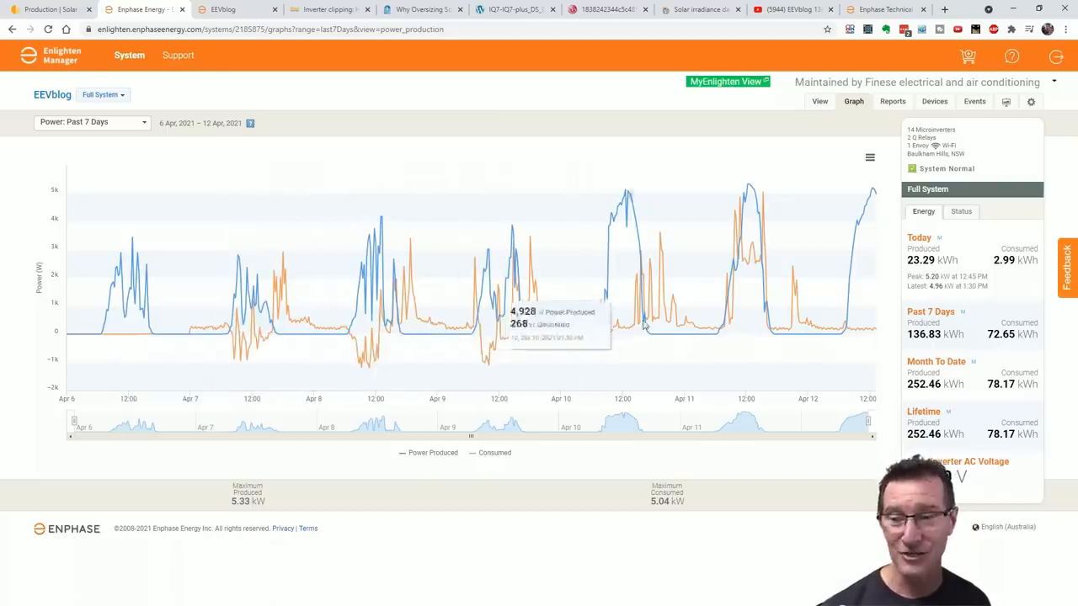
mouse_move(873, 334)
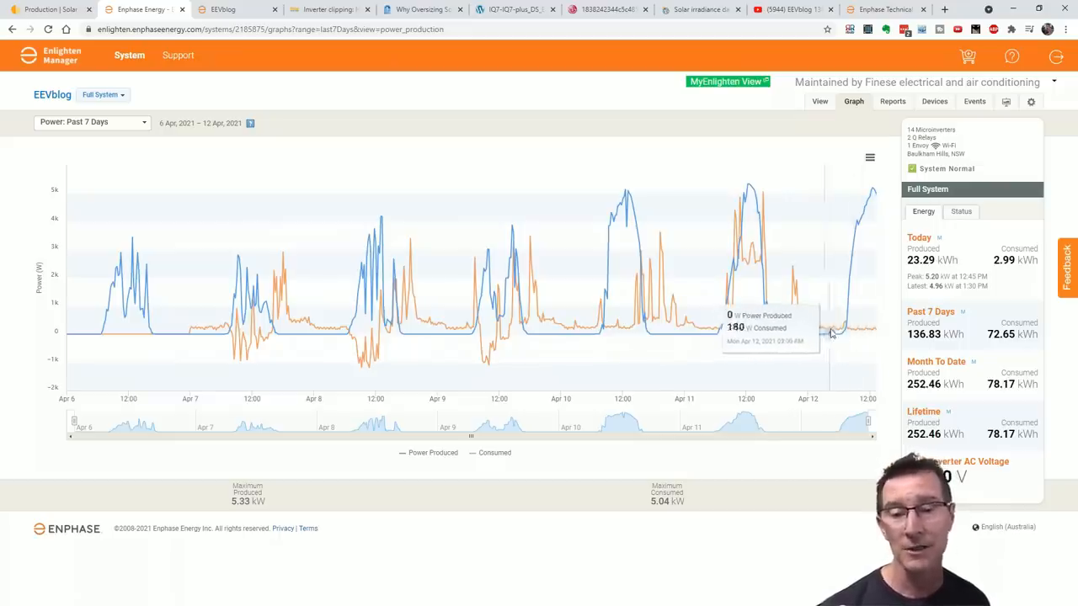
mouse_move(873, 222)
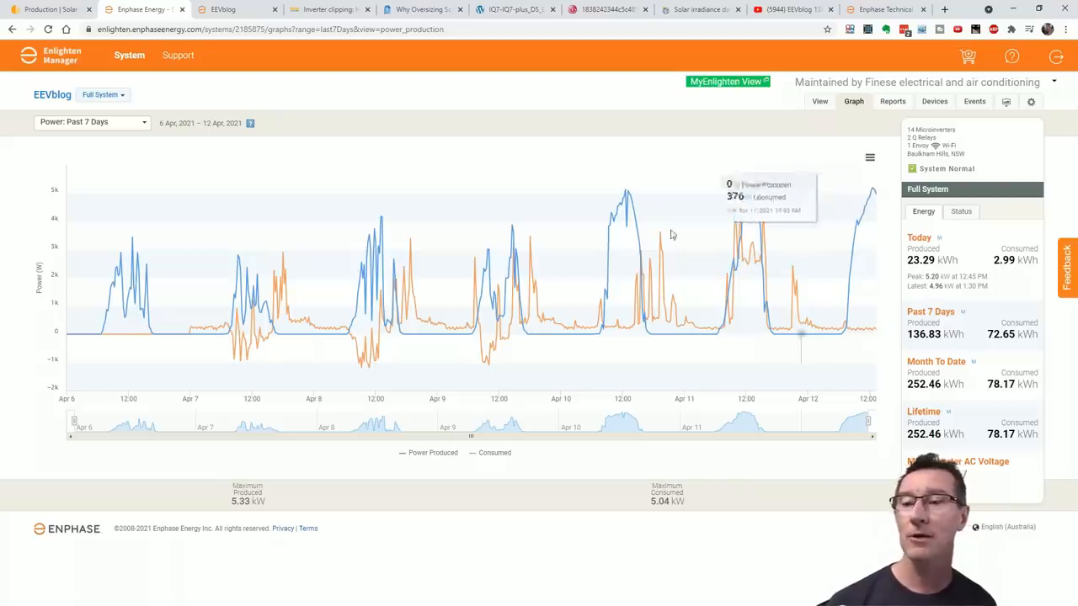
mouse_move(569, 326)
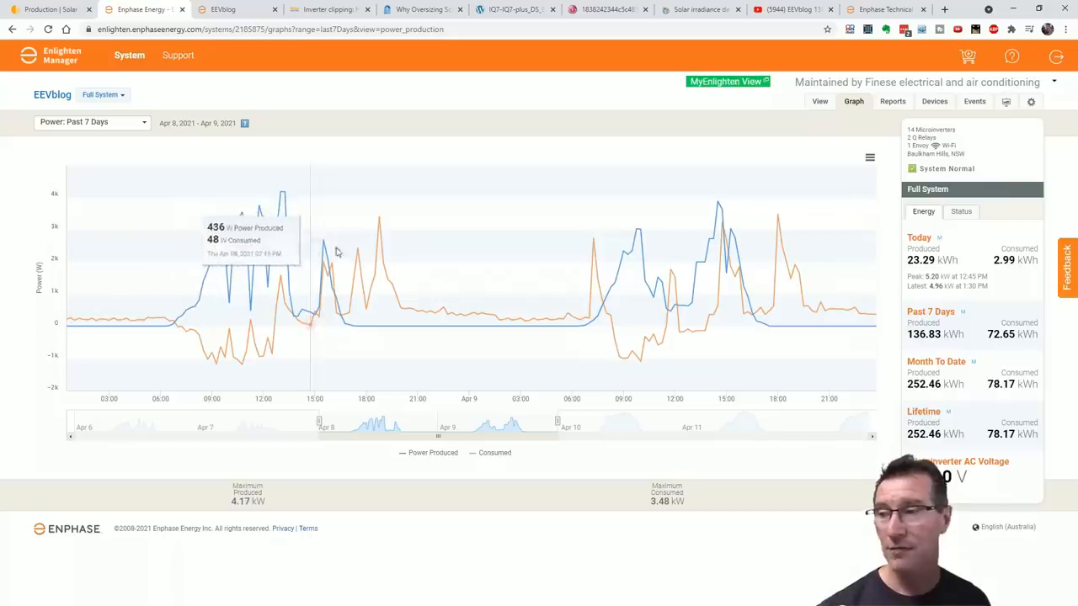
mouse_move(285, 196)
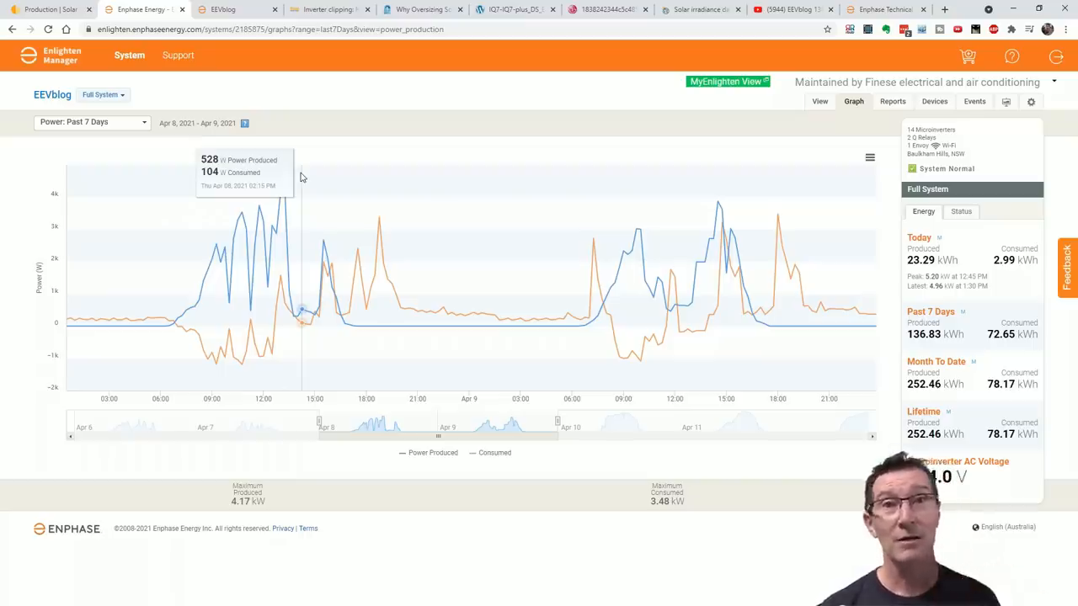
mouse_move(283, 196)
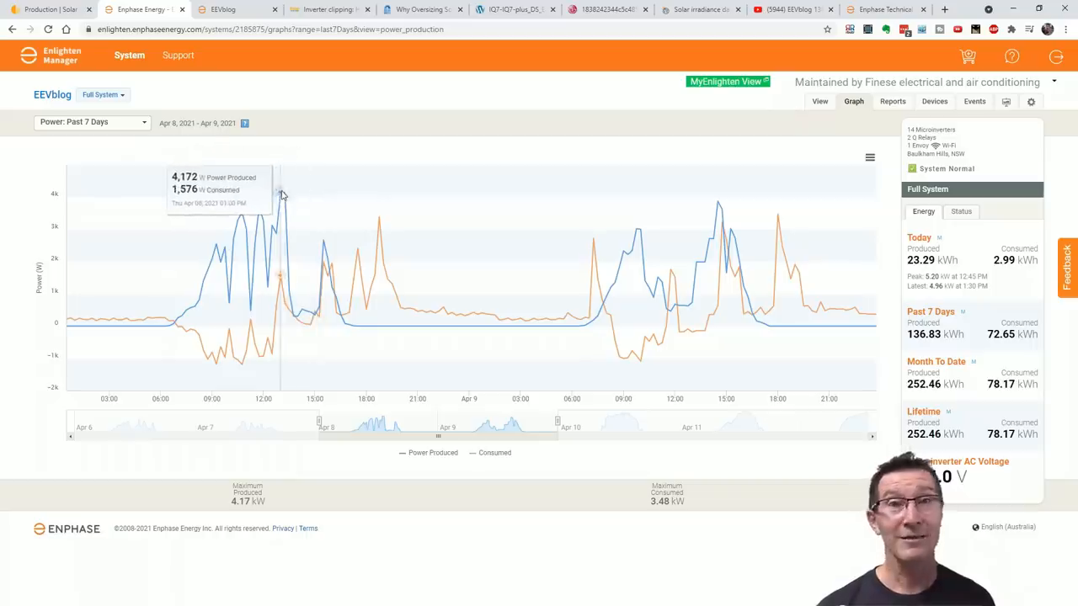
mouse_move(280, 192)
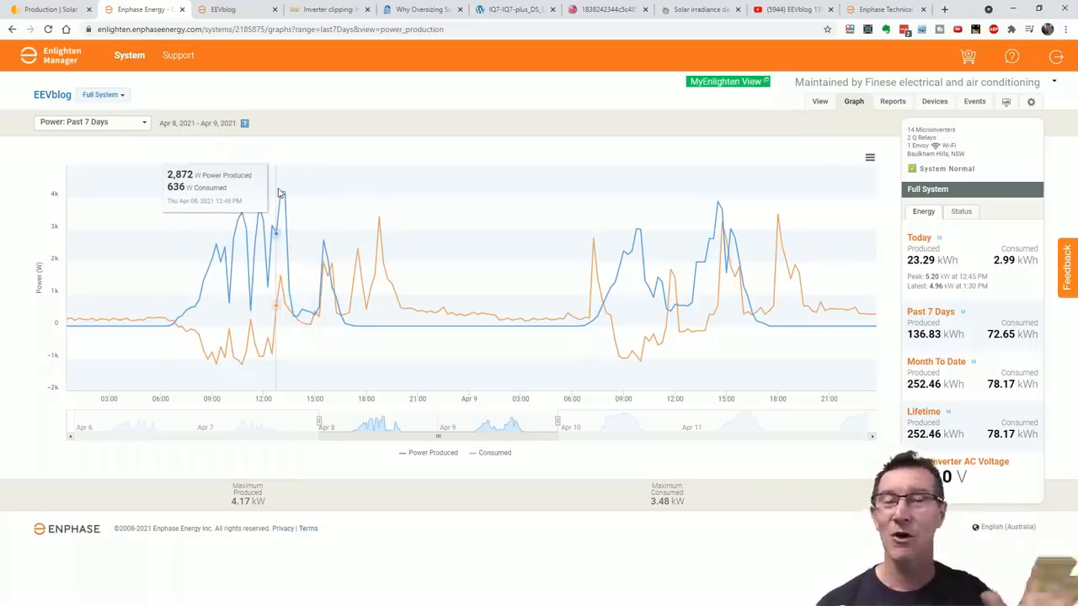
mouse_move(293, 189)
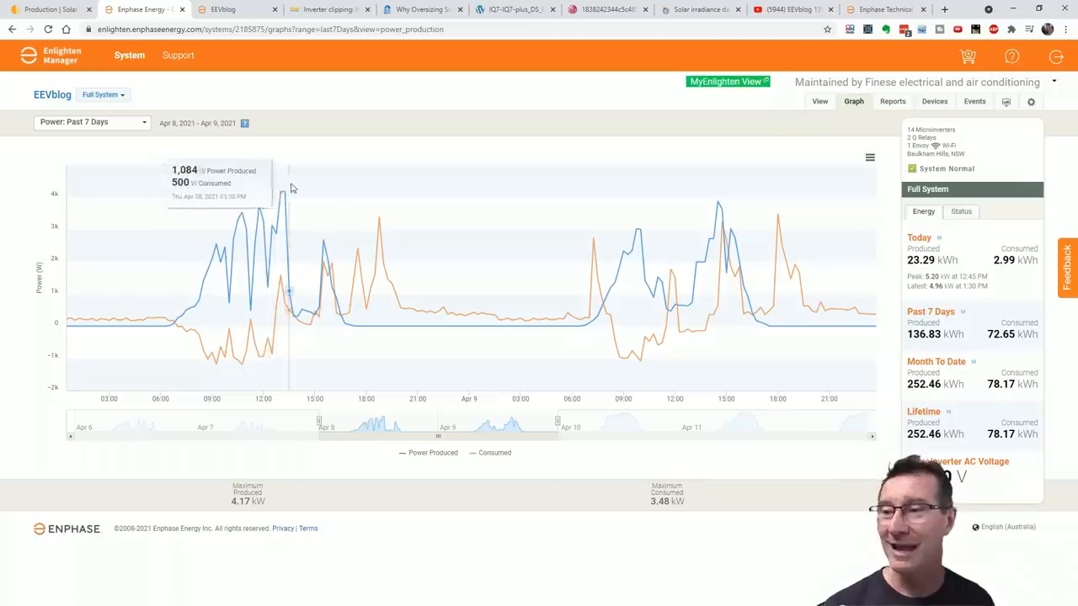
mouse_move(286, 194)
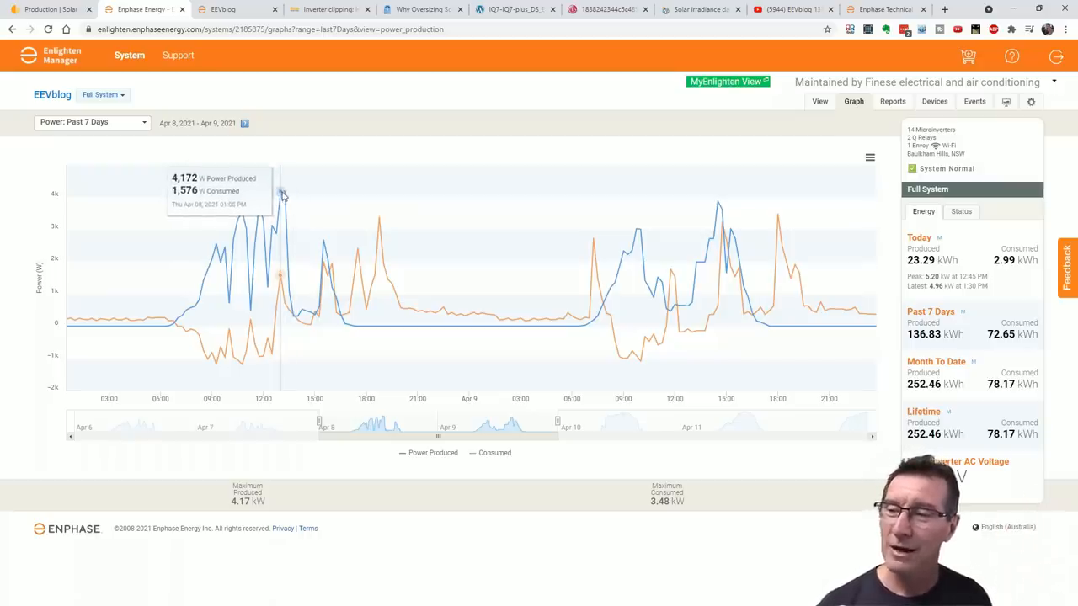
mouse_move(340, 329)
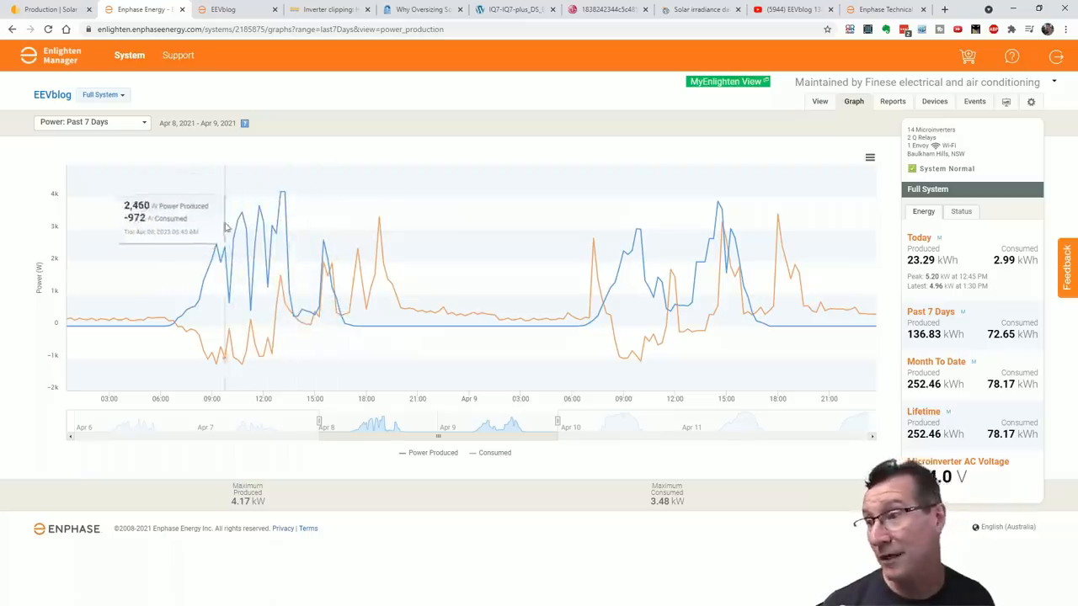
mouse_move(238, 315)
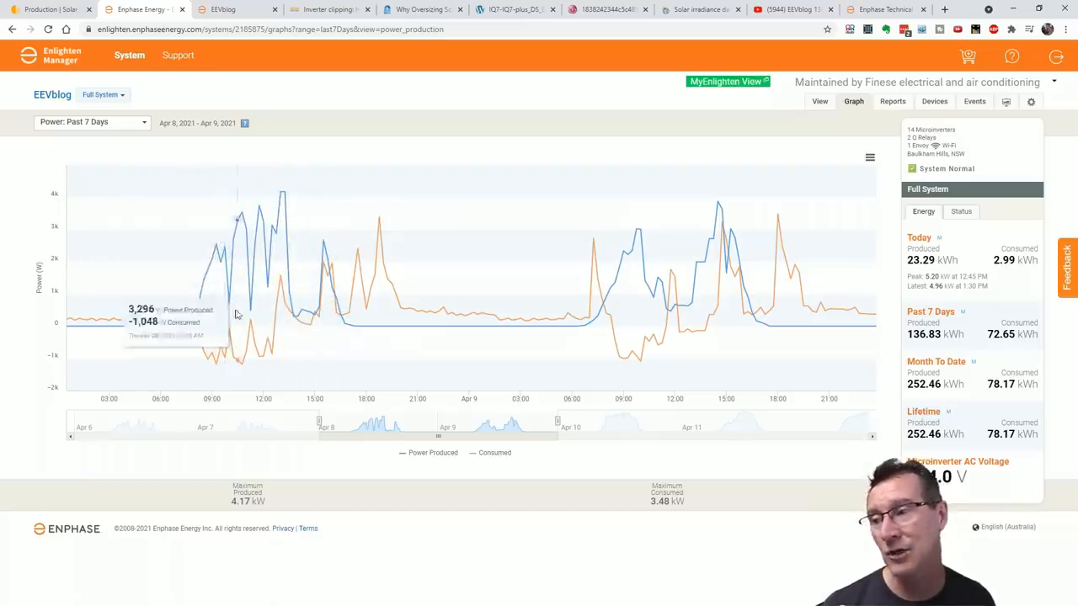
mouse_move(286, 199)
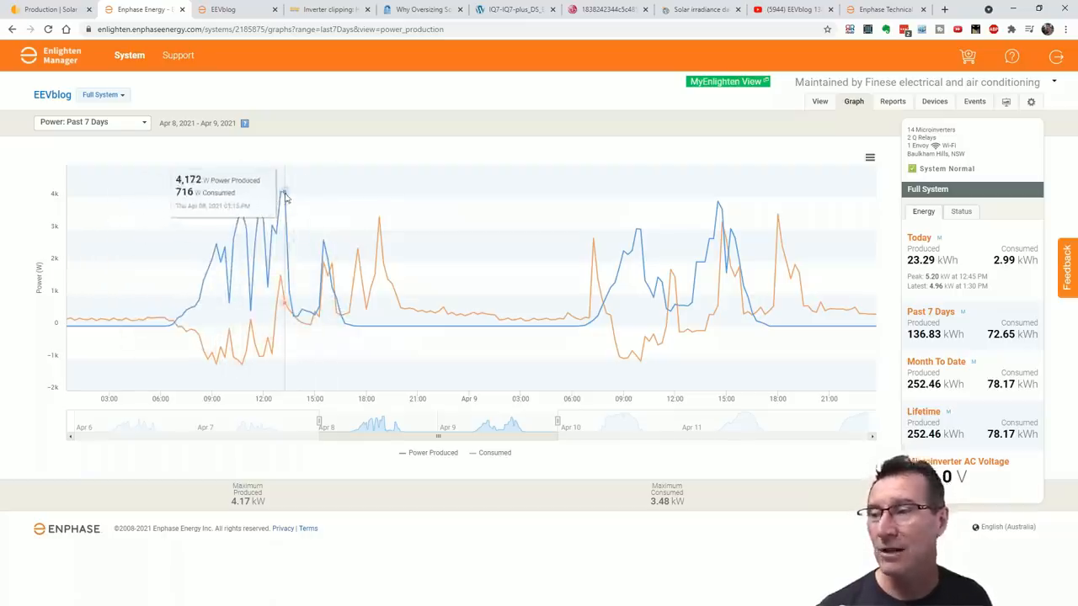
mouse_move(280, 195)
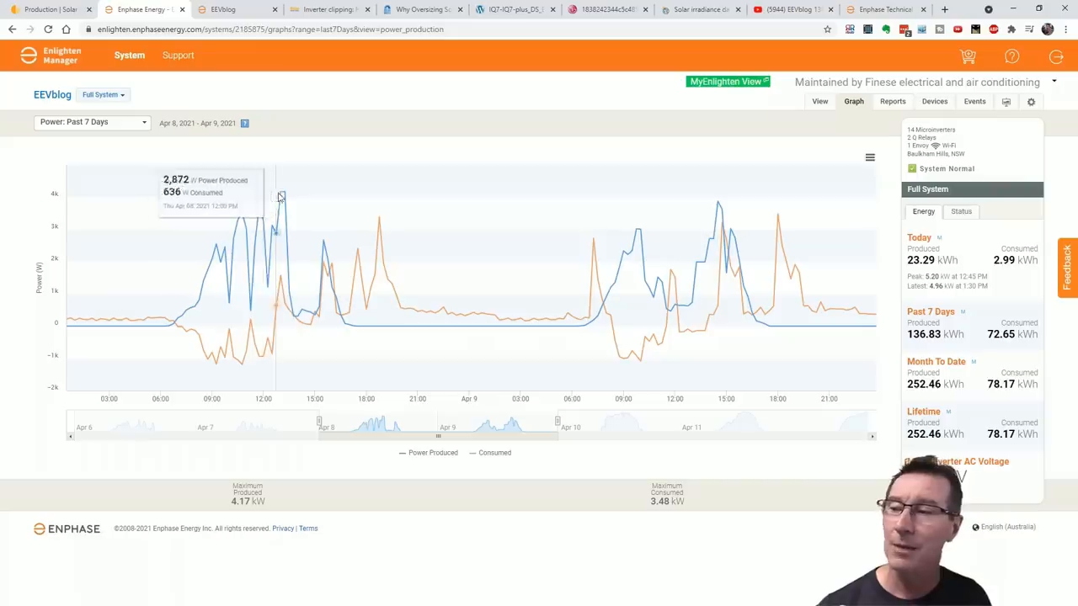
mouse_move(277, 199)
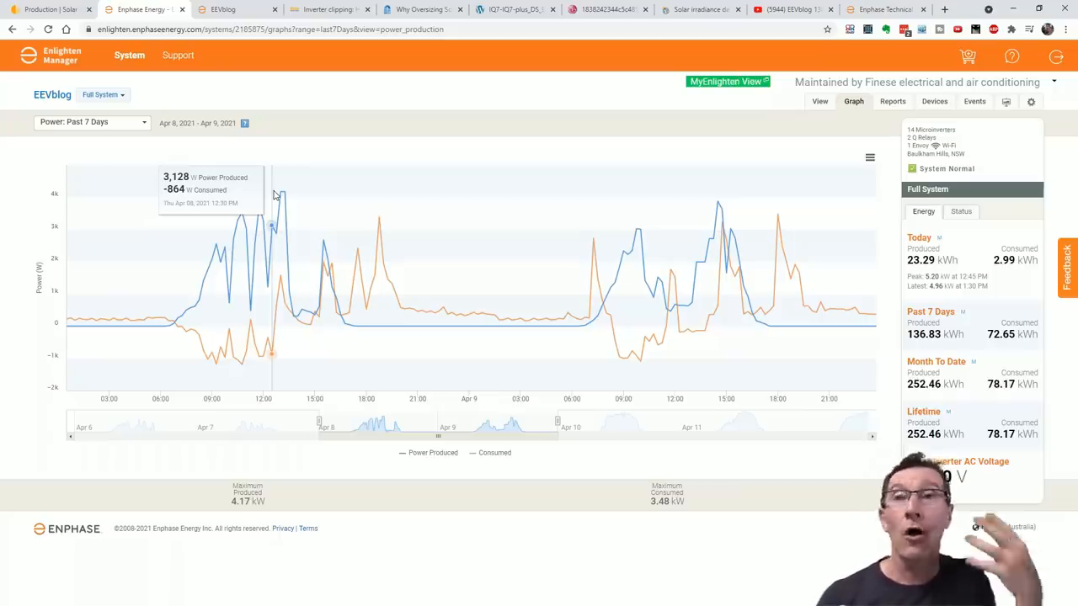
mouse_move(185, 118)
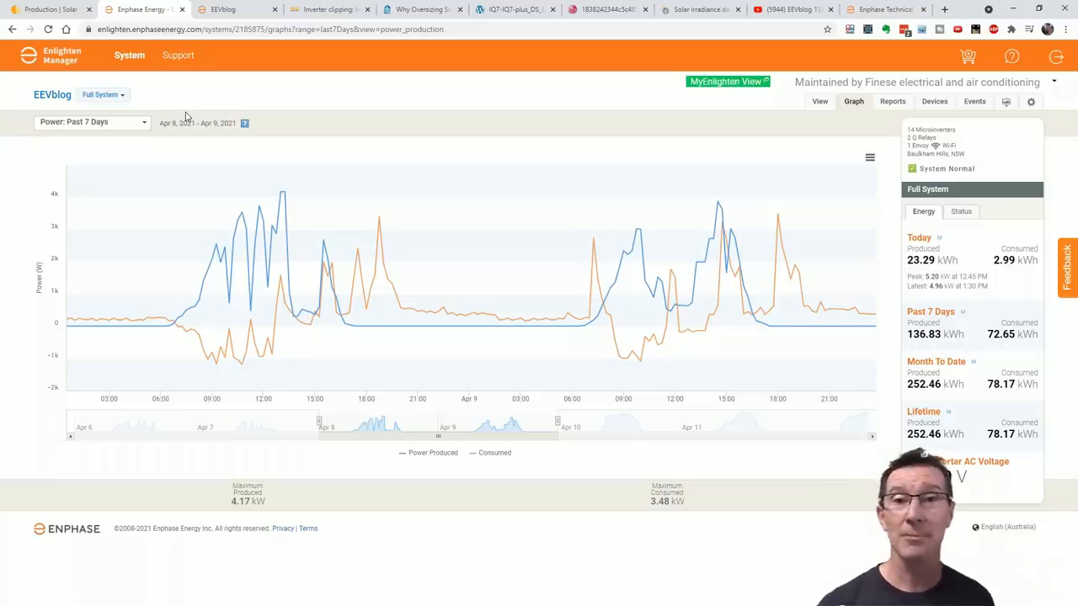
Review Solcast's United Kingdom irradiance map, then move to the SolarQuotes oversizing article
click(699, 10)
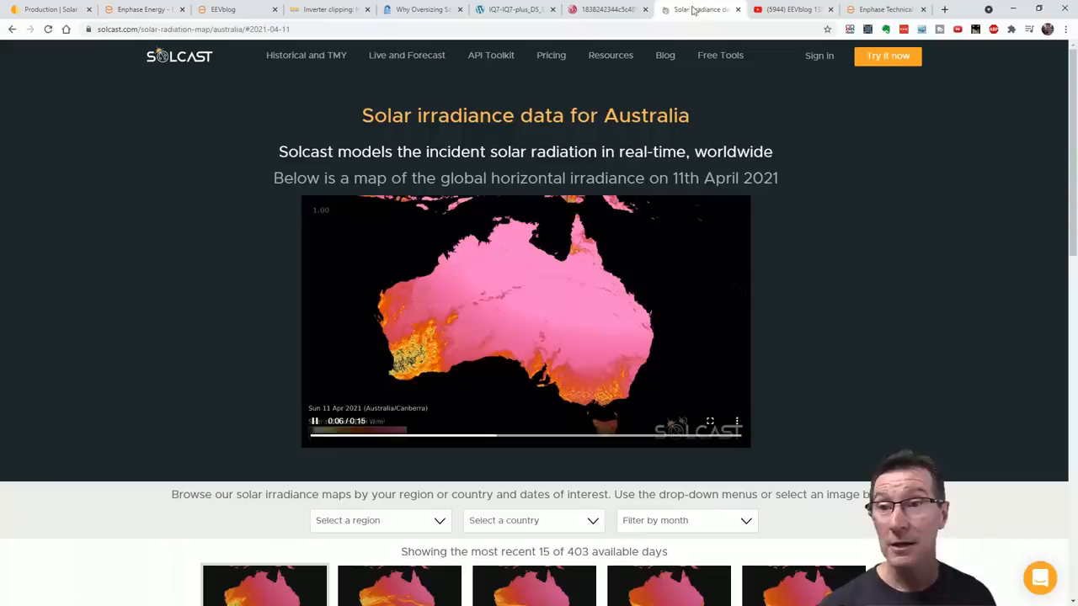
scroll(down, 3)
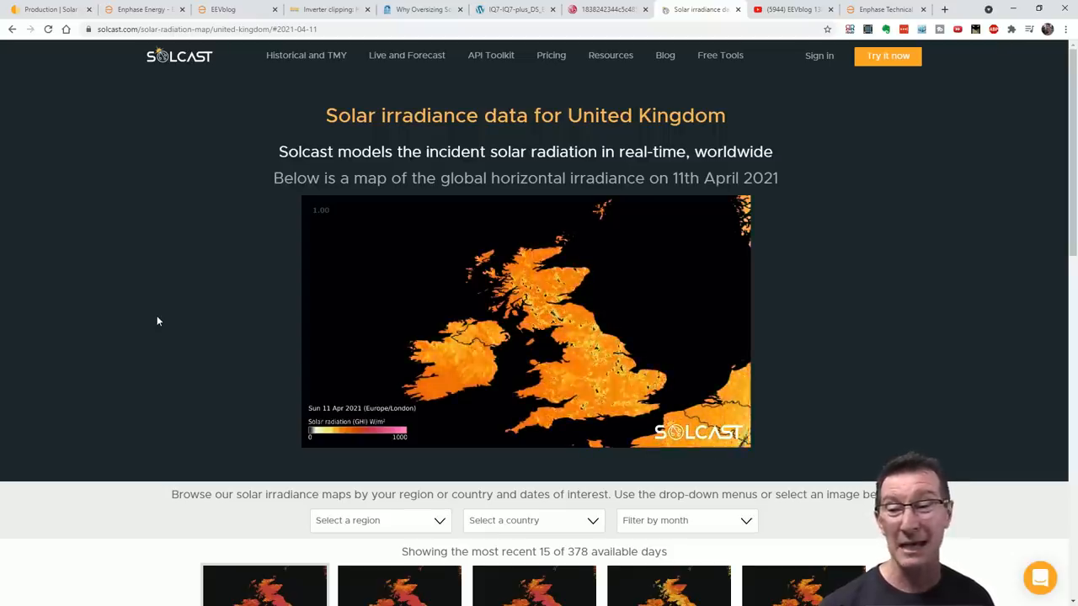
click(424, 10)
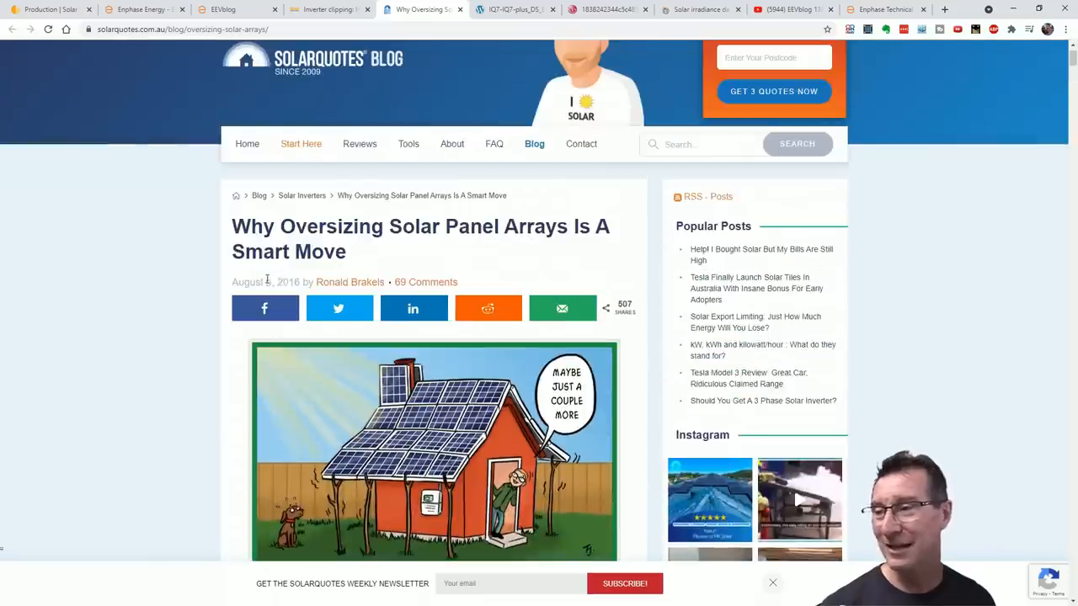
Highlight the paragraph on panels rarely reaching rated capacity, then move to Solar Analytics
scroll(down, 3)
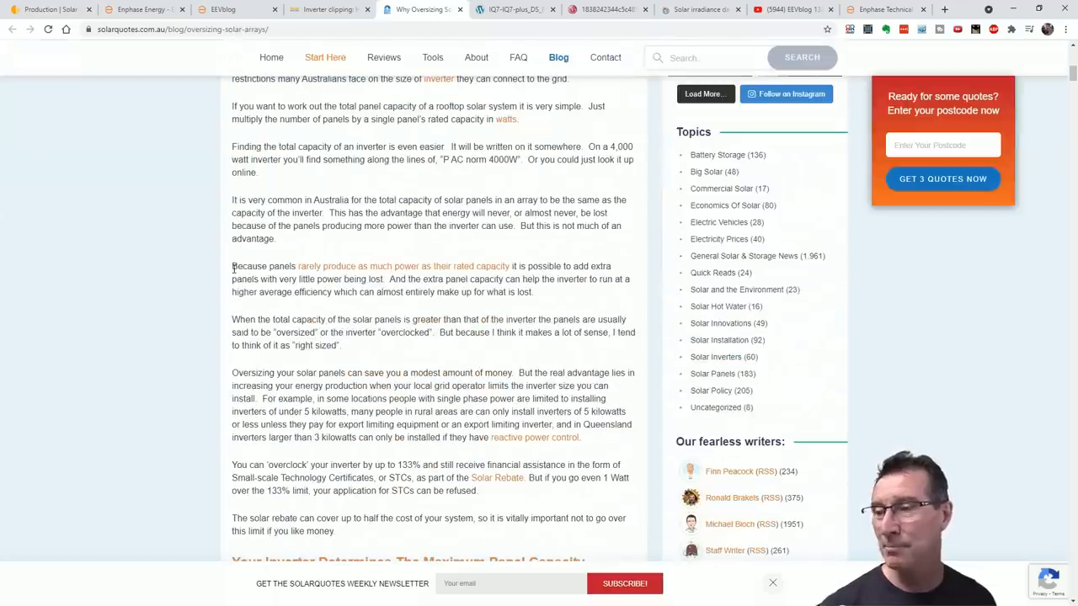
drag(232, 266, 548, 279)
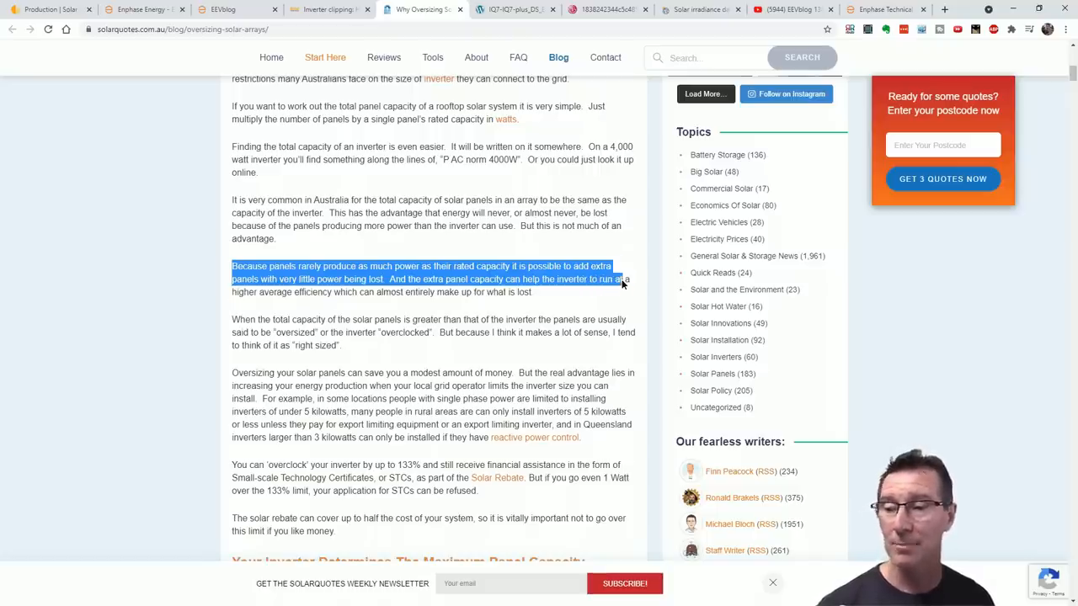
click(417, 307)
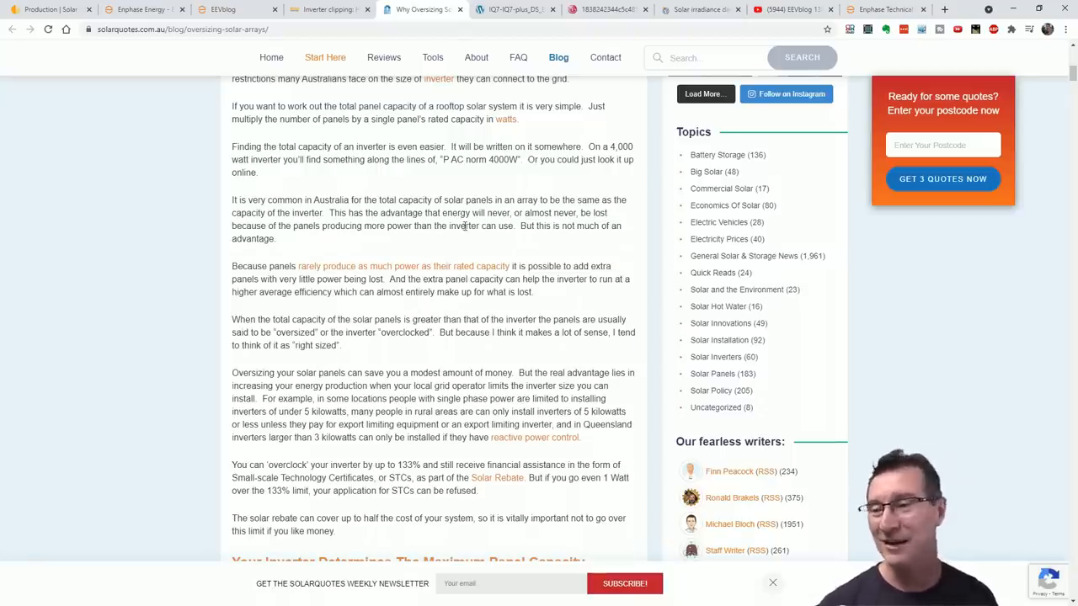
mouse_move(404, 266)
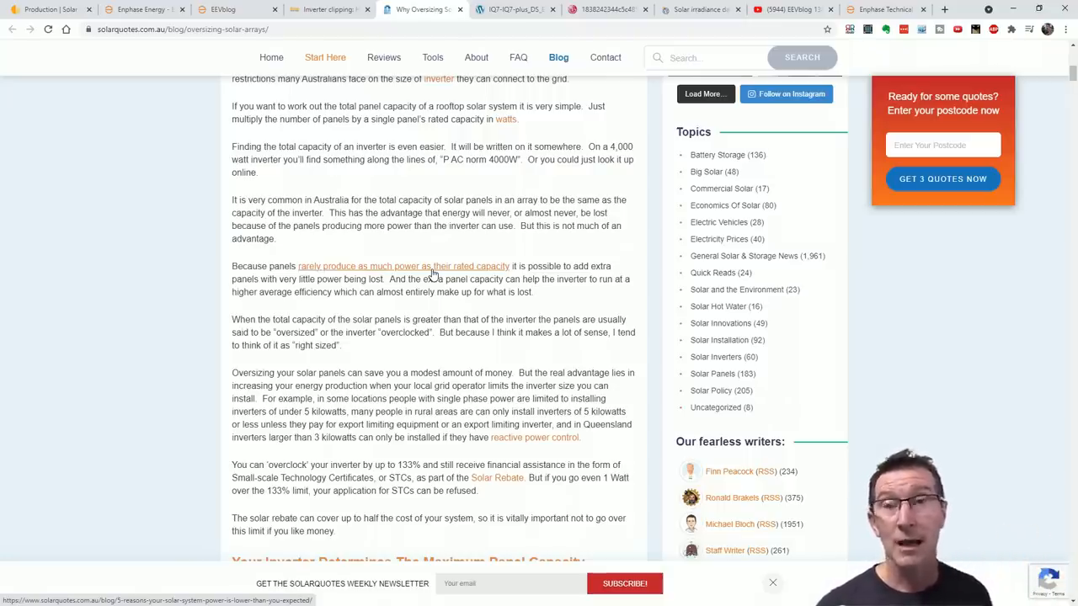
click(47, 10)
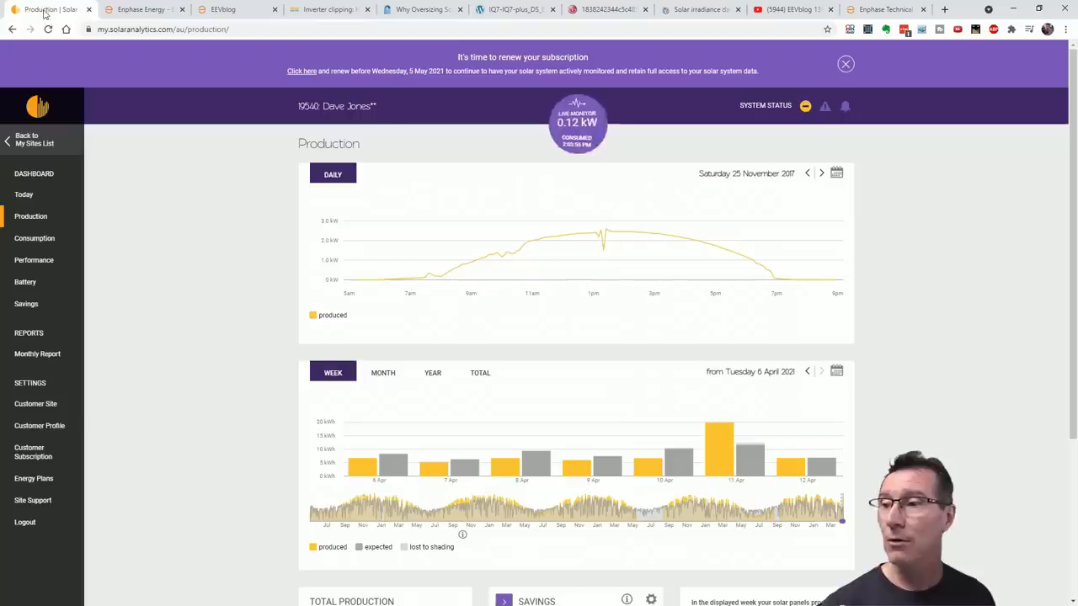
mouse_move(596, 233)
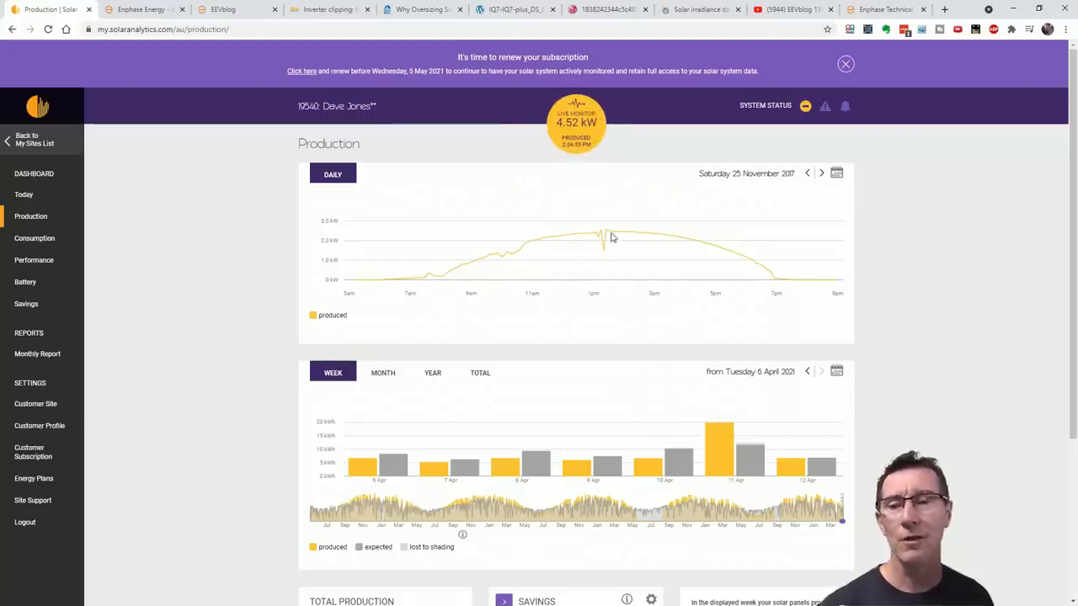
mouse_move(600, 232)
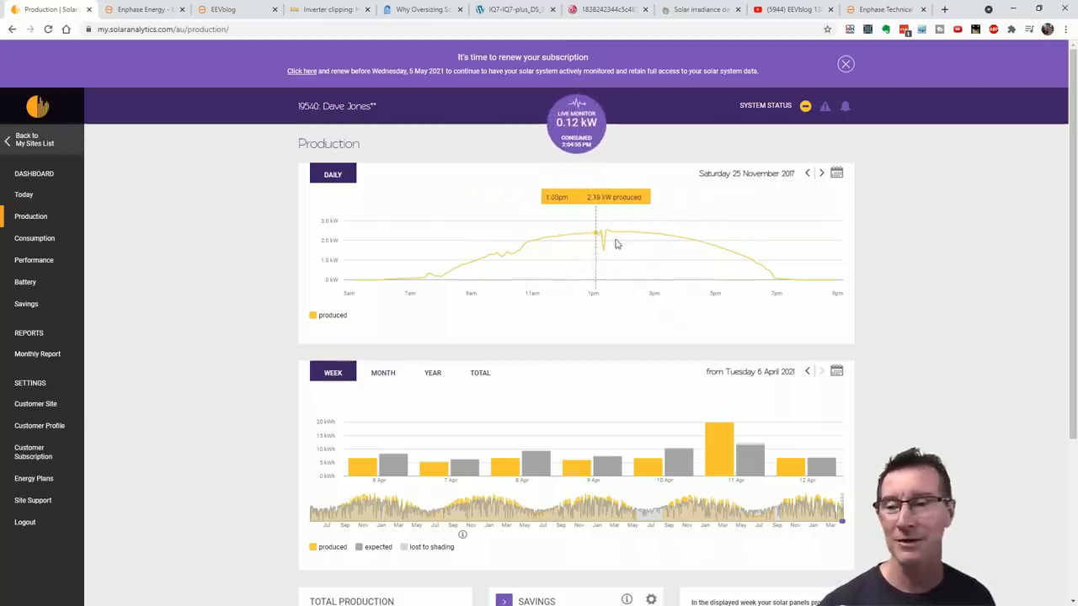
mouse_move(590, 249)
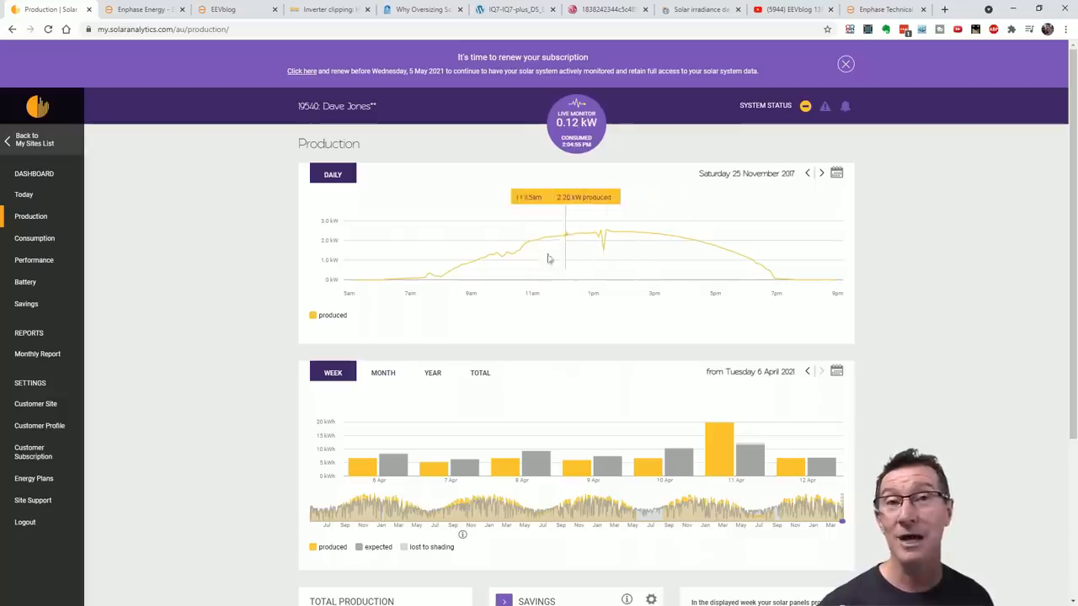
mouse_move(569, 262)
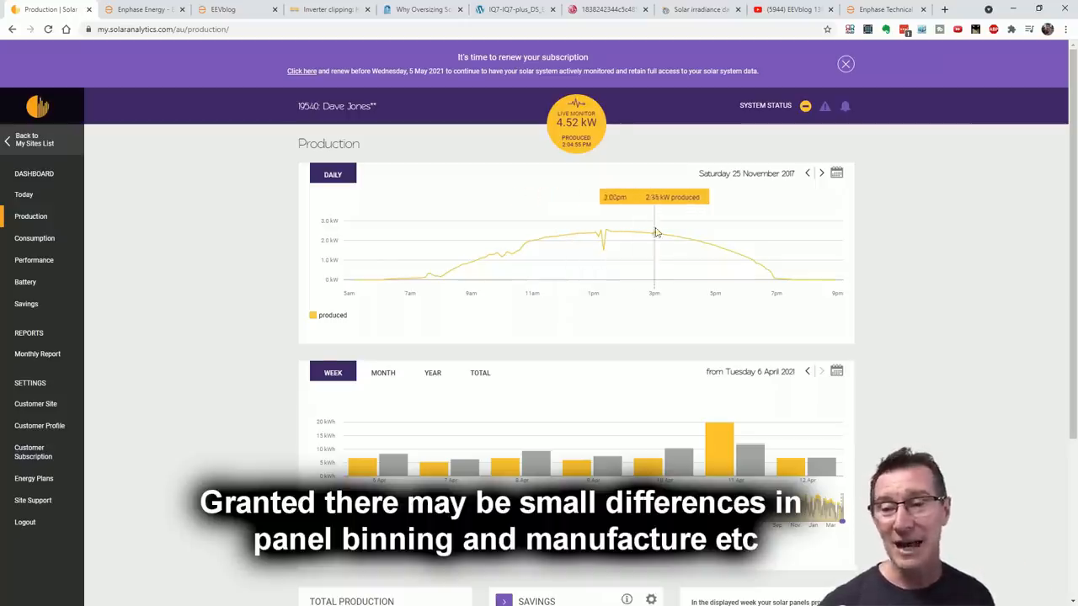
mouse_move(563, 253)
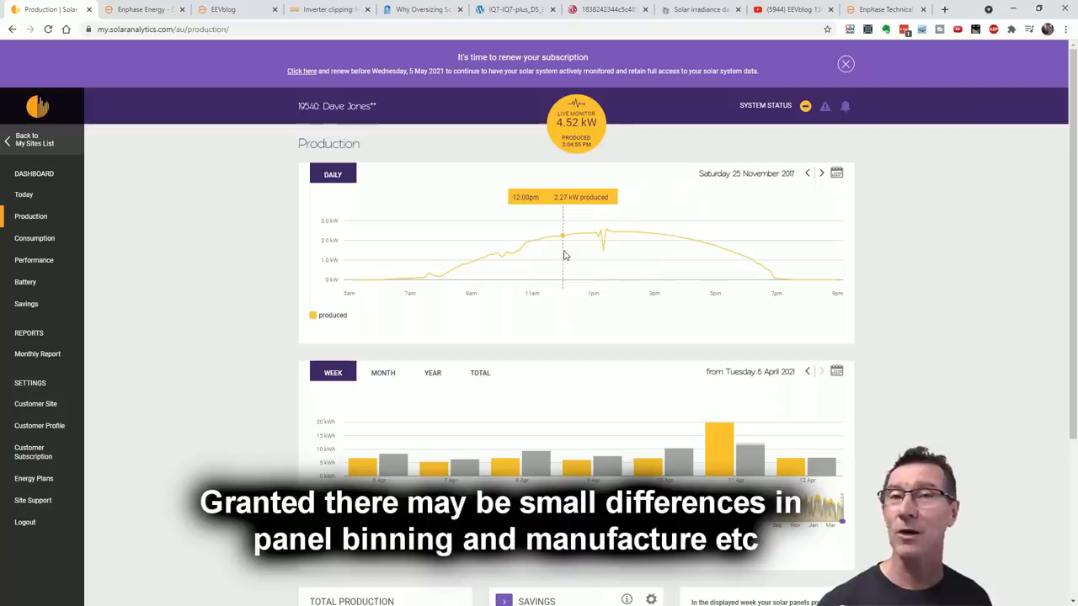
mouse_move(622, 256)
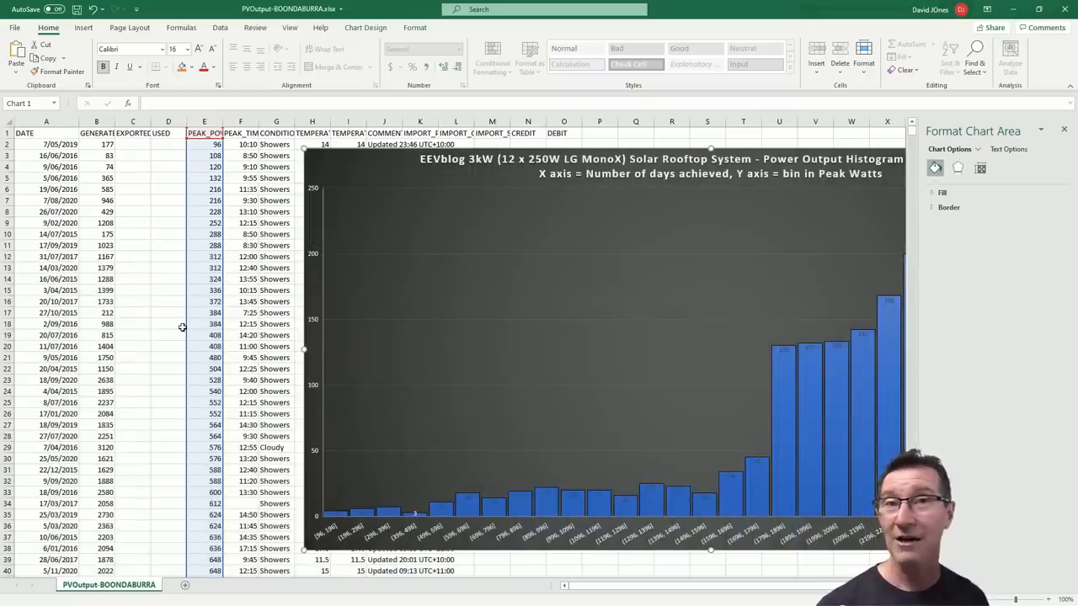
Select peak power cell E2 and scroll the sorted column to the rows reaching 3000 W
scroll(down, 3)
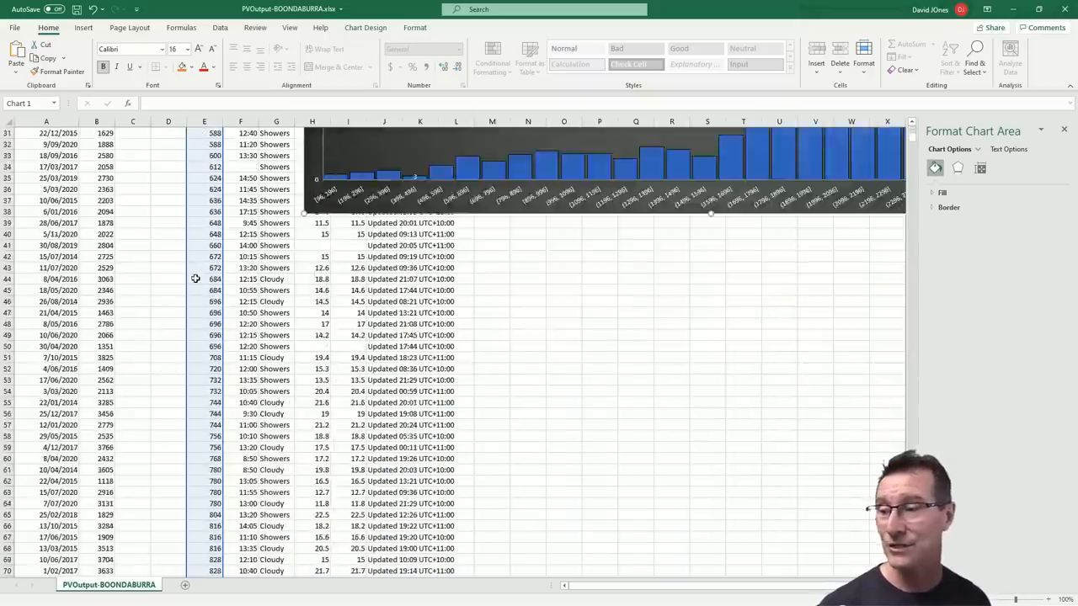
scroll(down, 3)
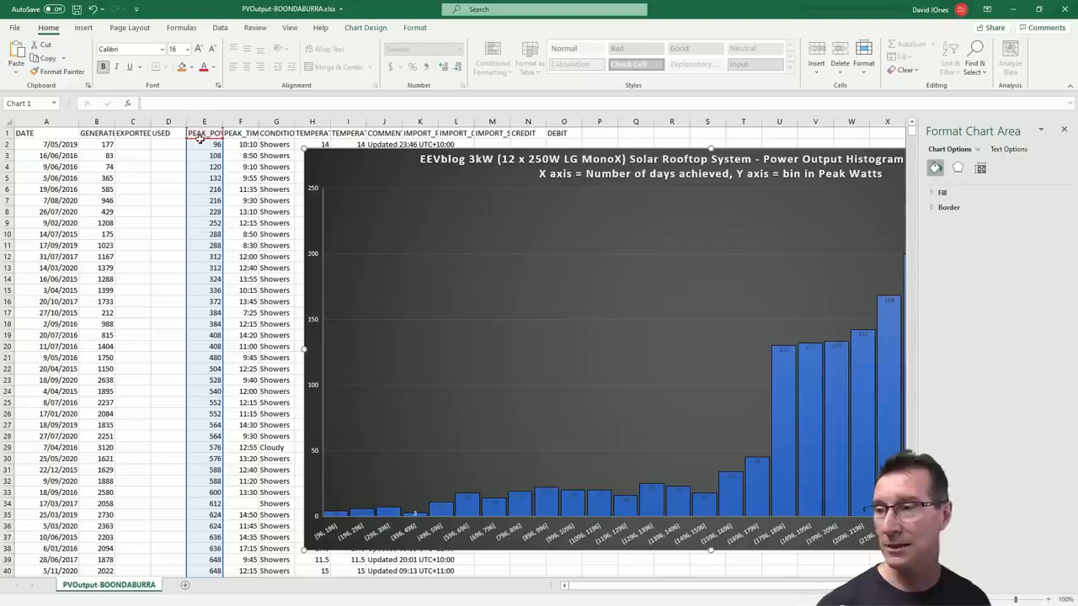
click(204, 144)
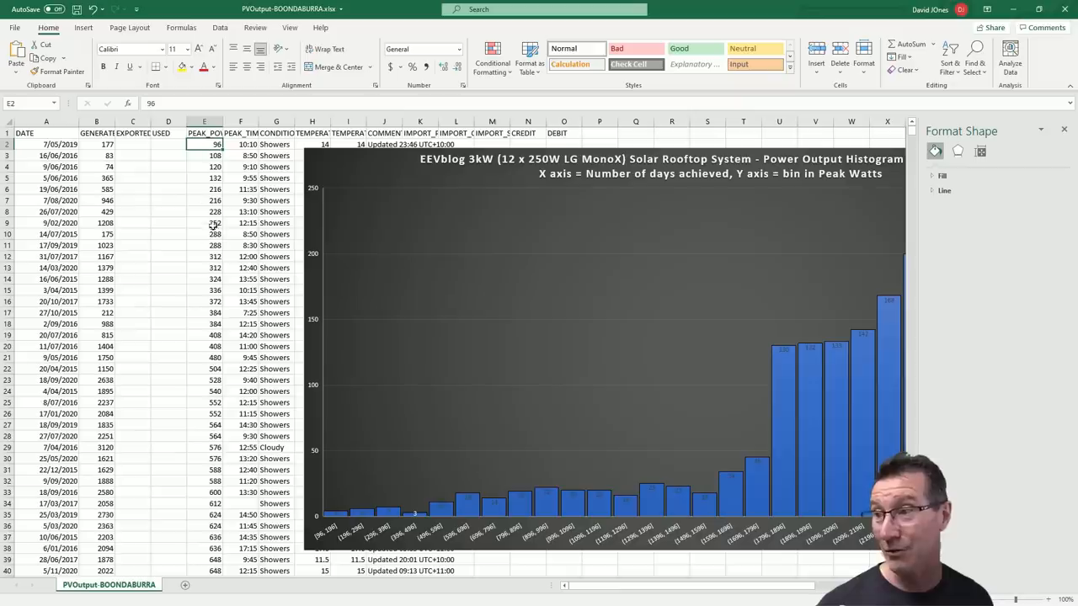
mouse_move(197, 315)
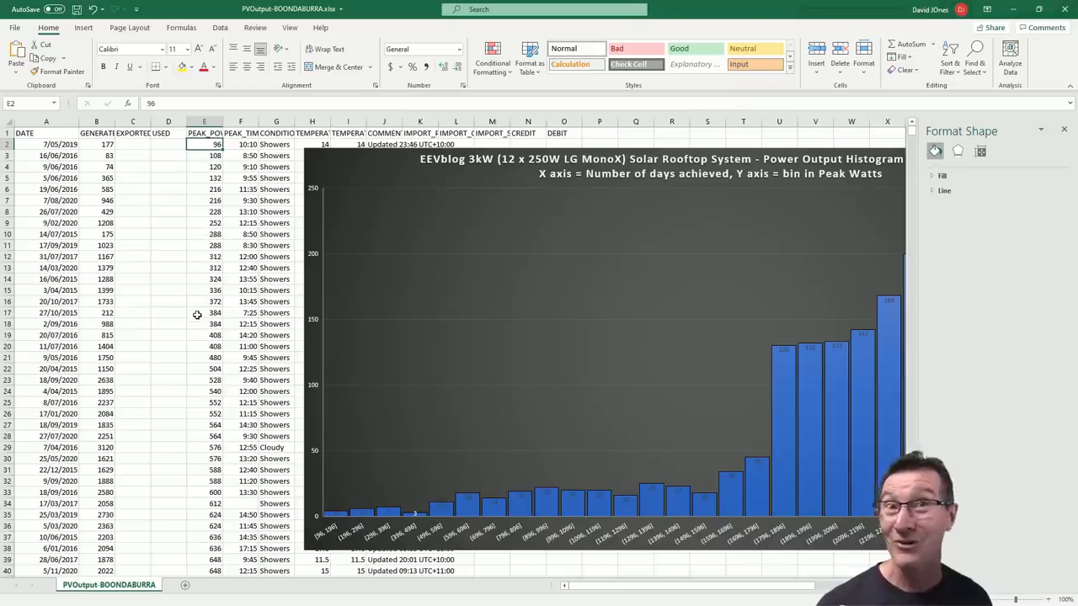
scroll(down, 3)
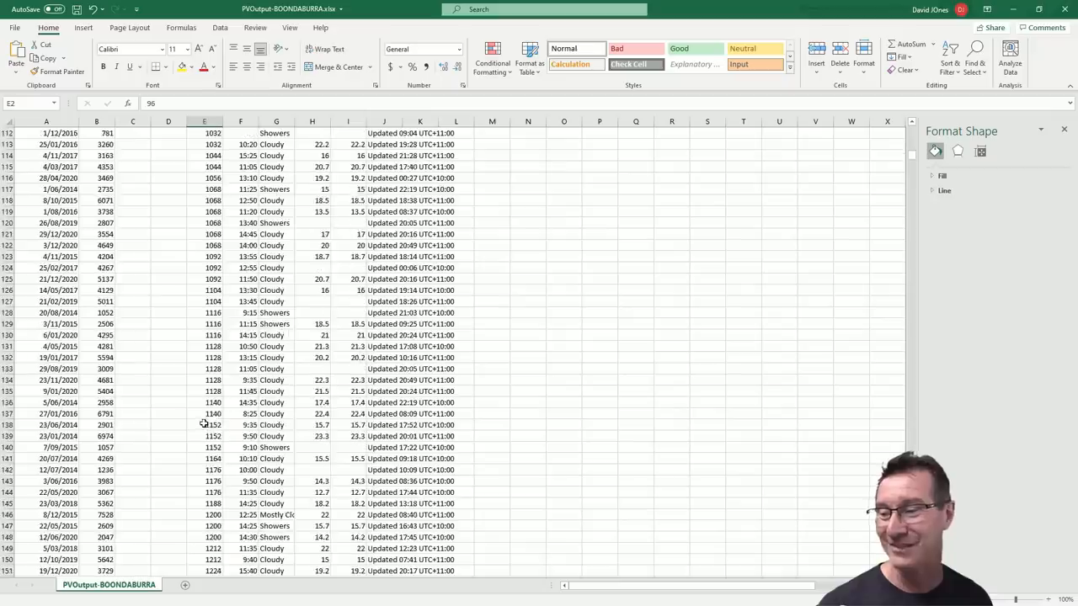
scroll(down, 3)
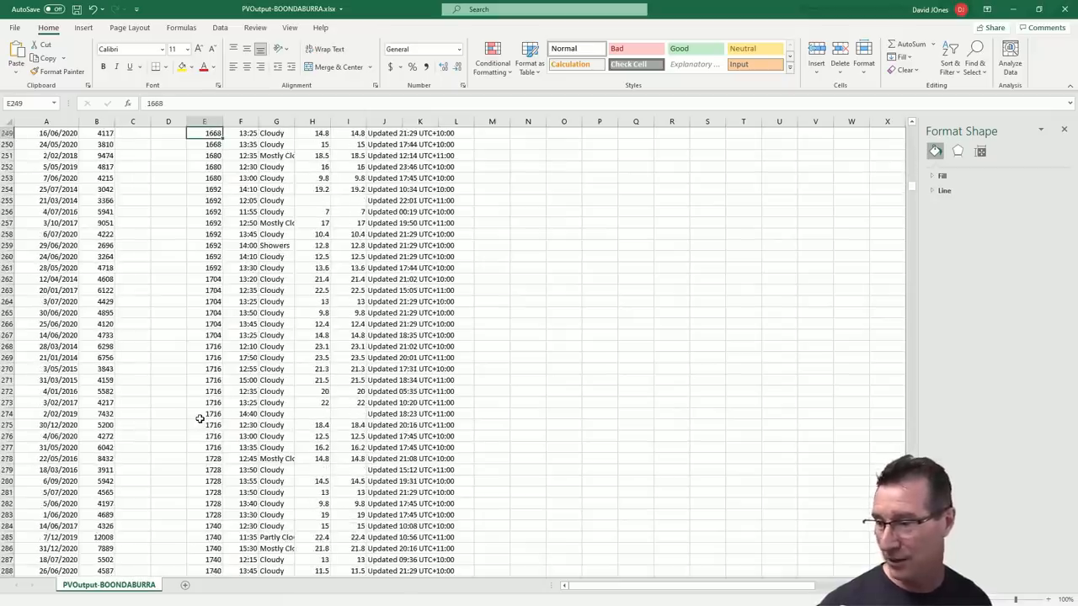
scroll(down, 3)
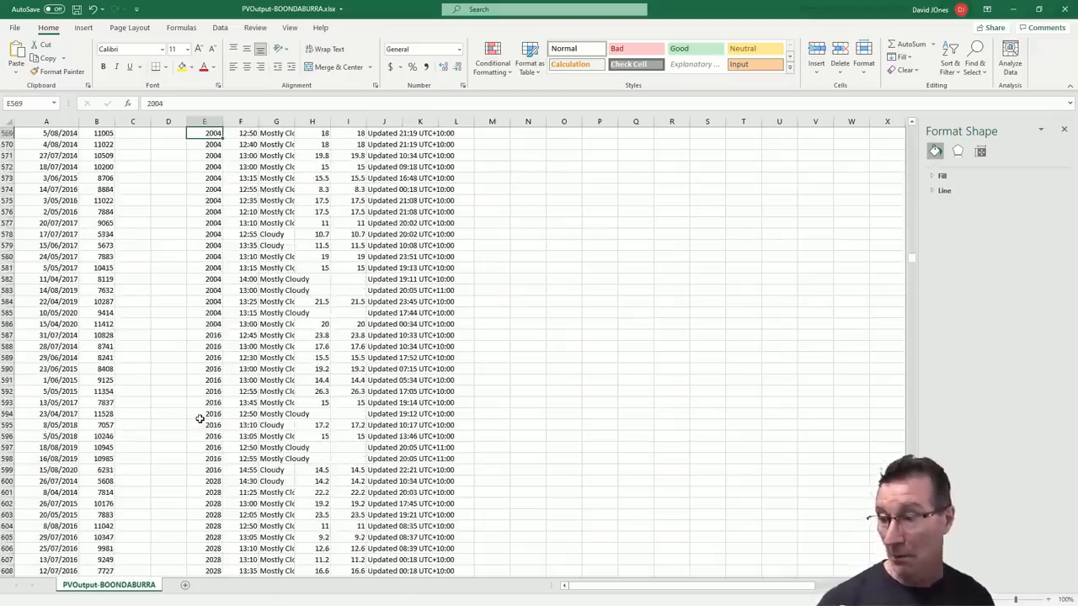
scroll(down, 3)
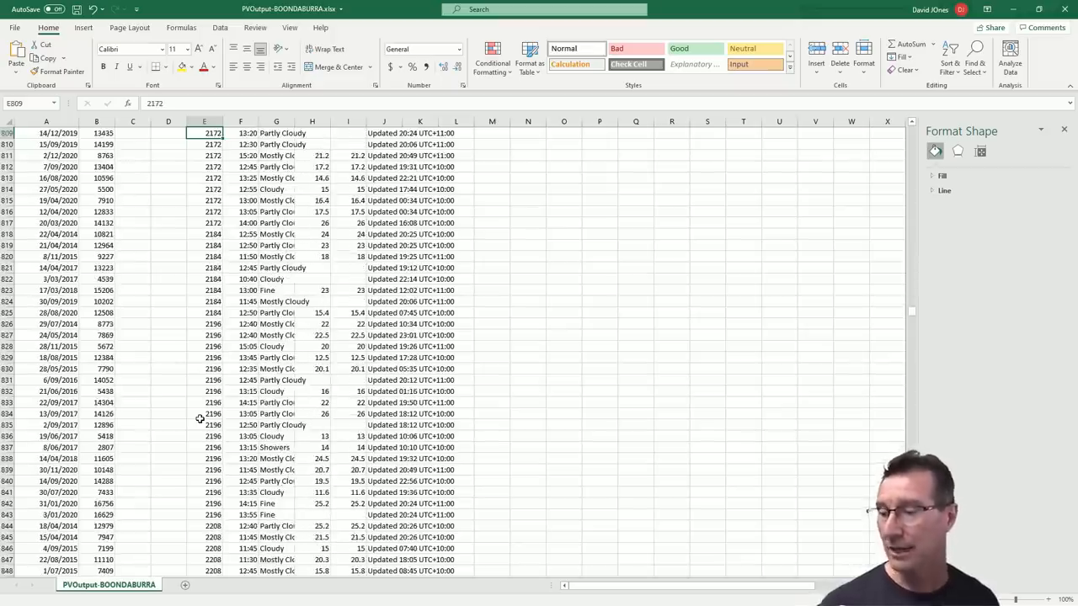
scroll(down, 3)
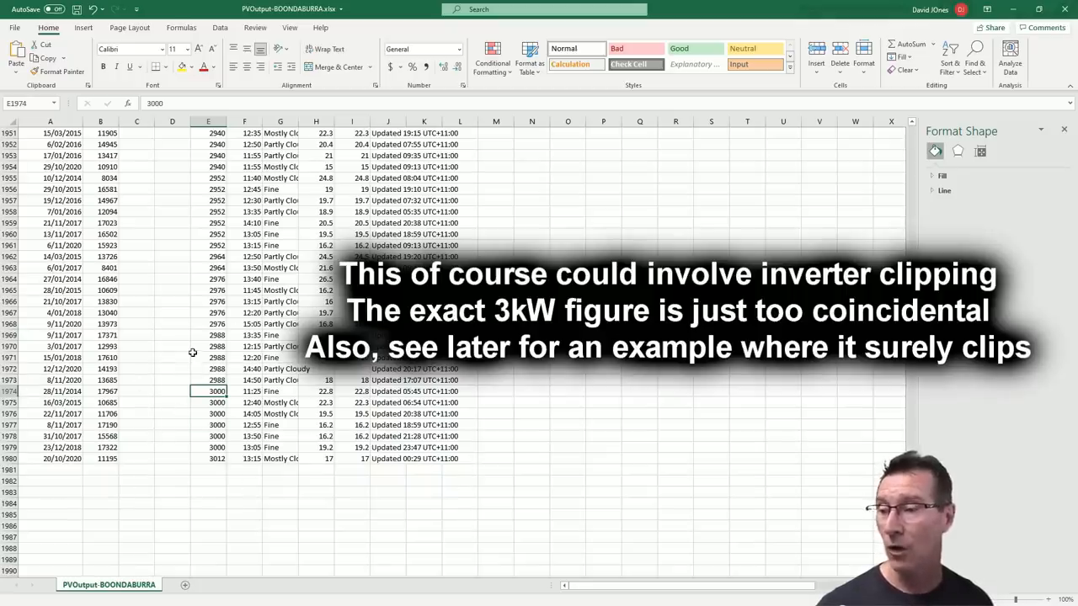
scroll(up, 3)
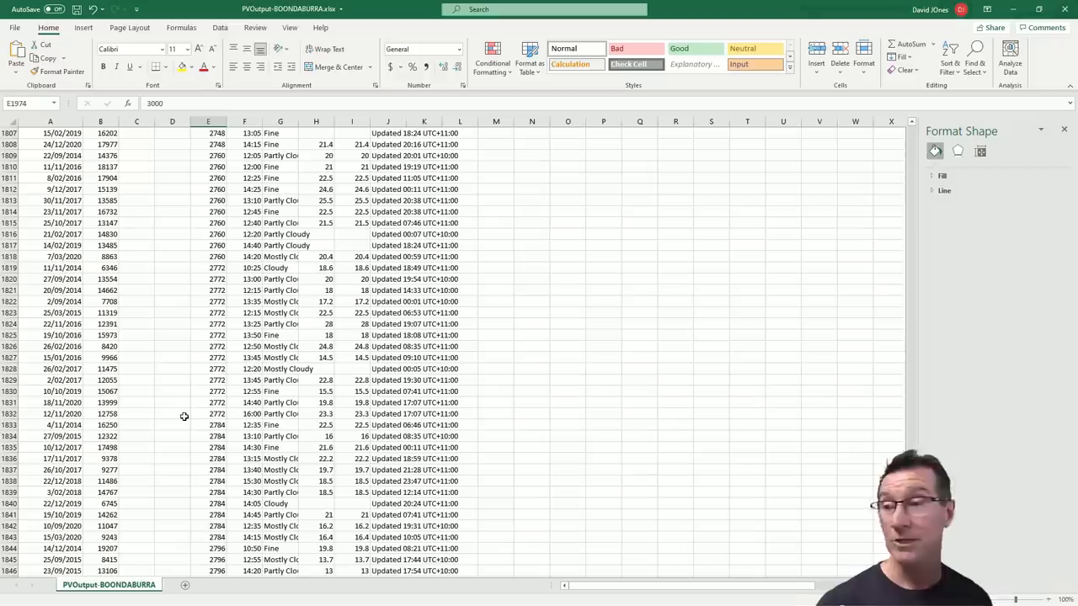
mouse_move(324, 209)
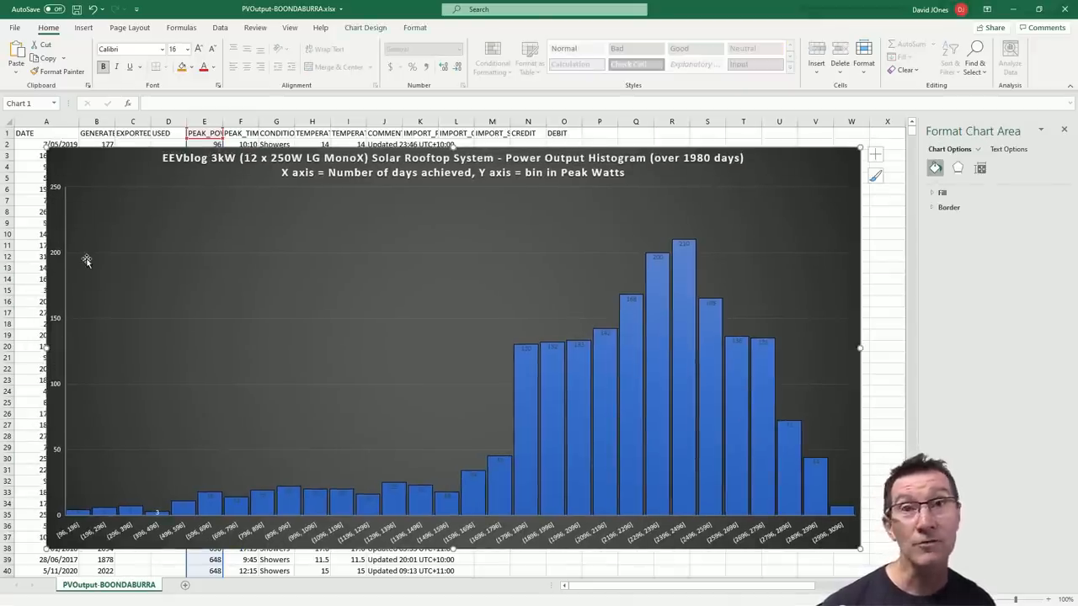
mouse_move(743, 238)
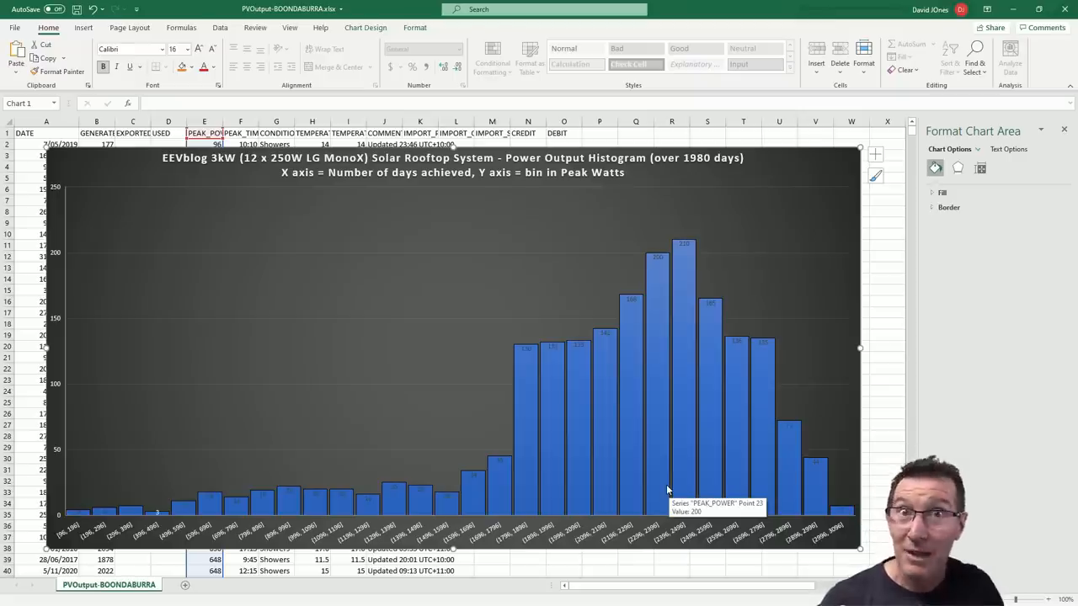
mouse_move(744, 549)
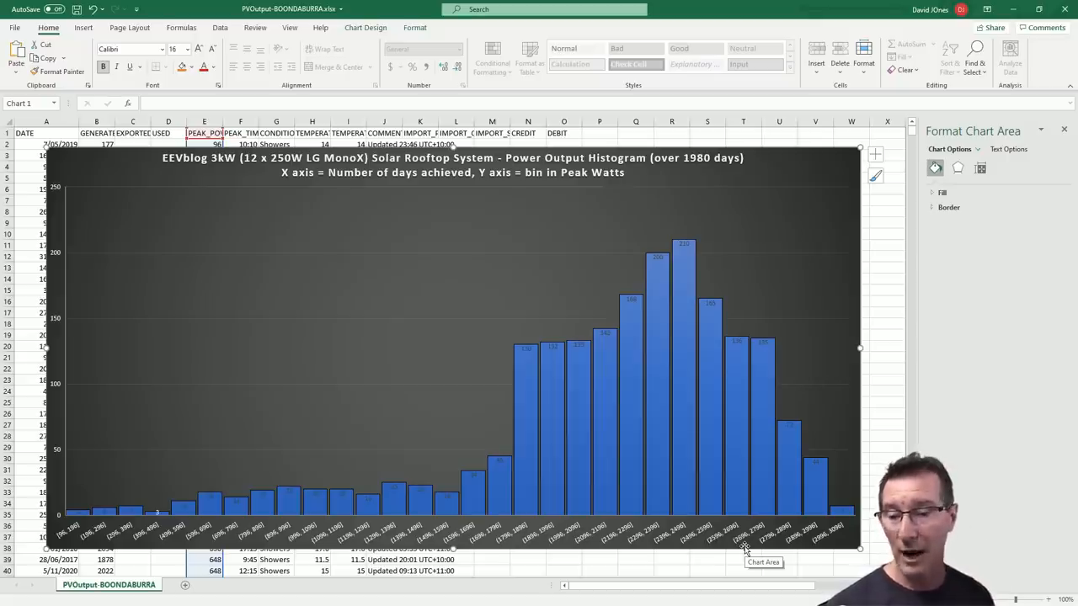
mouse_move(689, 404)
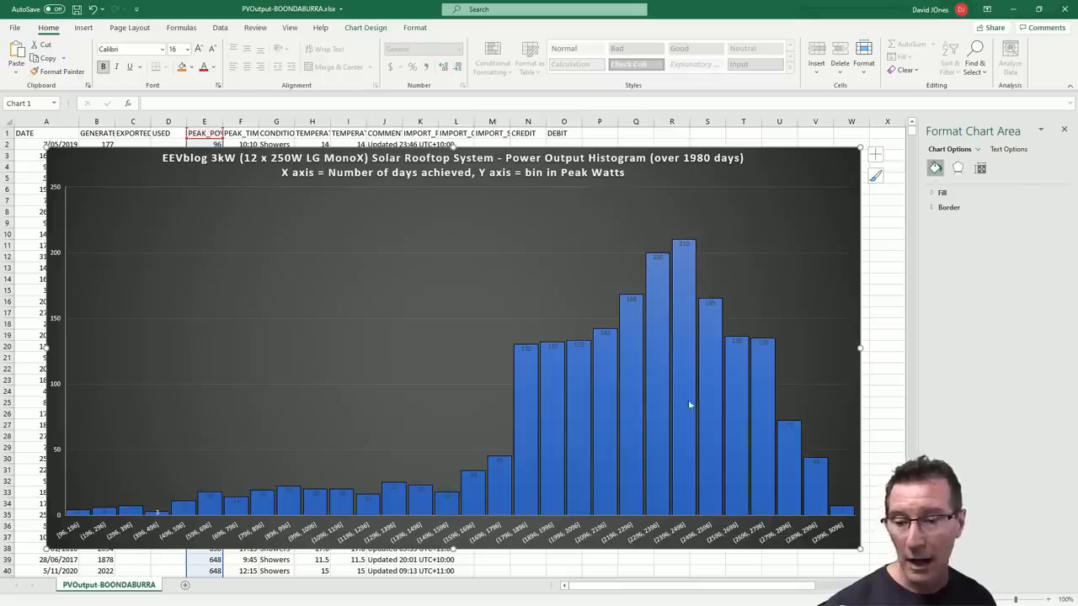
mouse_move(714, 530)
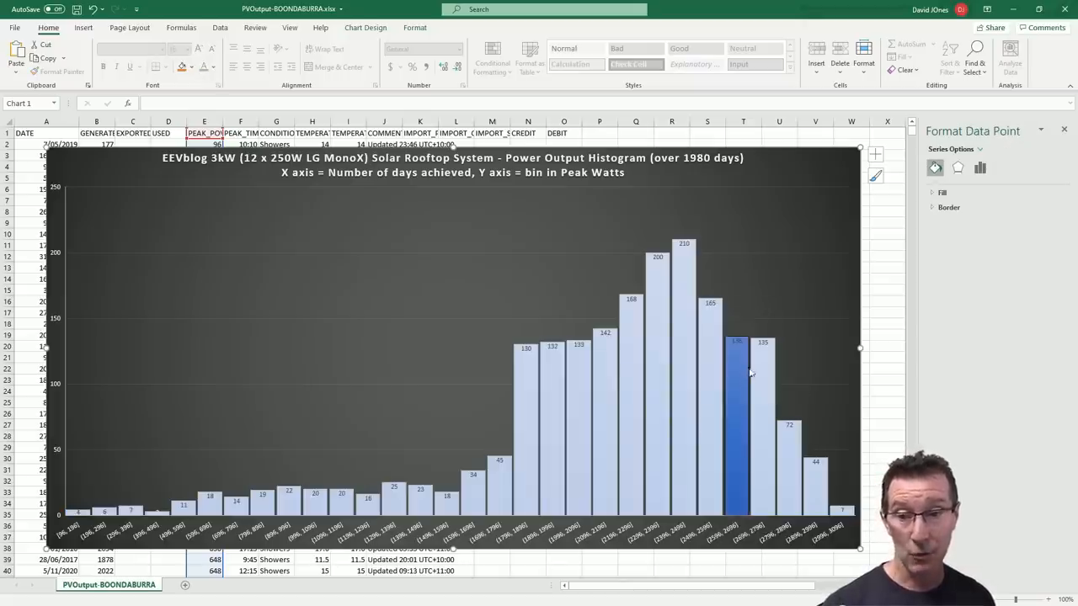
mouse_move(743, 374)
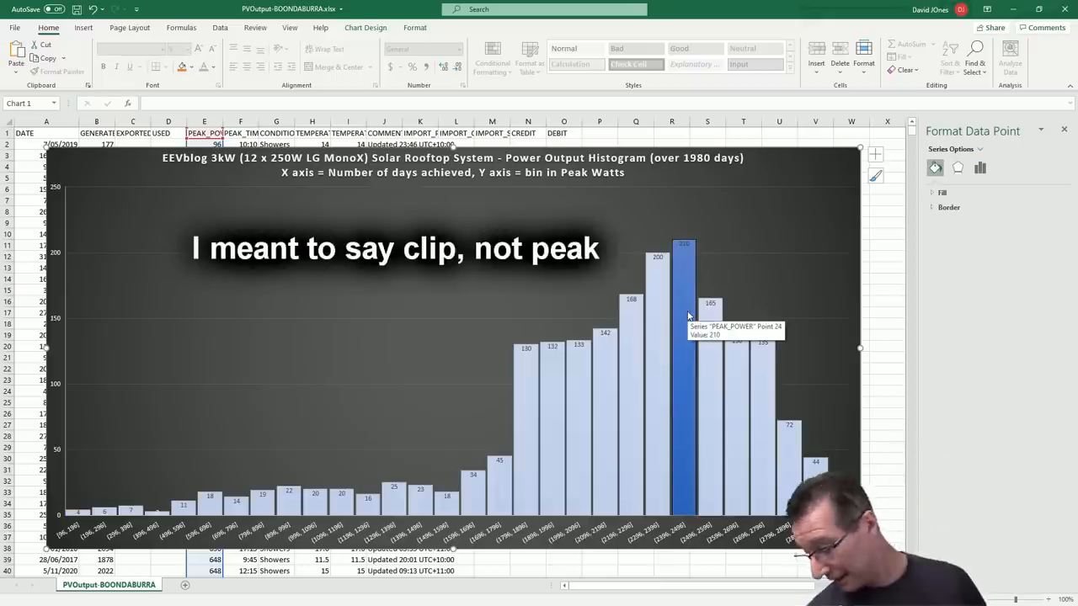
mouse_move(711, 303)
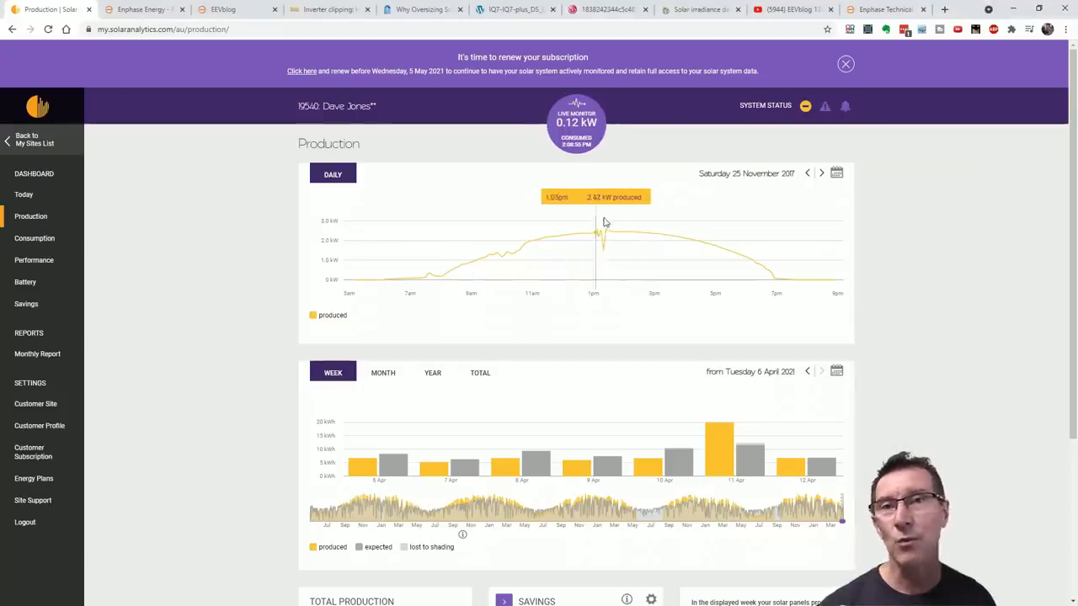
View the 28 October 2020 daily production curve, then step through the next three days
click(807, 173)
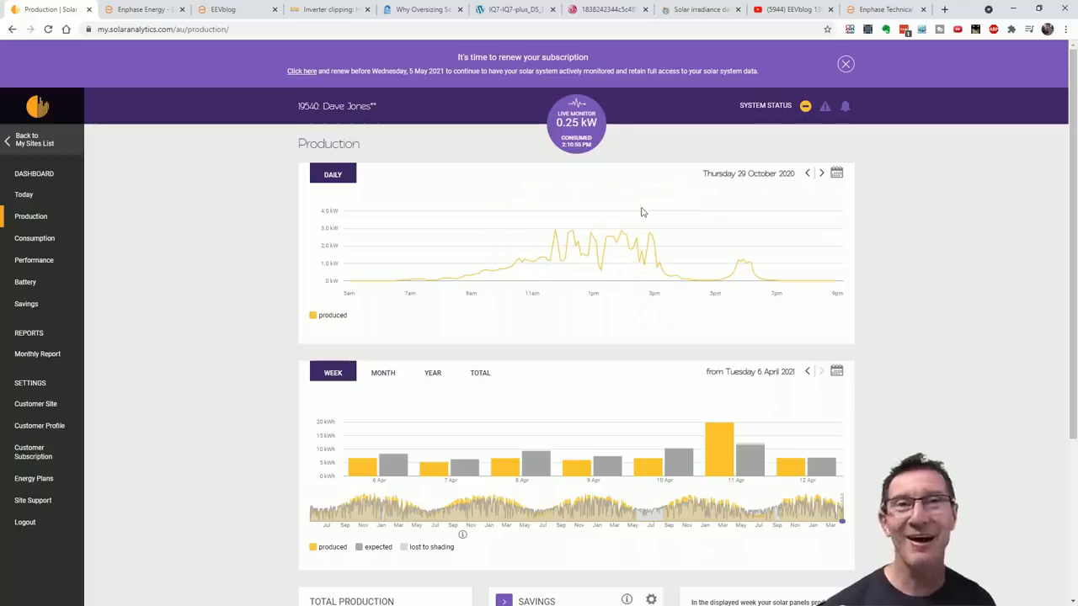
mouse_move(499, 283)
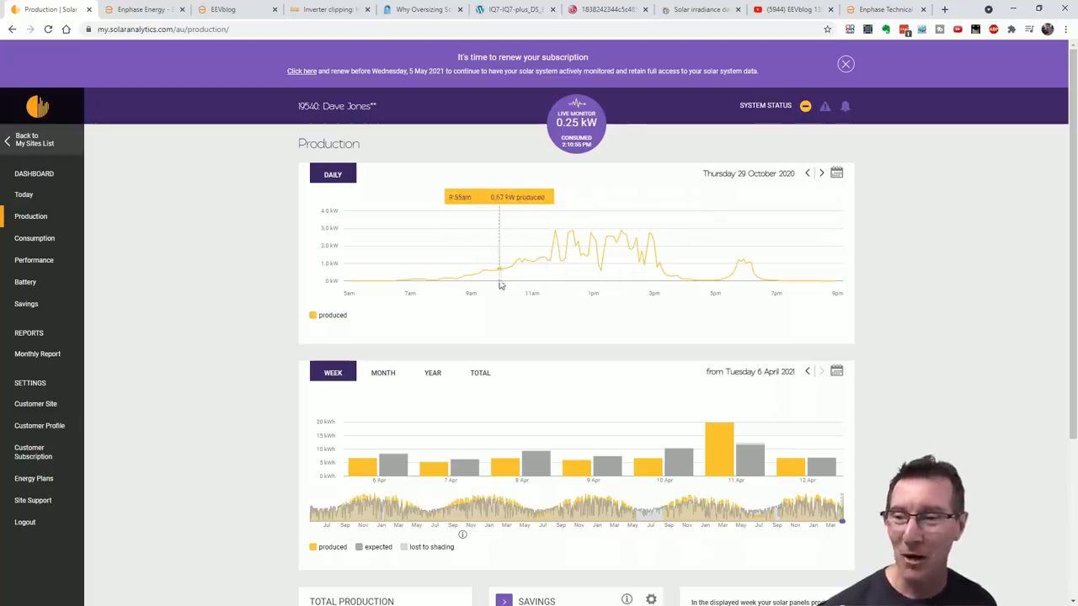
mouse_move(625, 227)
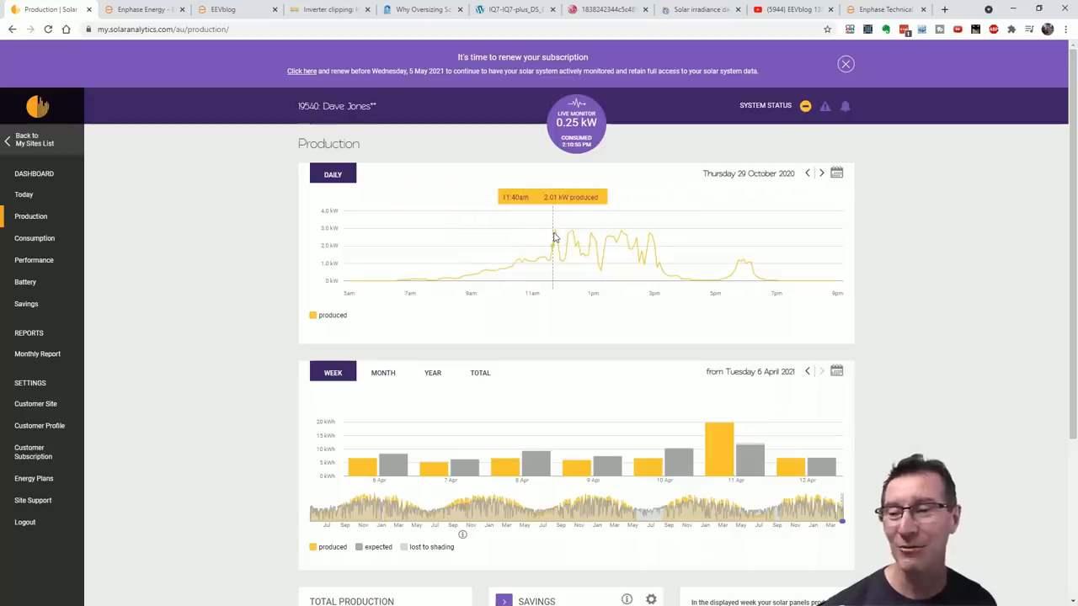
mouse_move(554, 239)
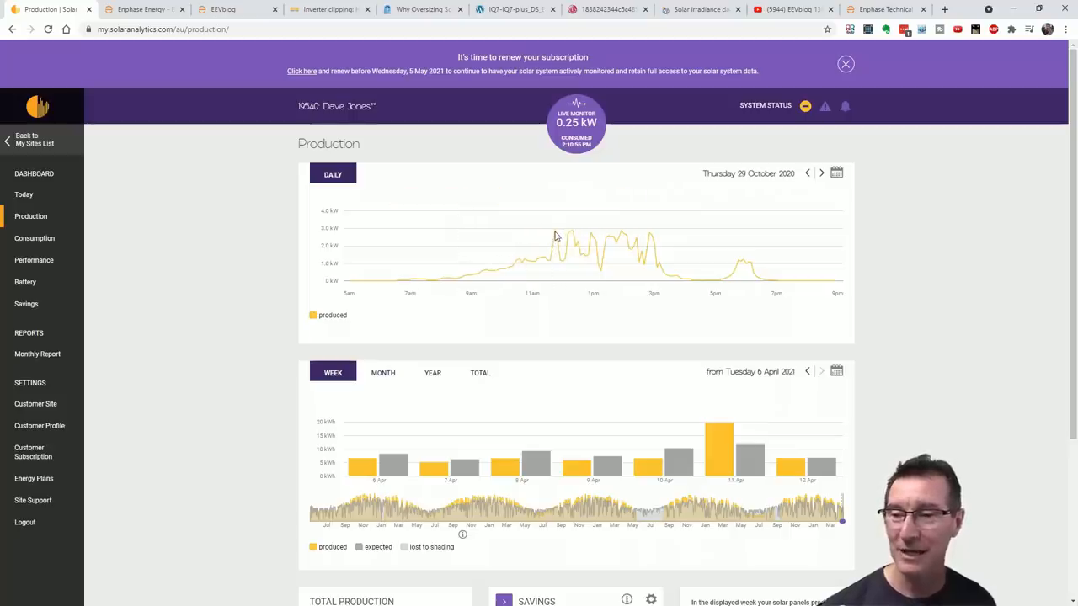
mouse_move(555, 234)
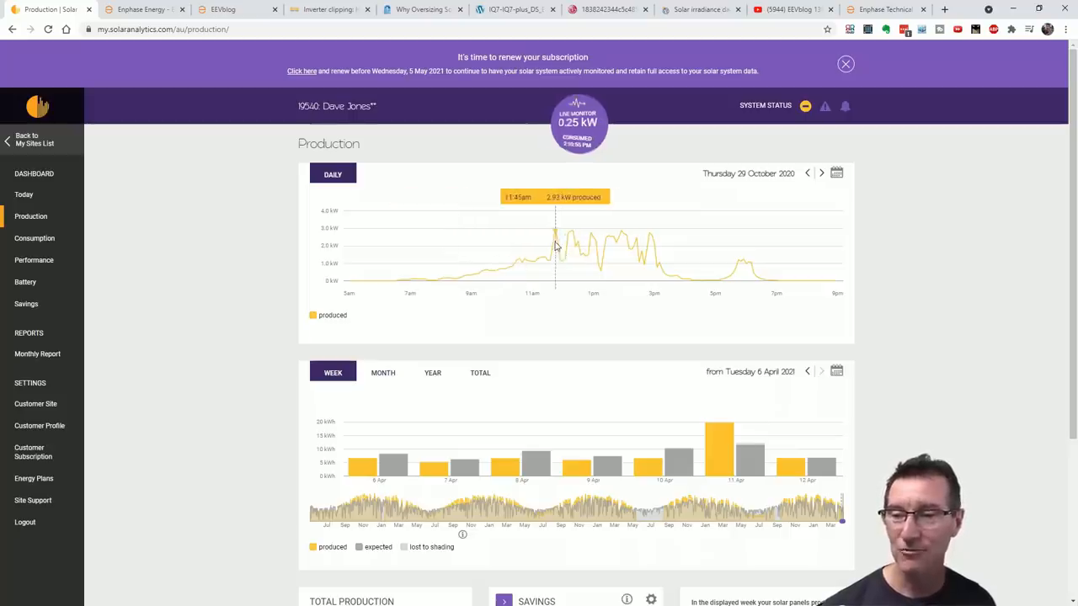
mouse_move(583, 234)
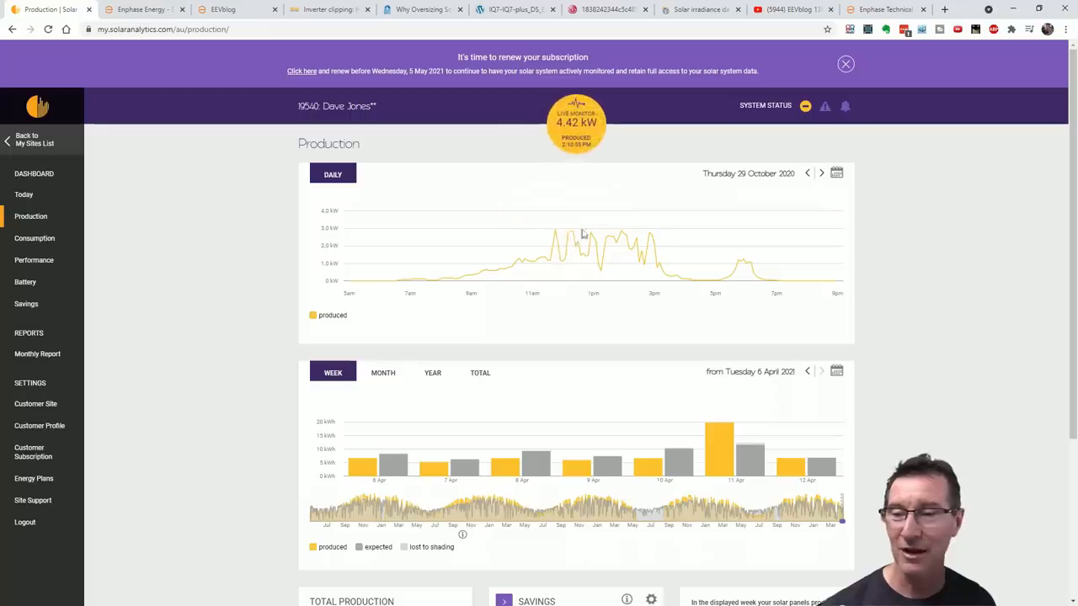
mouse_move(545, 246)
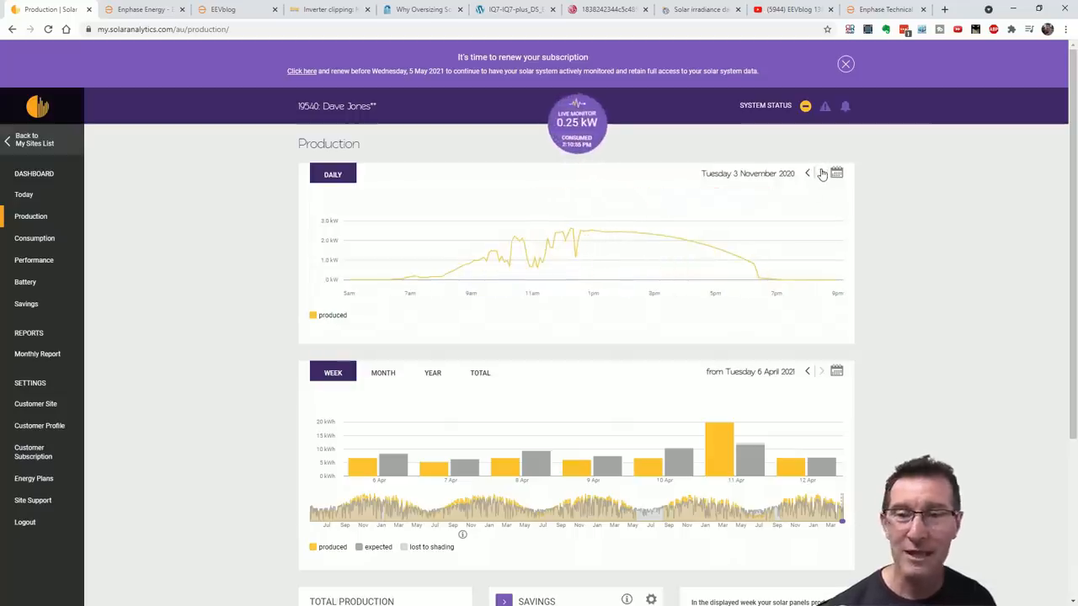
click(822, 174)
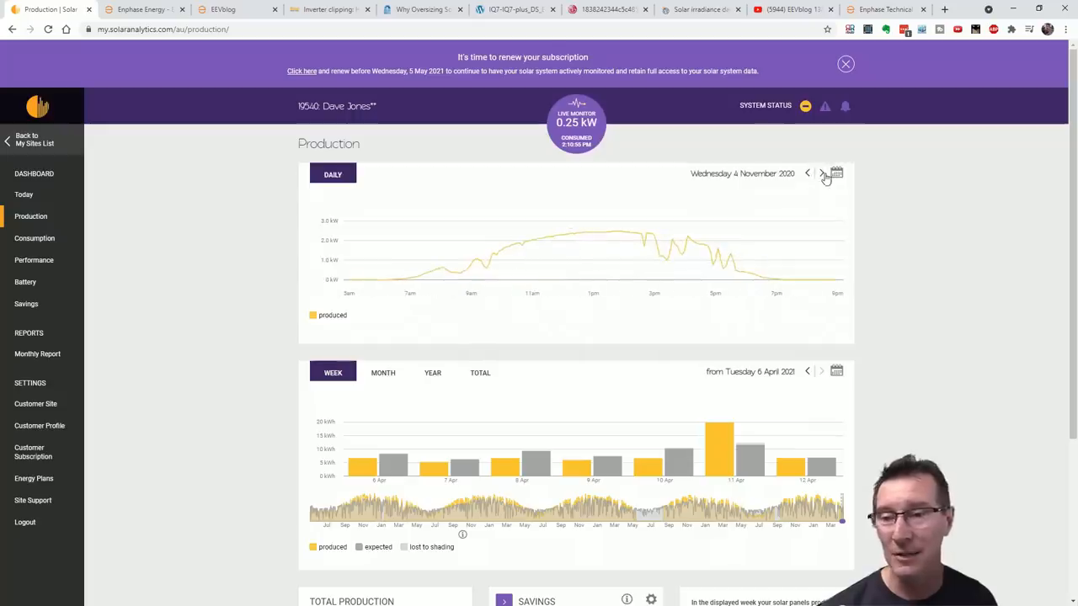
click(822, 174)
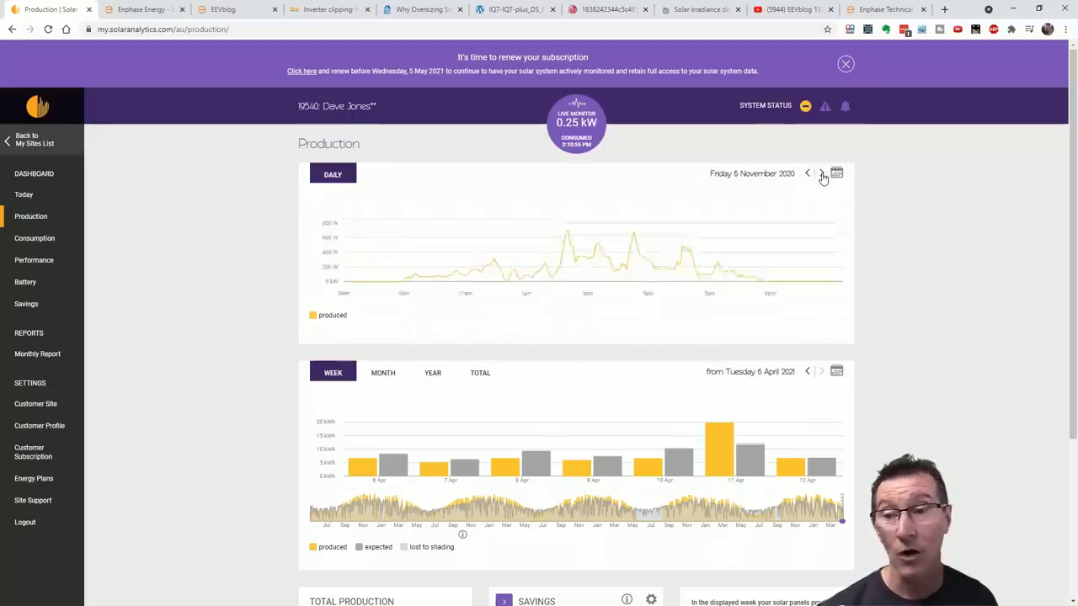
click(822, 173)
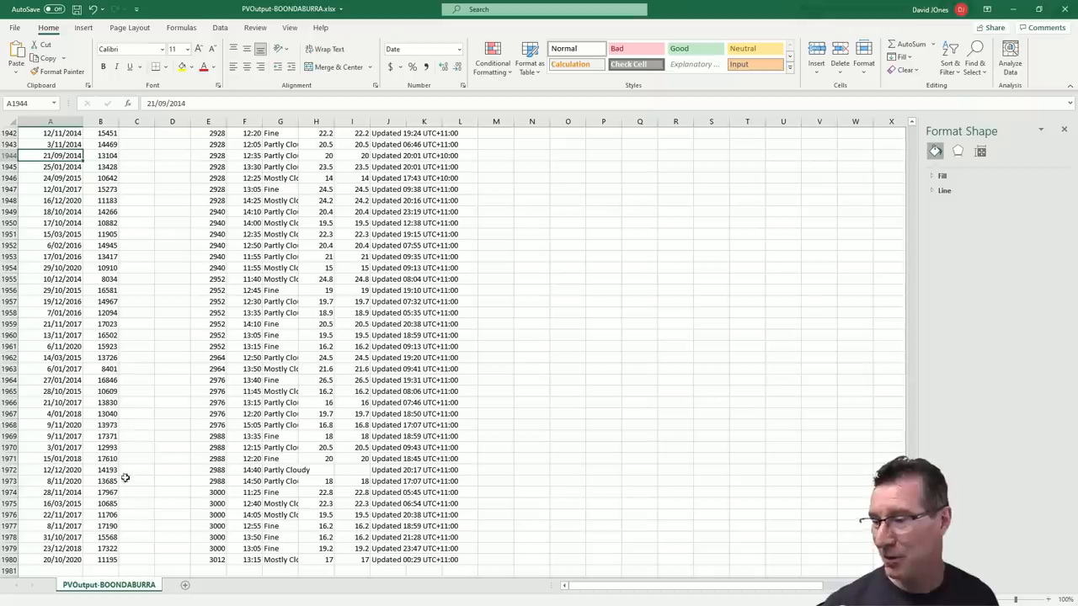
mouse_move(236, 494)
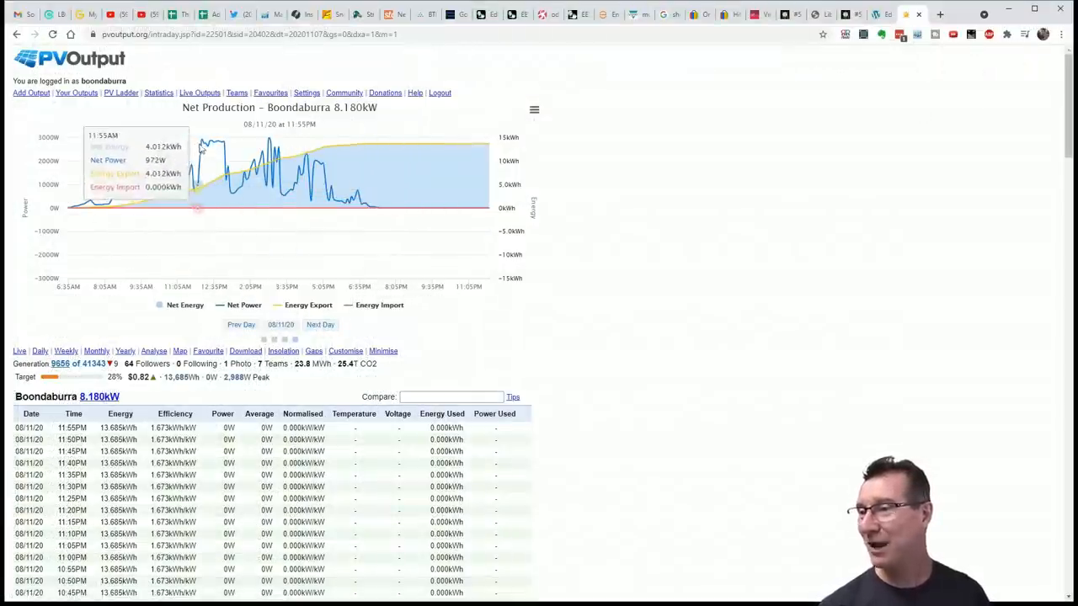
mouse_move(172, 155)
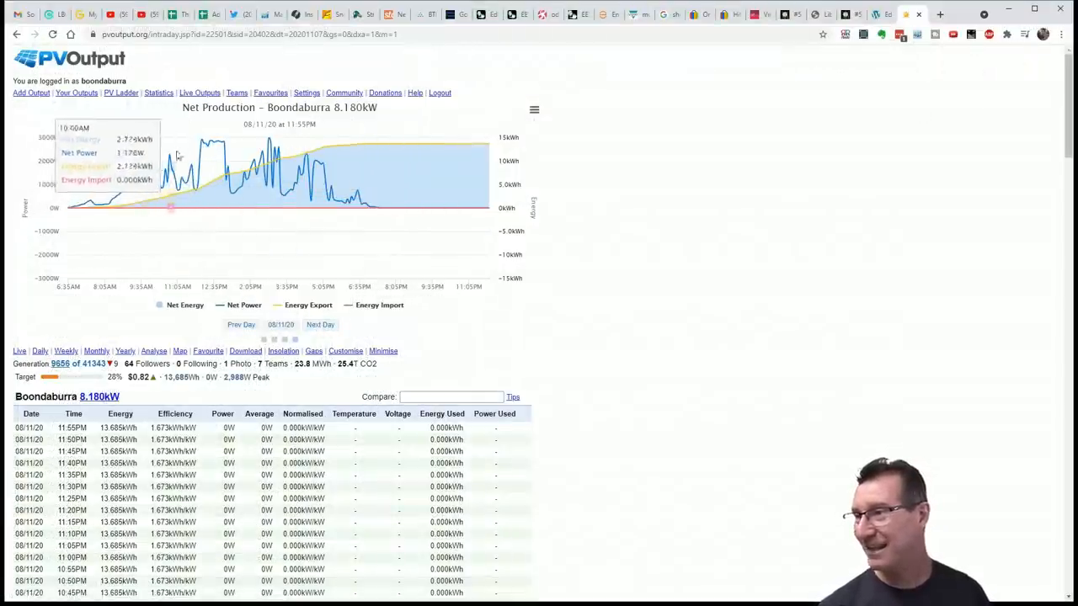
mouse_move(266, 139)
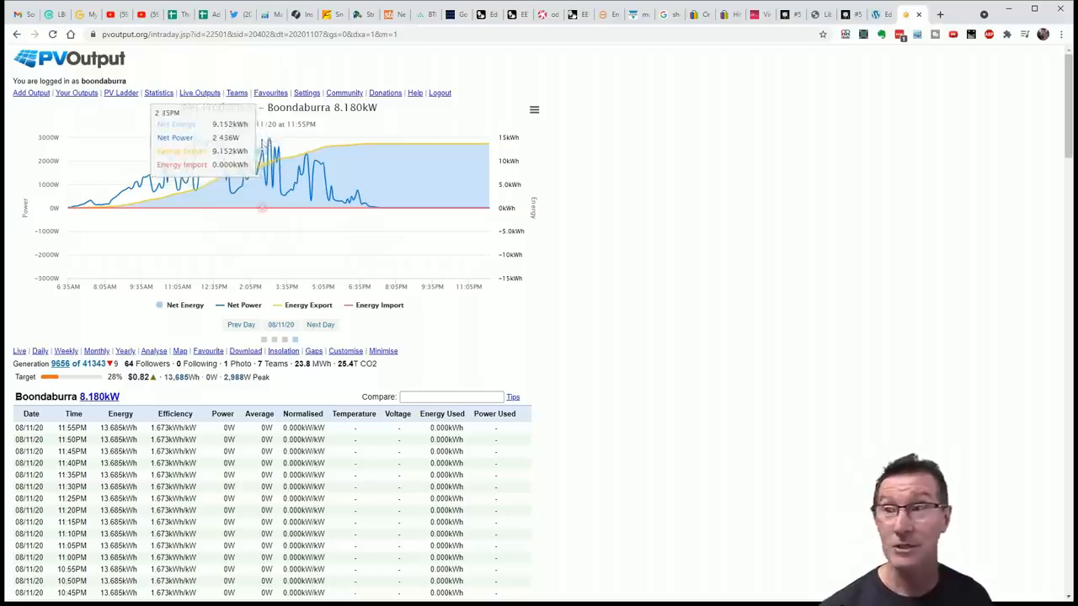
mouse_move(244, 138)
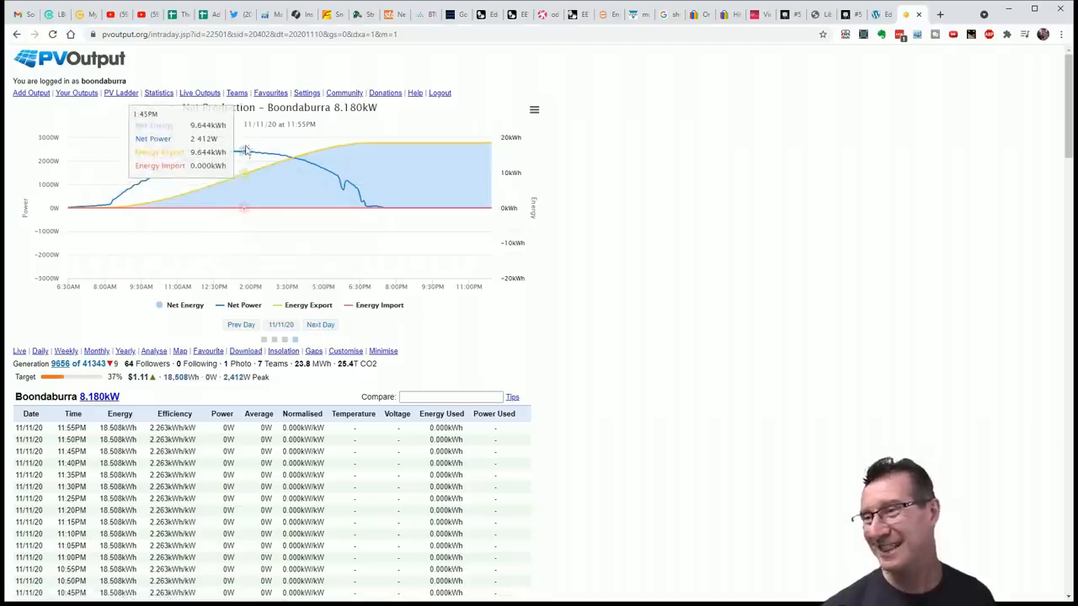
Bring up the Boondaburra net production graph for 8 November 2020, then 11 November 2020
click(320, 323)
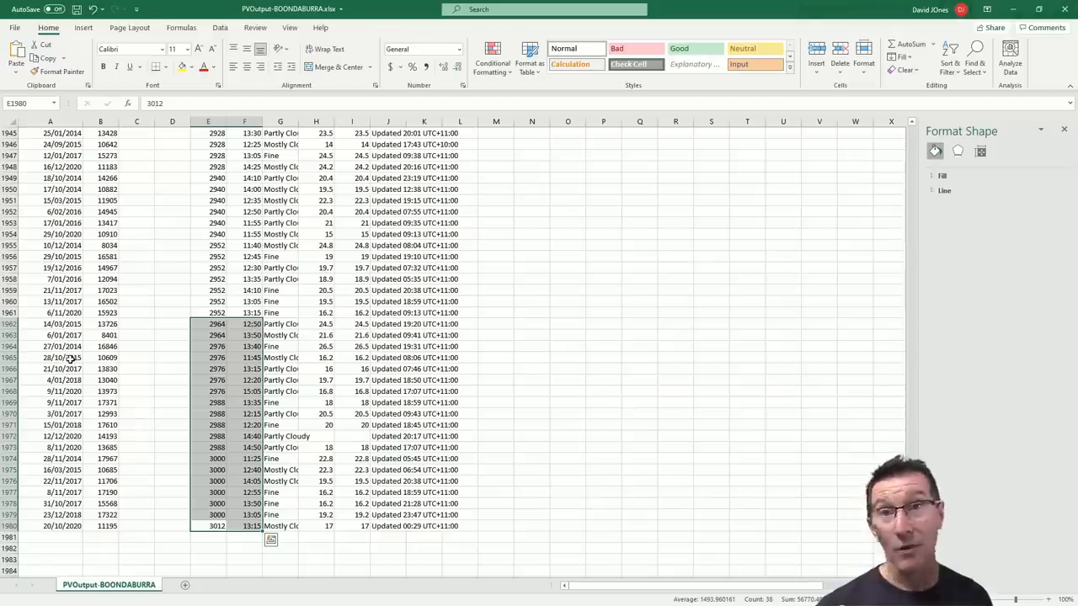
Check the column A dates for the rows peaking around 2964–3000
click(51, 357)
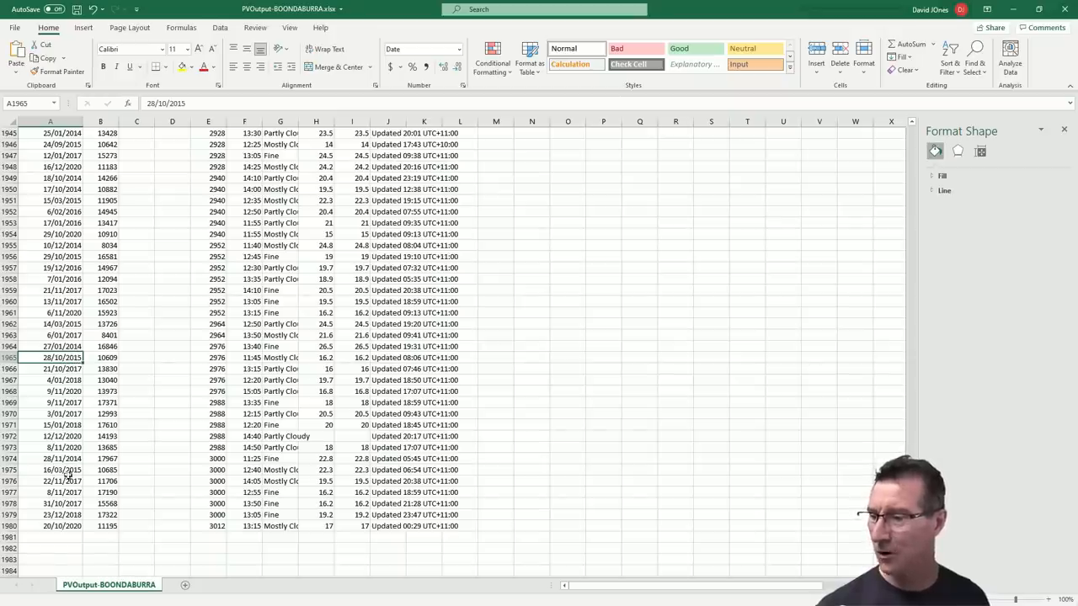
click(51, 470)
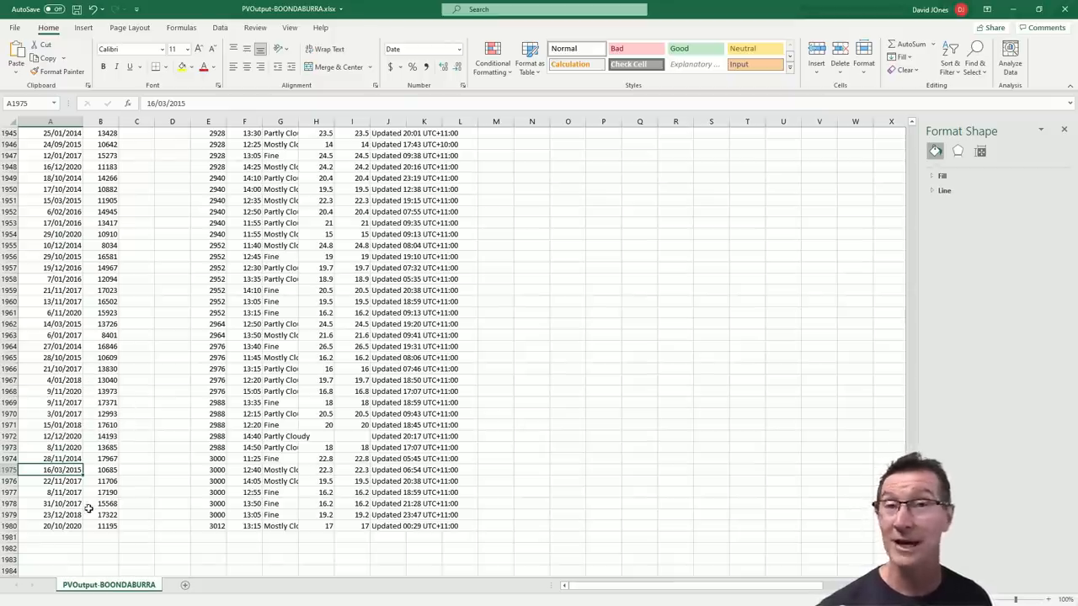
mouse_move(115, 481)
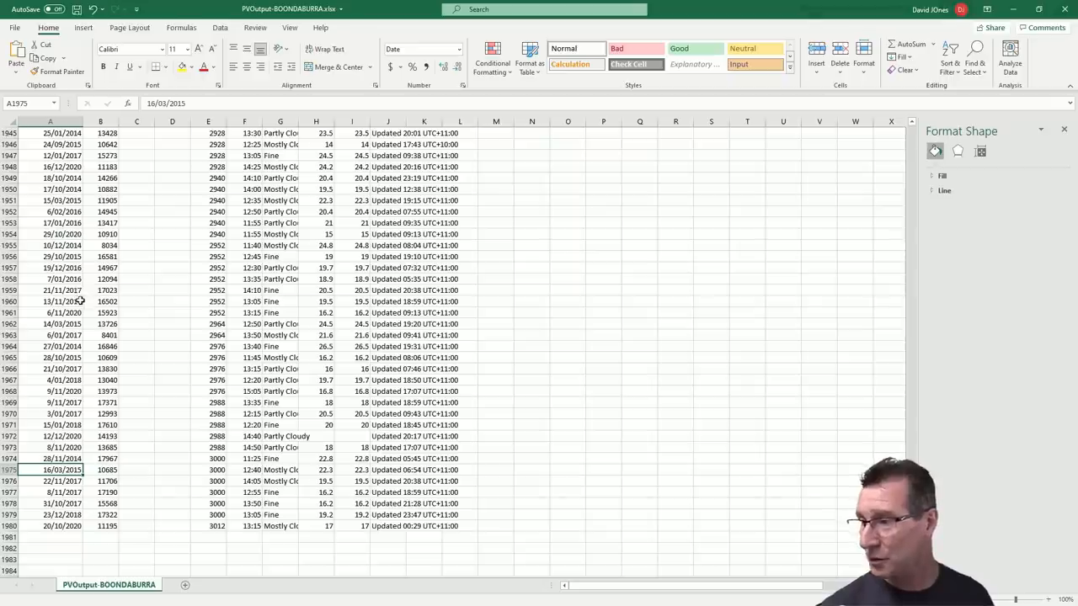
click(50, 335)
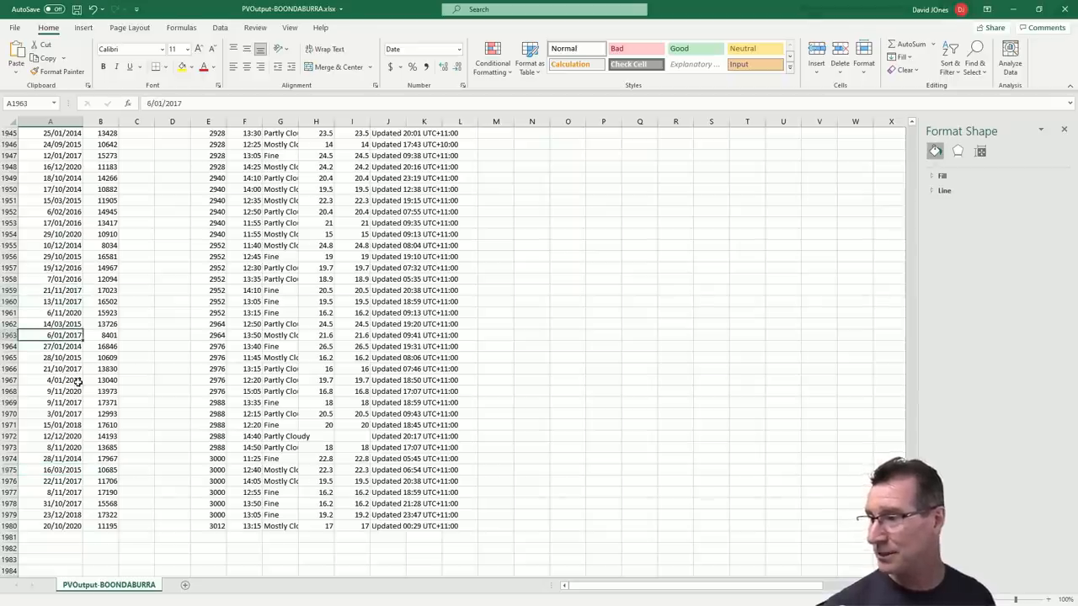
click(50, 414)
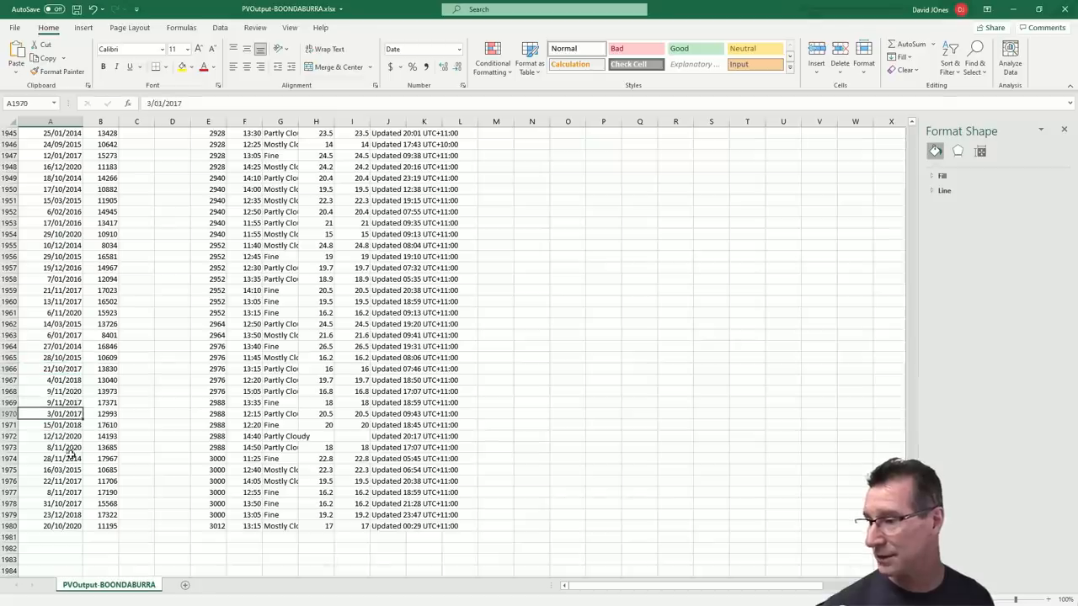
click(50, 504)
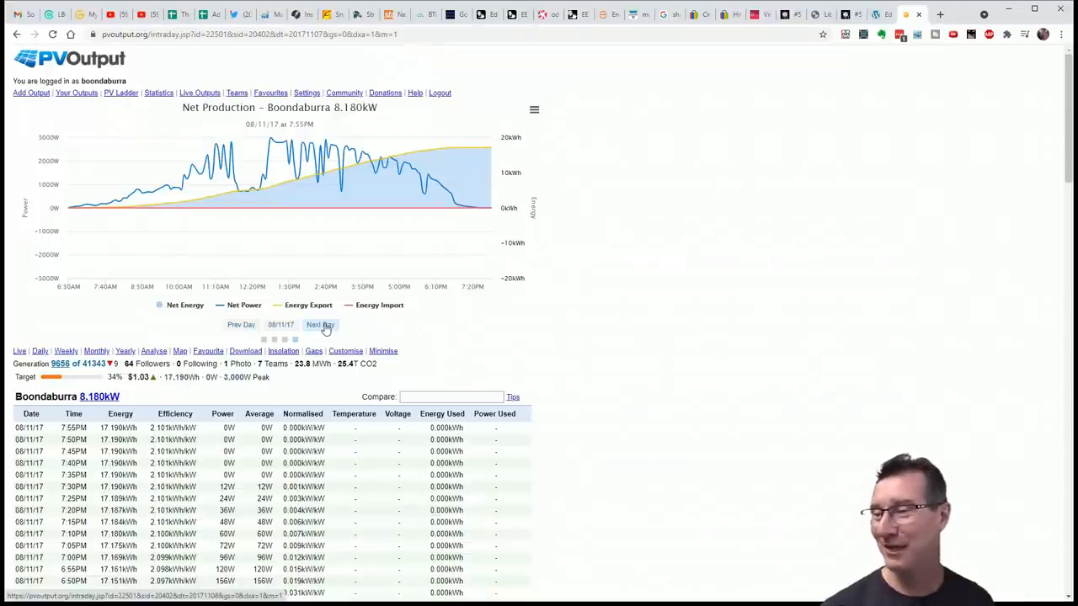
Show Boondaburra's net production graph and readings table for 9 November 2017
click(320, 323)
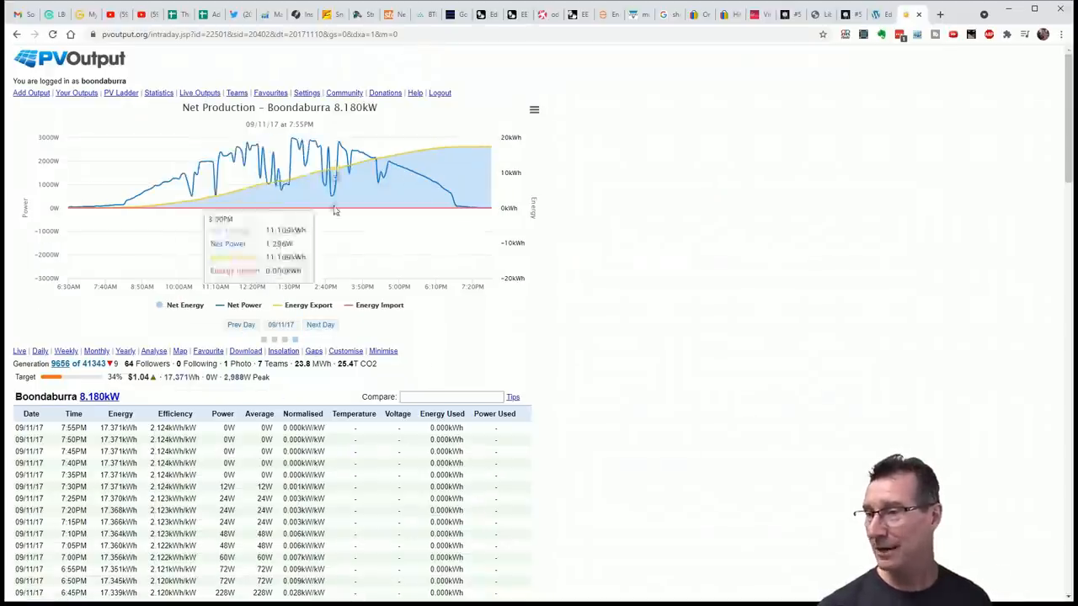
mouse_move(505, 361)
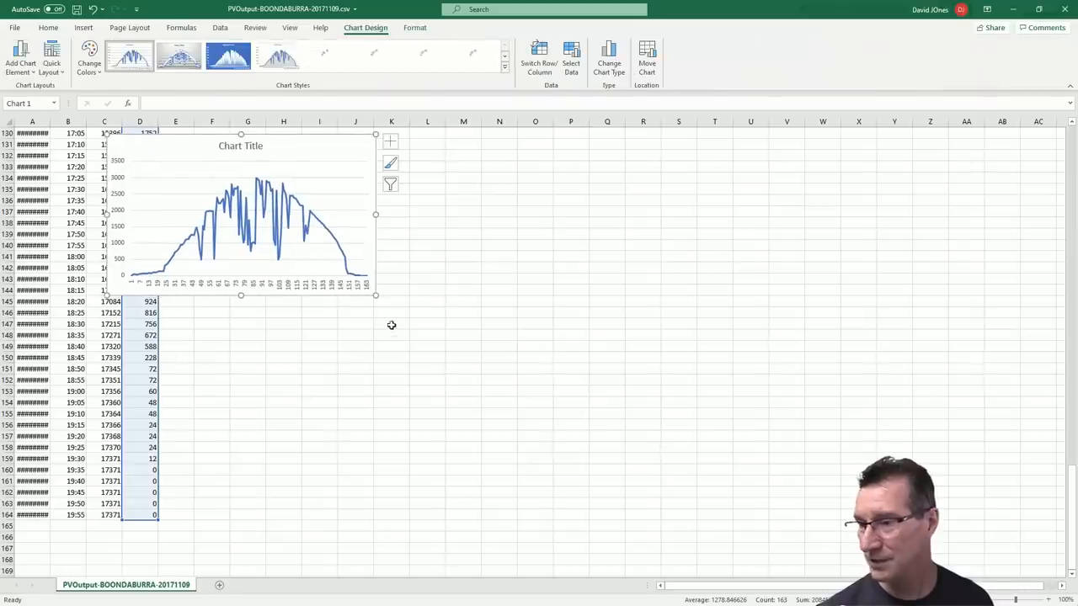
Enlarge the five-minute Boondaburra power chart to fill the worksheet window
click(424, 57)
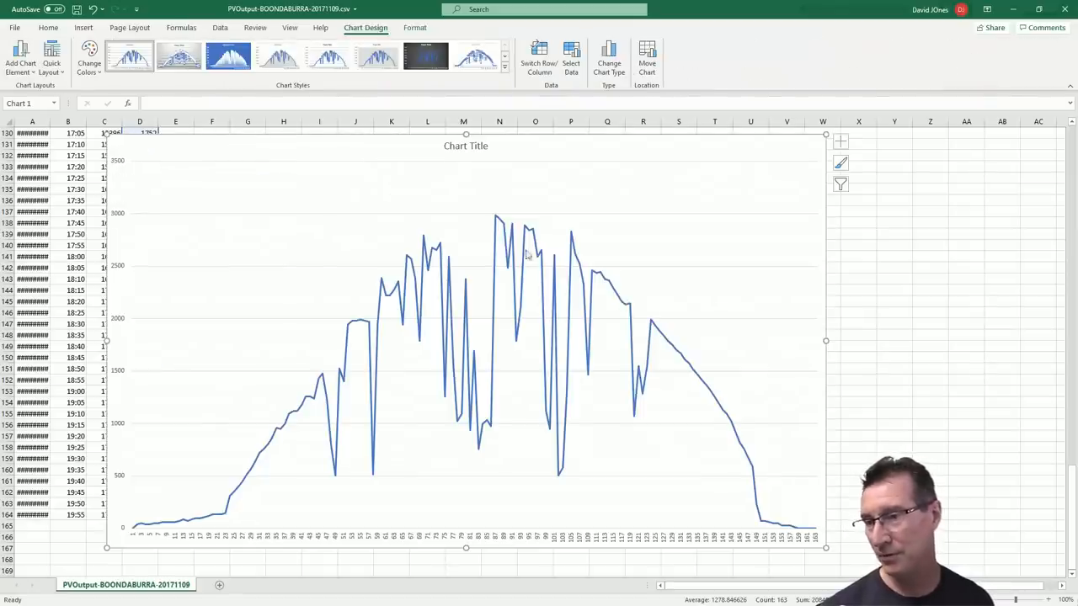
mouse_move(554, 286)
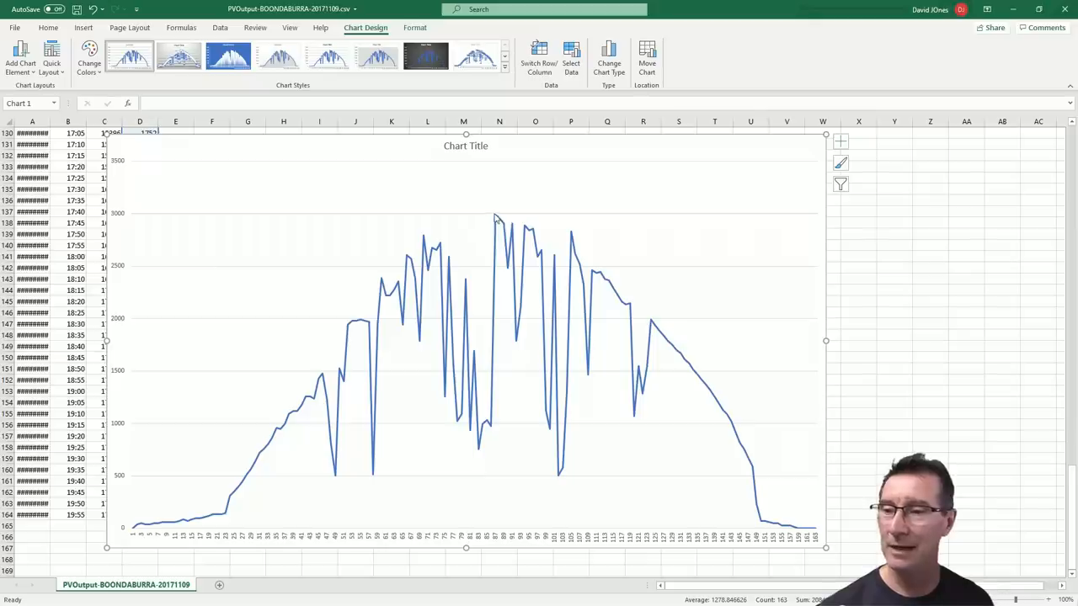
mouse_move(485, 223)
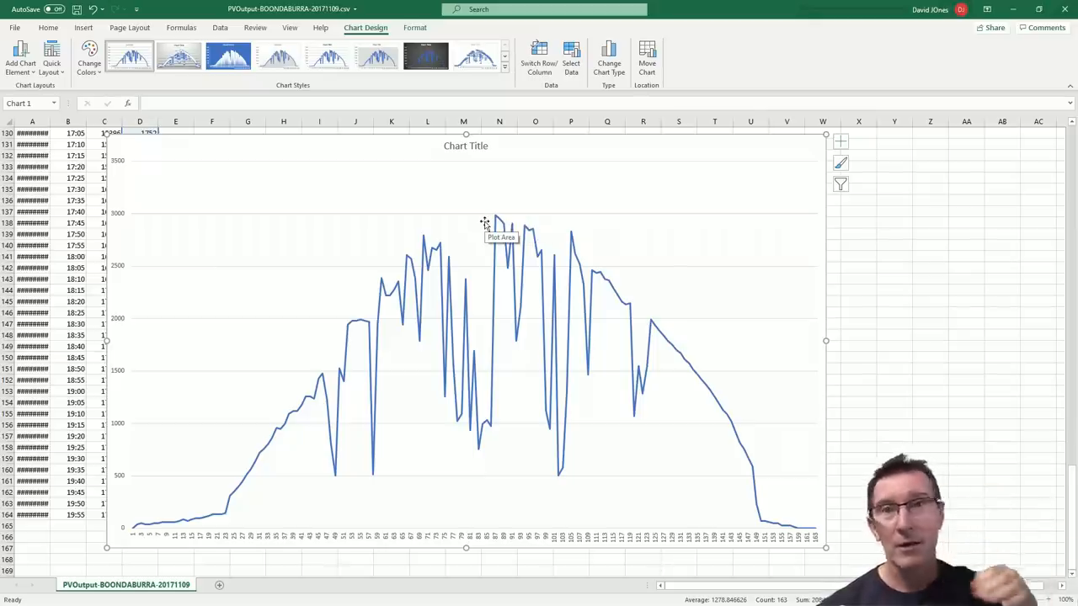
mouse_move(411, 312)
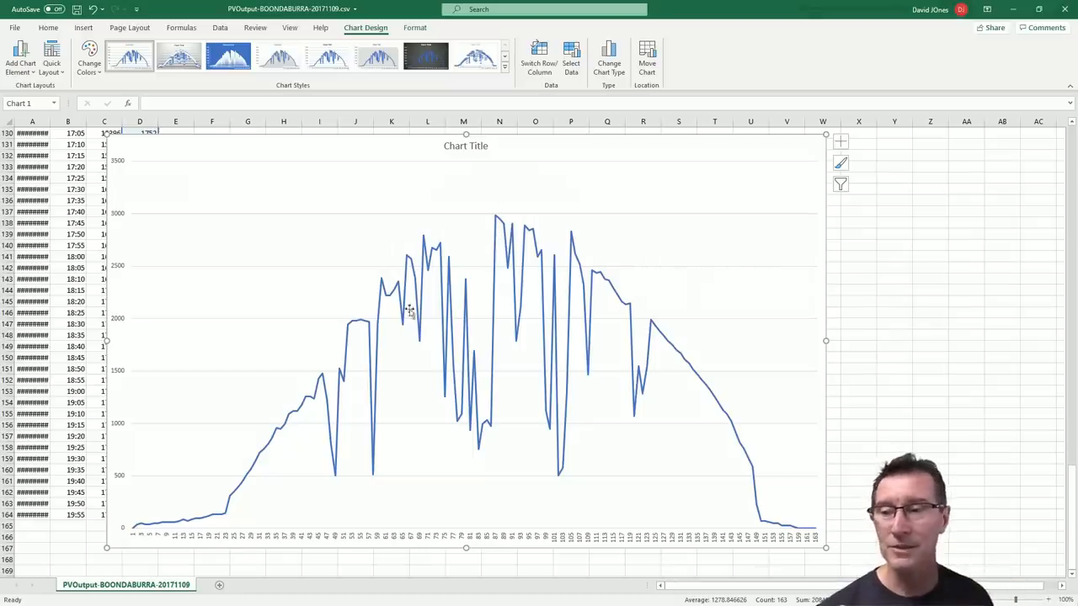
mouse_move(484, 276)
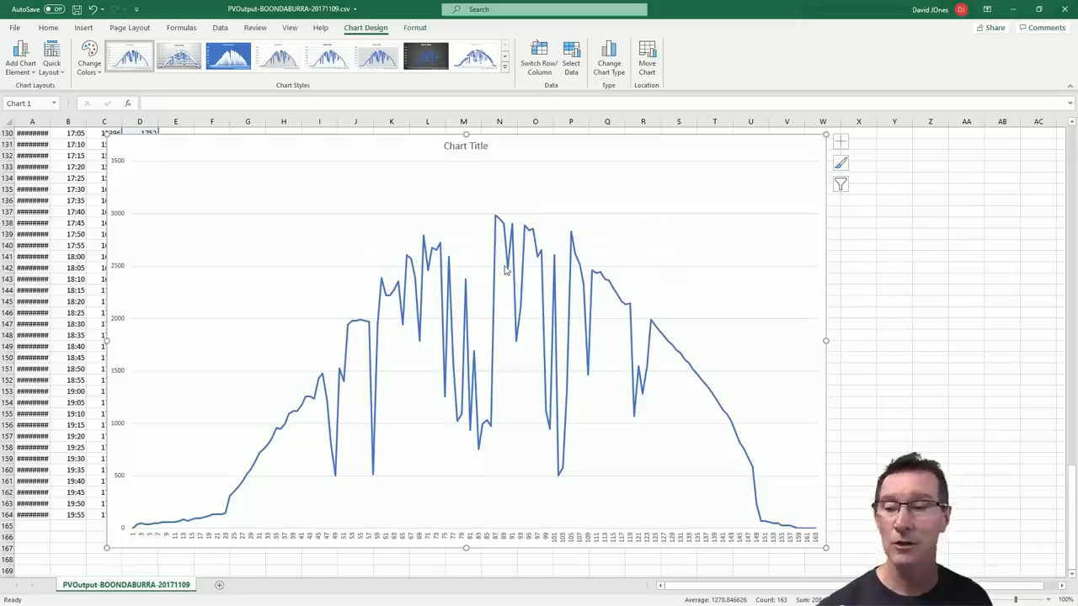
mouse_move(498, 278)
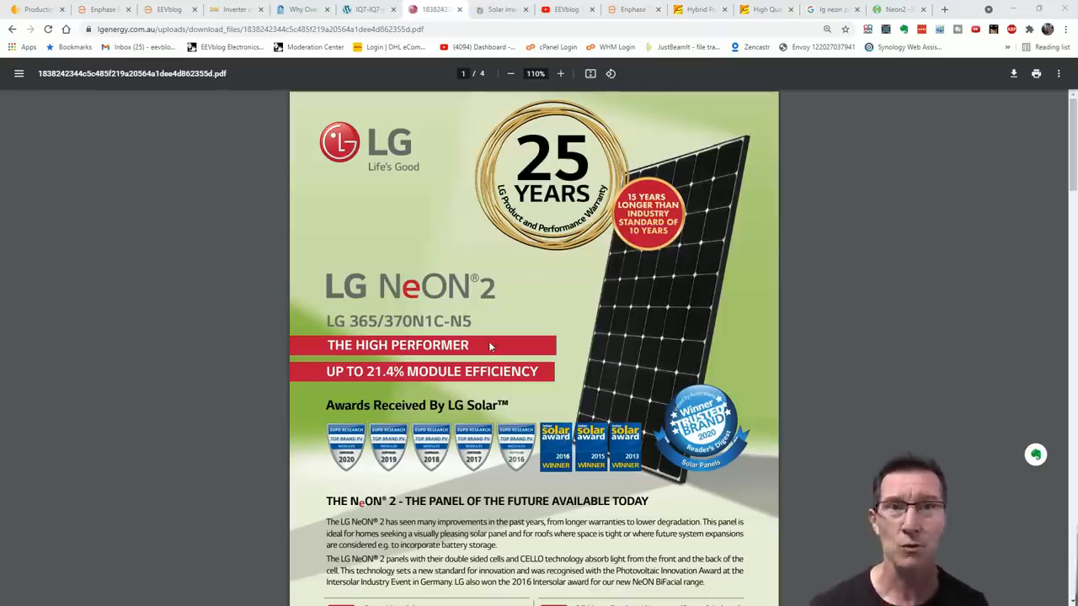
mouse_move(495, 350)
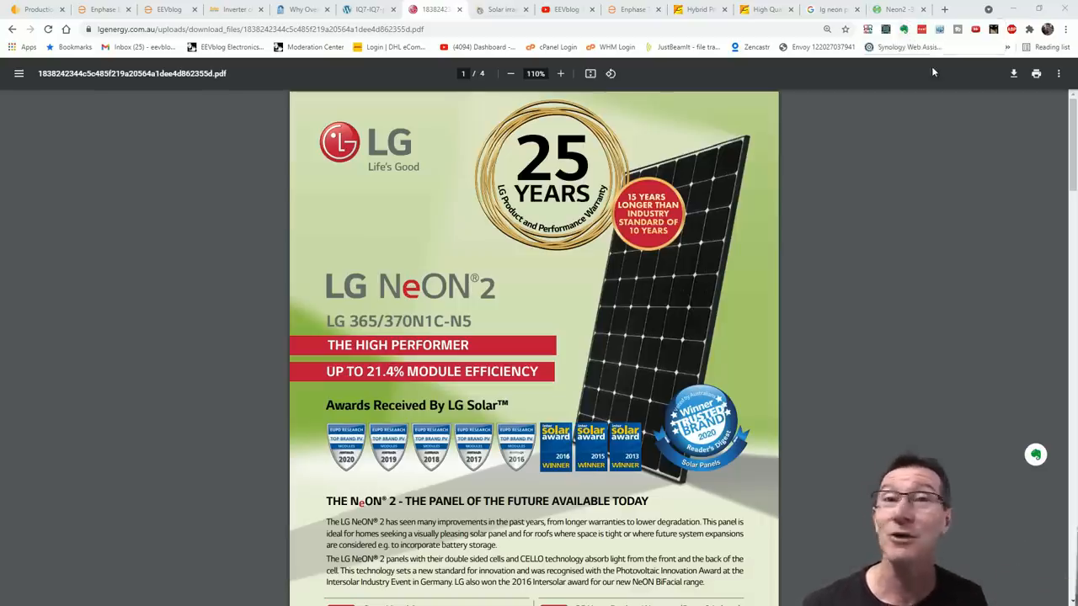
Switch to the LG NeON 2 325–340 W panel datasheet
click(895, 10)
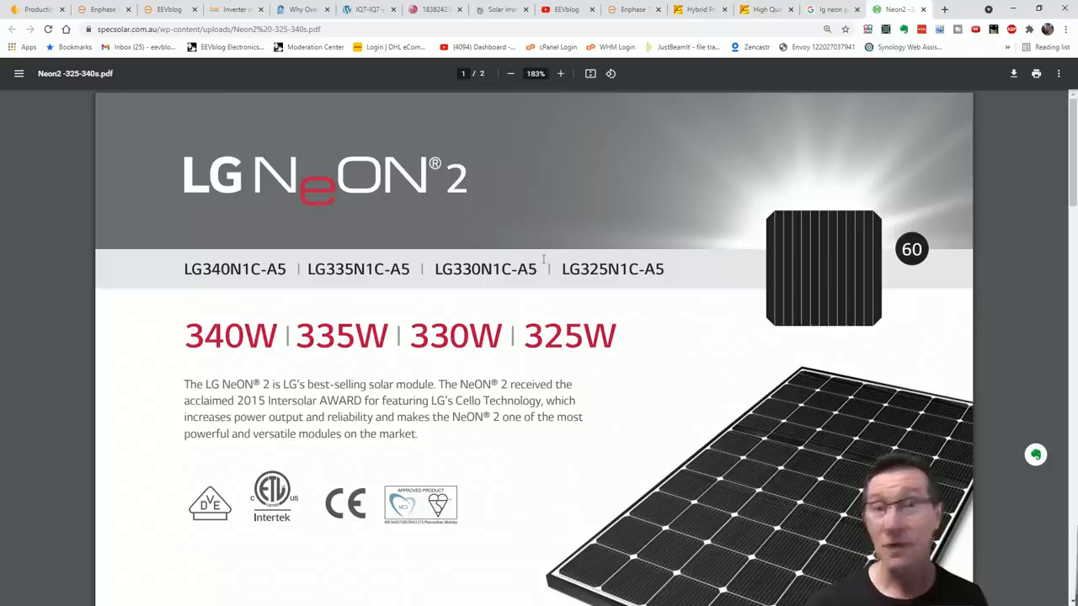
Zoom into page 2's NeON 2 Electrical Properties table, then move to the IQ 7 datasheet
click(510, 74)
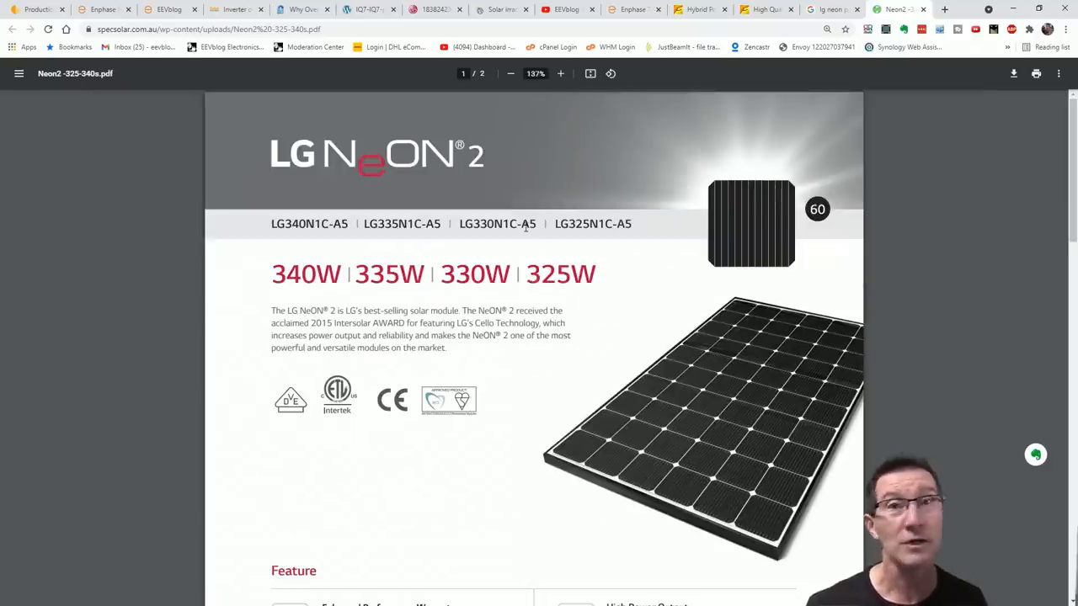
scroll(down, 3)
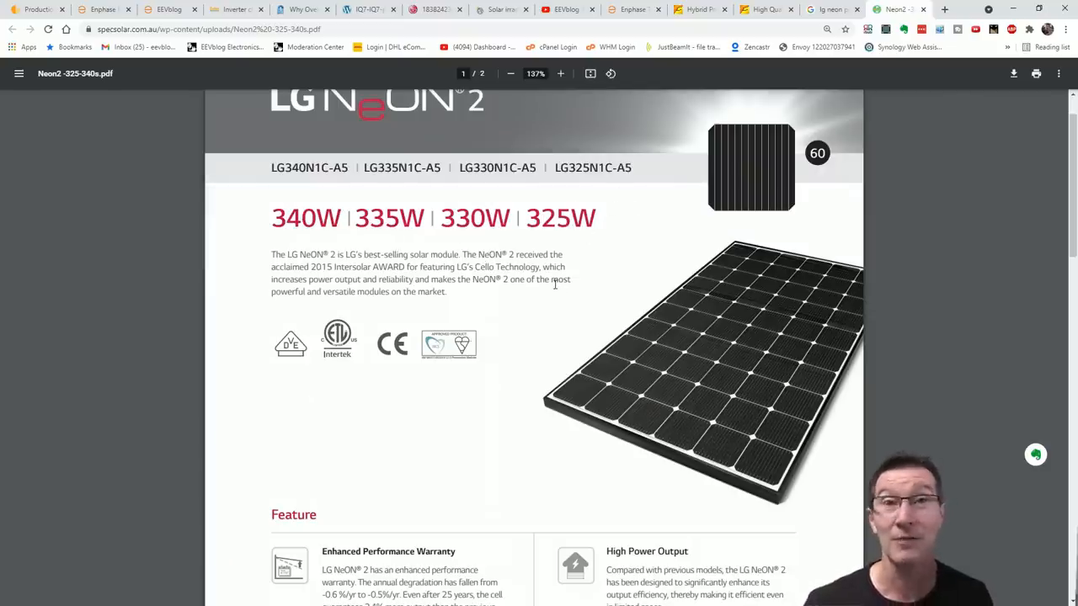
scroll(down, 3)
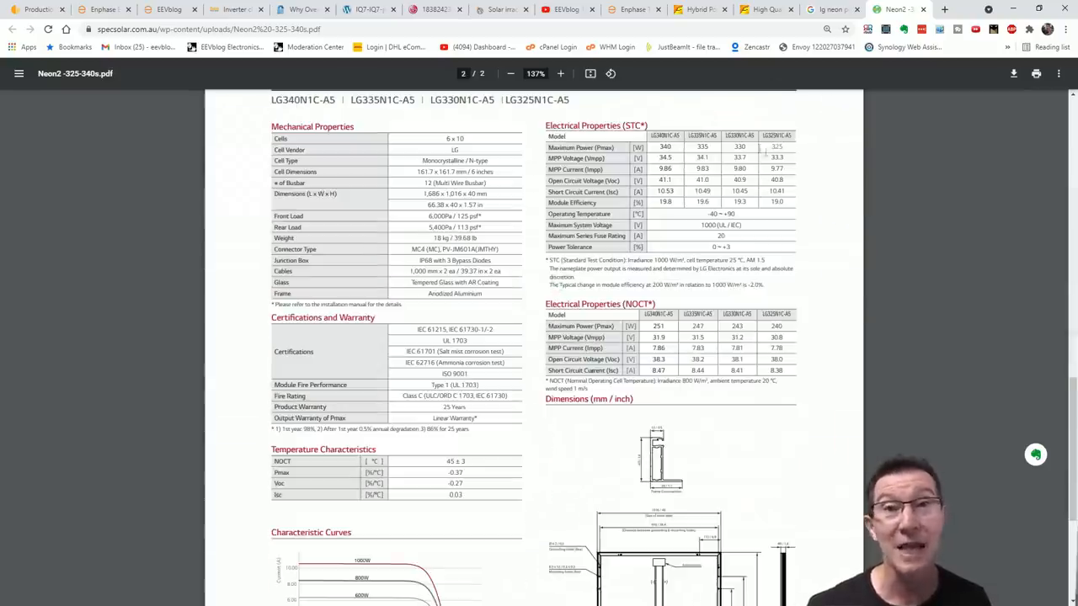
click(559, 74)
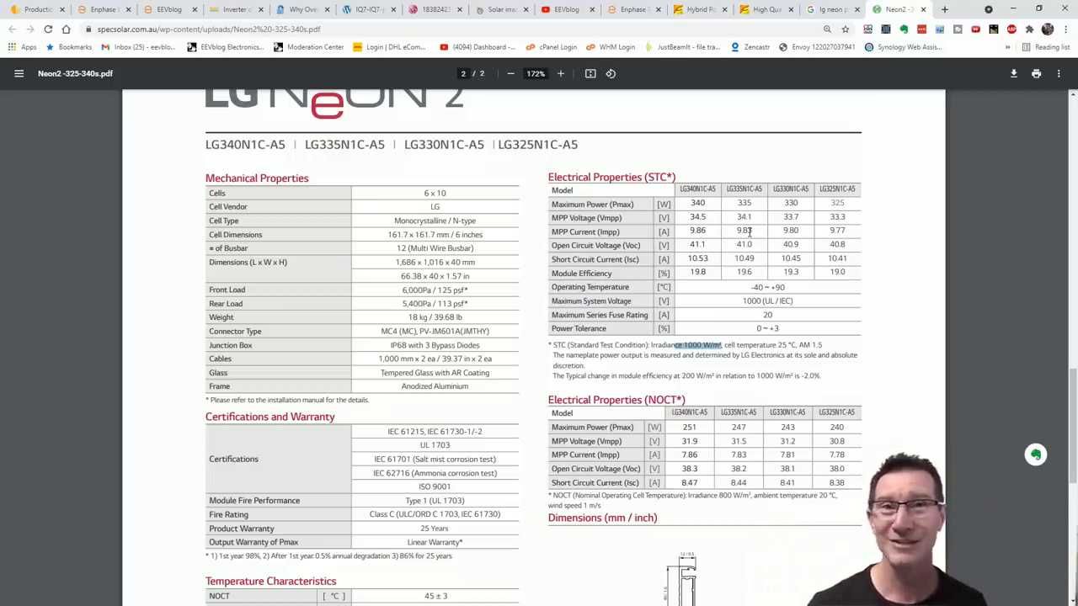
click(362, 10)
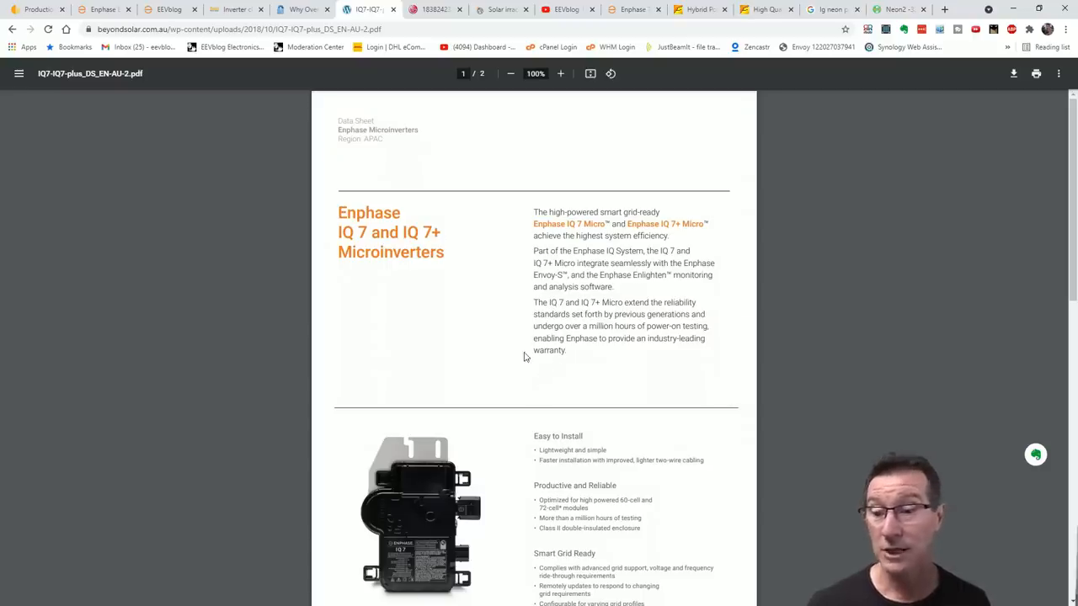
mouse_move(563, 357)
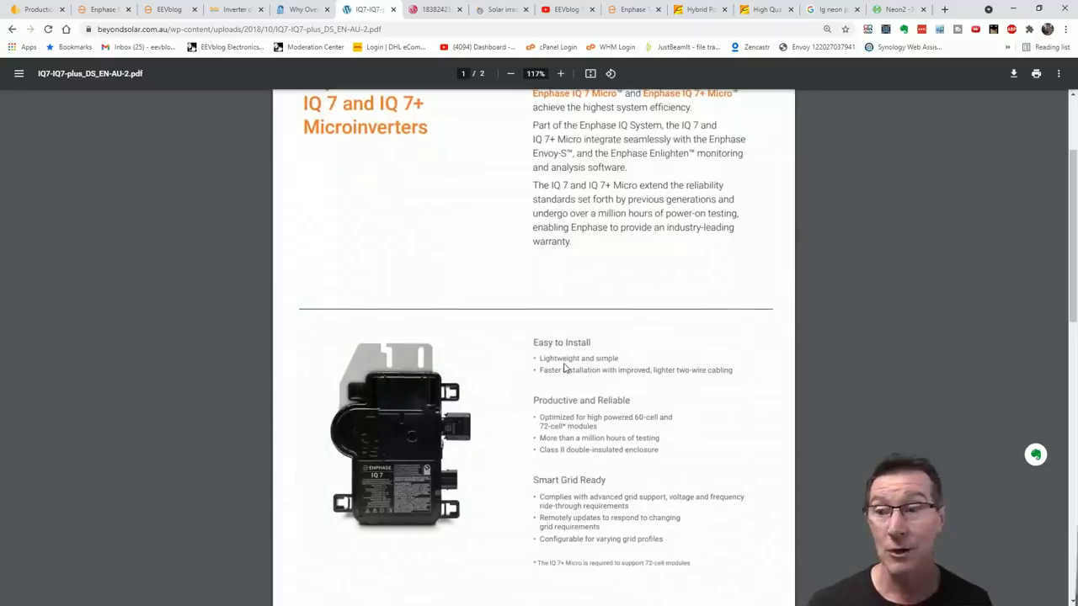
mouse_move(571, 249)
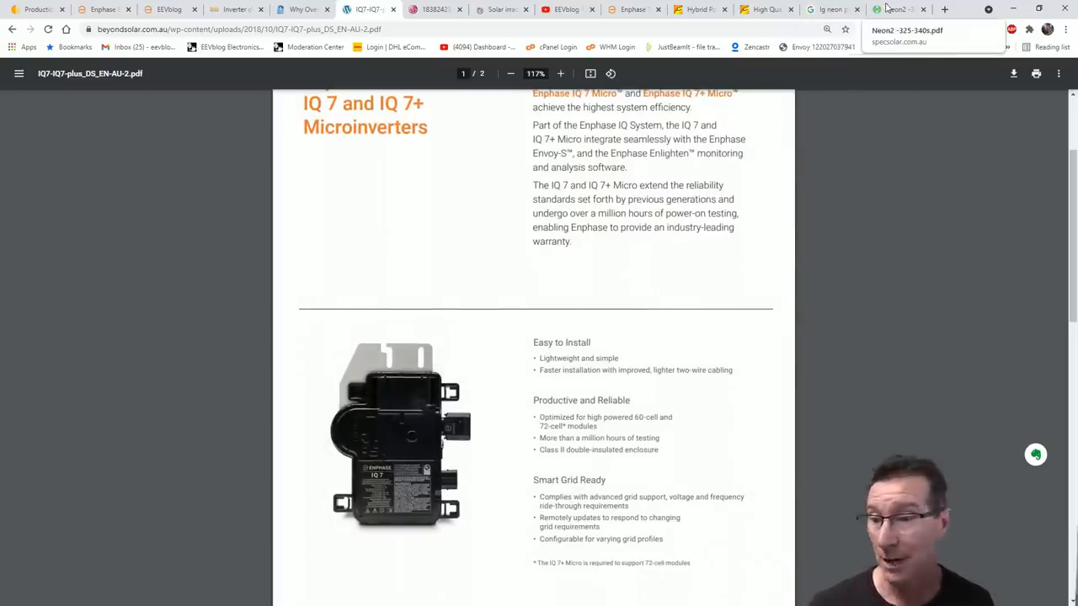
click(895, 10)
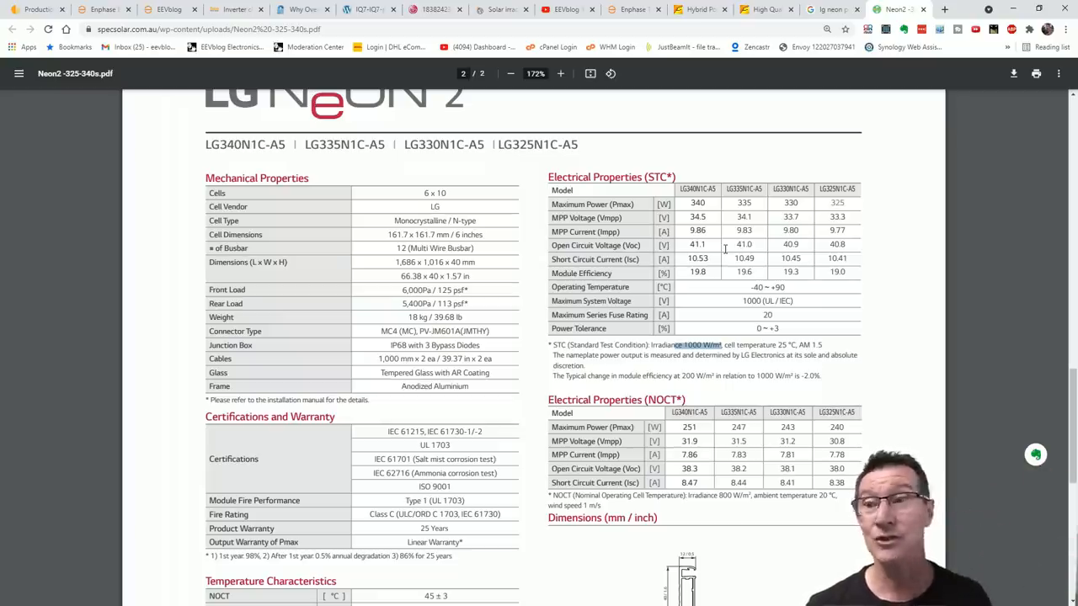
click(367, 10)
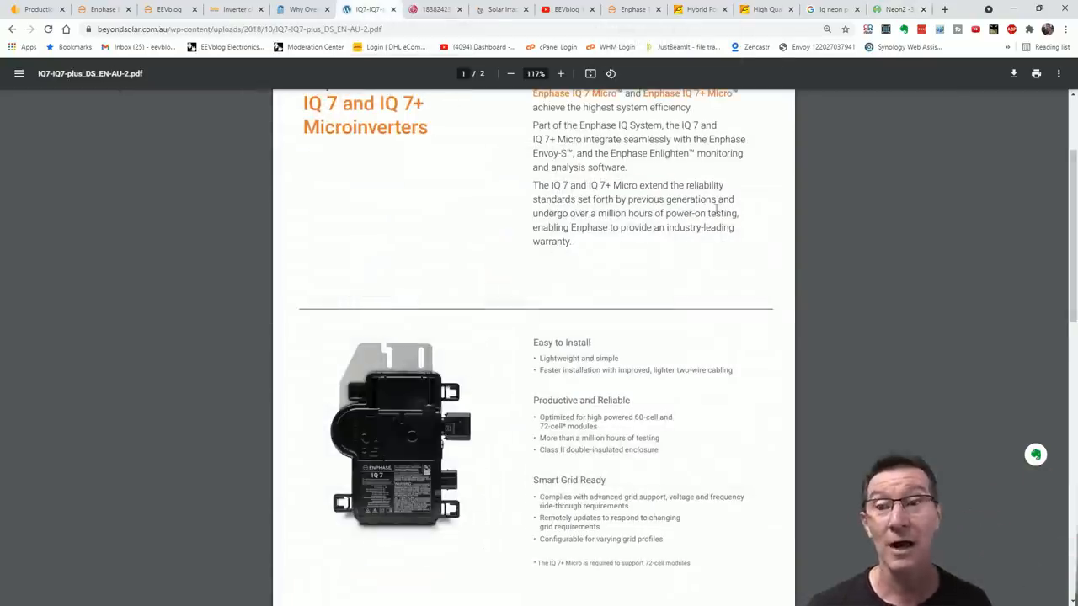
click(498, 10)
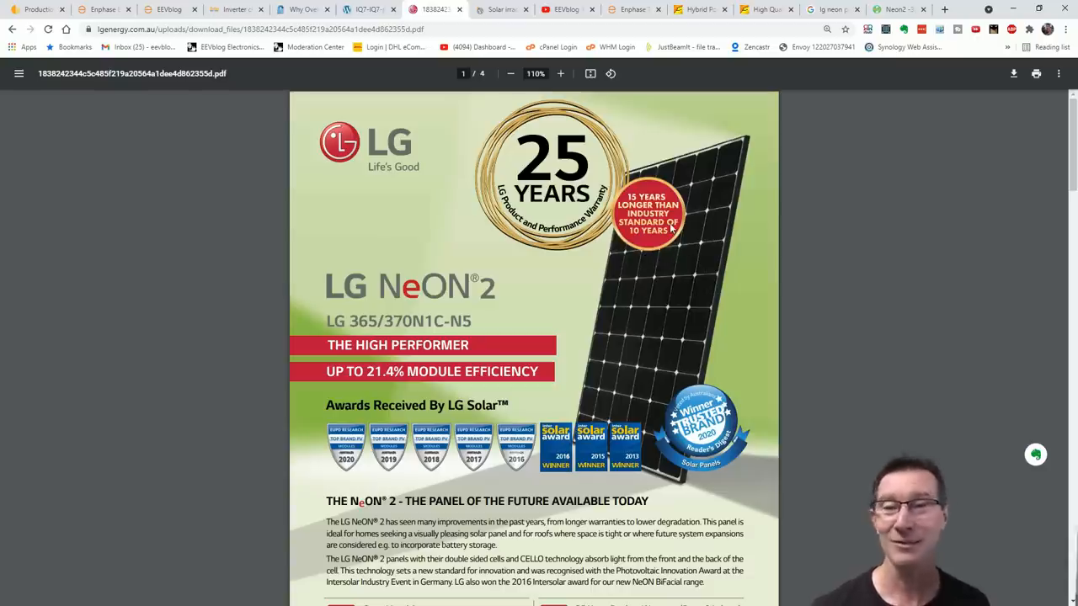
mouse_move(501, 10)
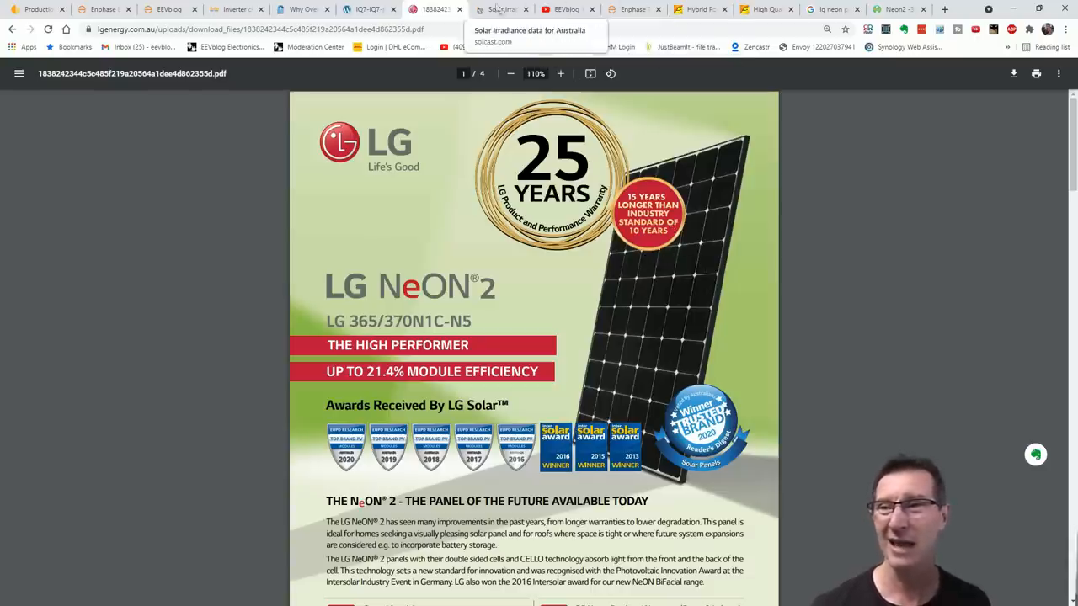
Read through the IQ7A vs IQ7+ technical brief's comparison table and graph
click(502, 10)
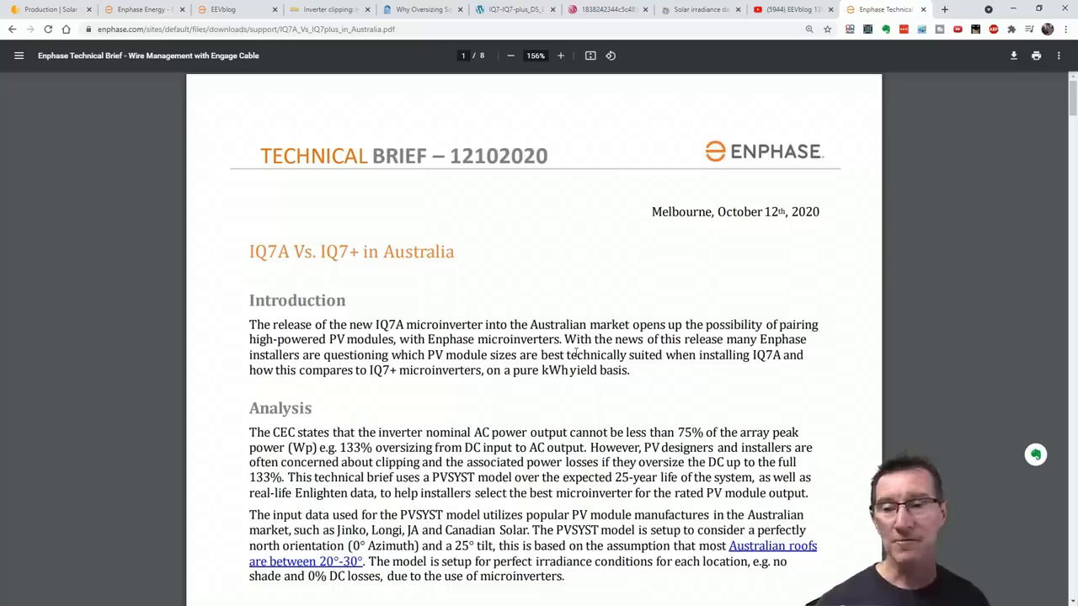
scroll(down, 3)
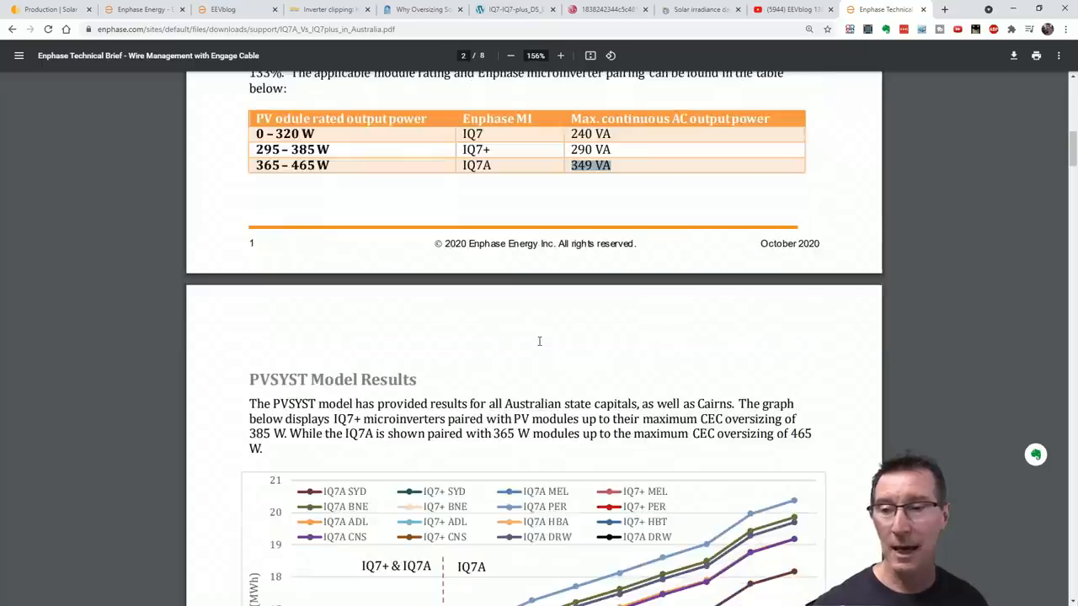
scroll(down, 3)
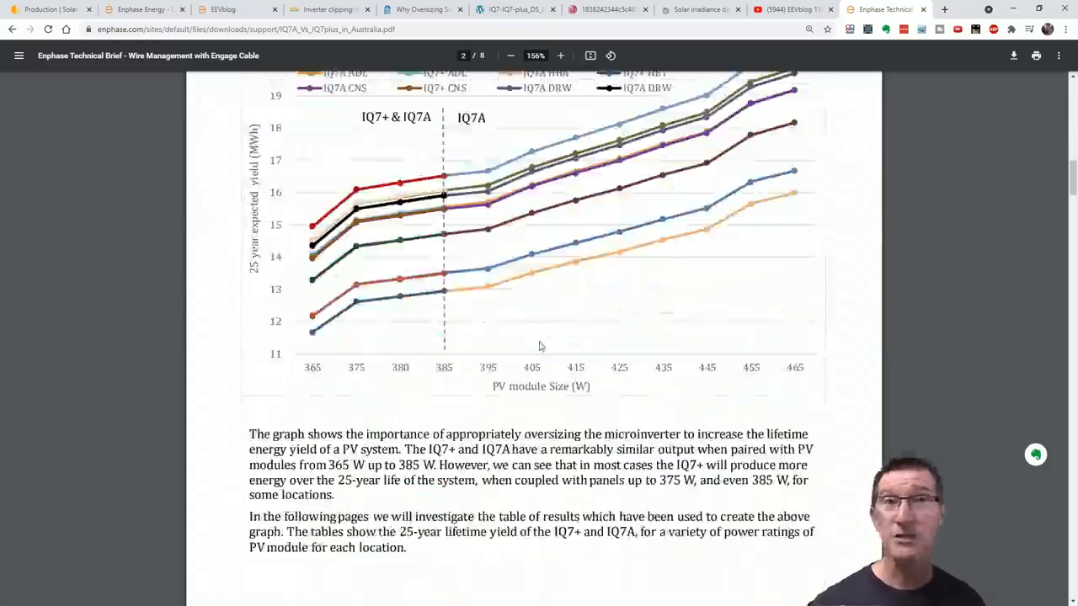
scroll(down, 3)
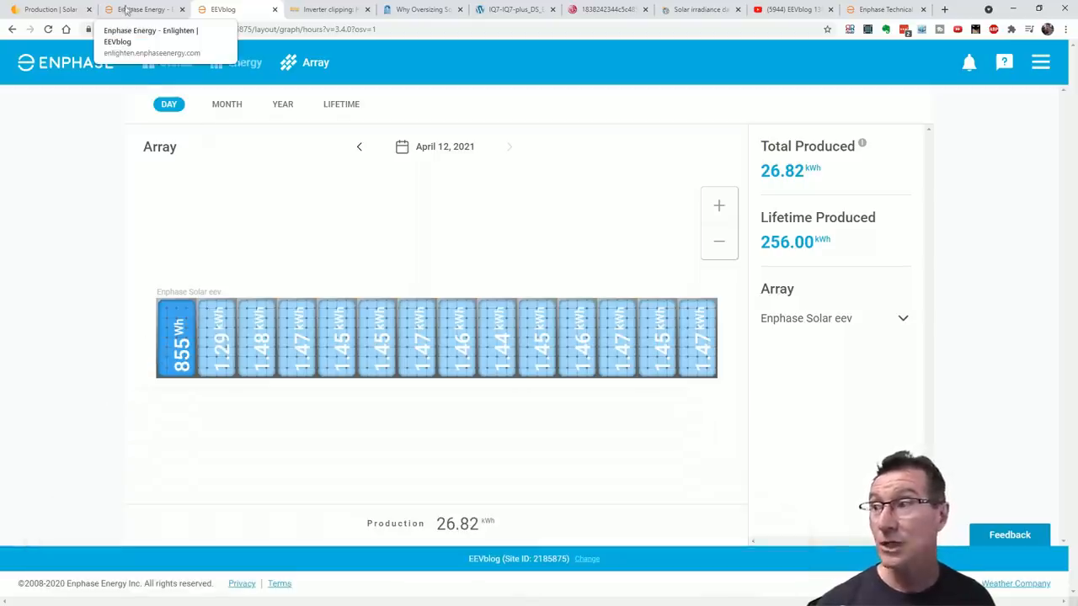
mouse_move(47, 10)
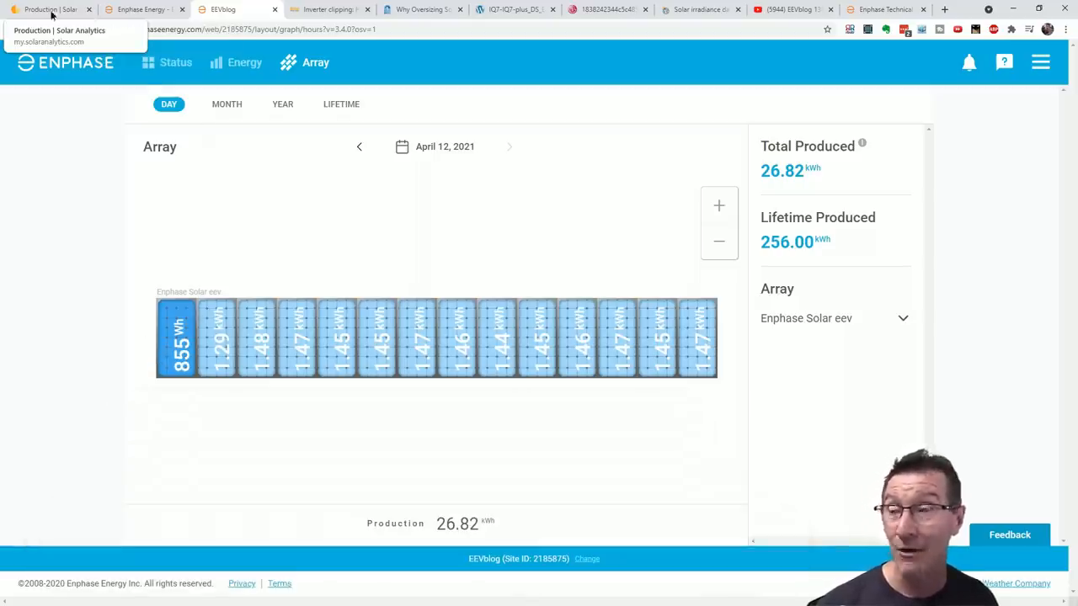
Switch to the Solar Analytics page showing the 5 August 2020 daily production curve
click(47, 11)
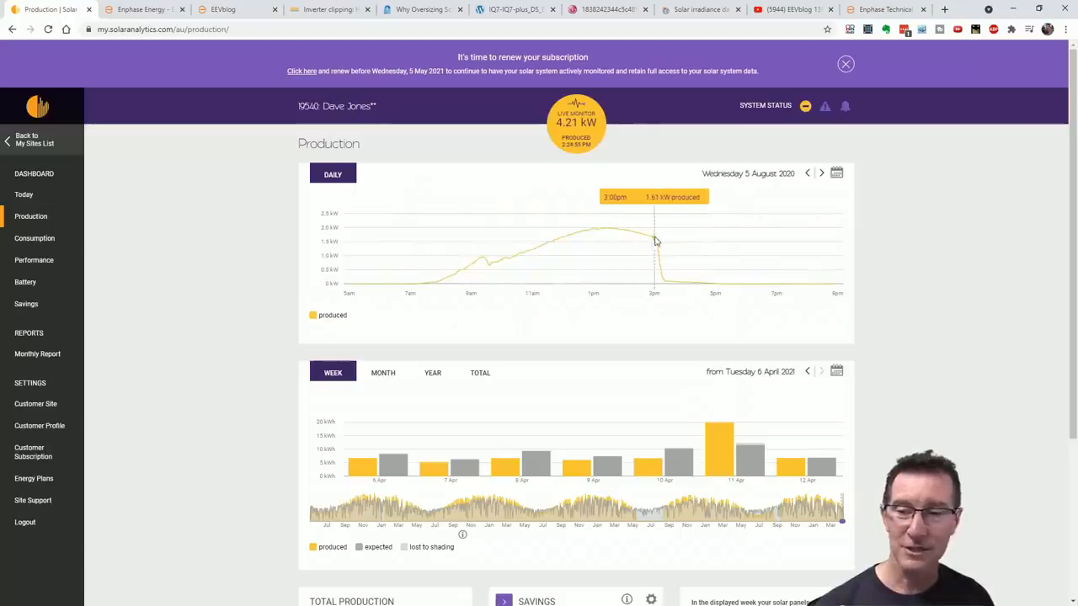
mouse_move(657, 246)
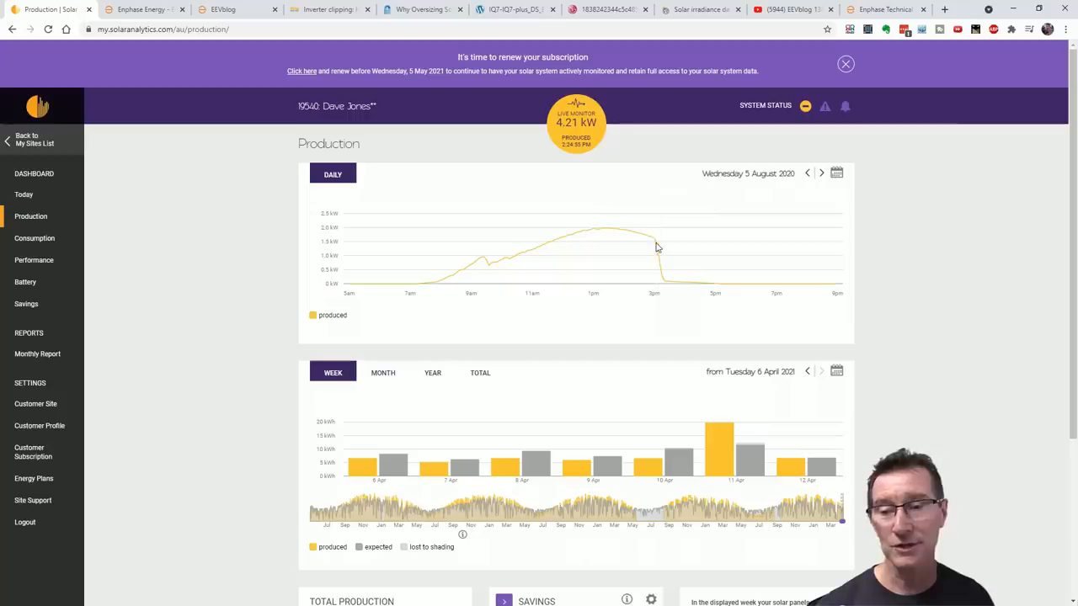
mouse_move(660, 261)
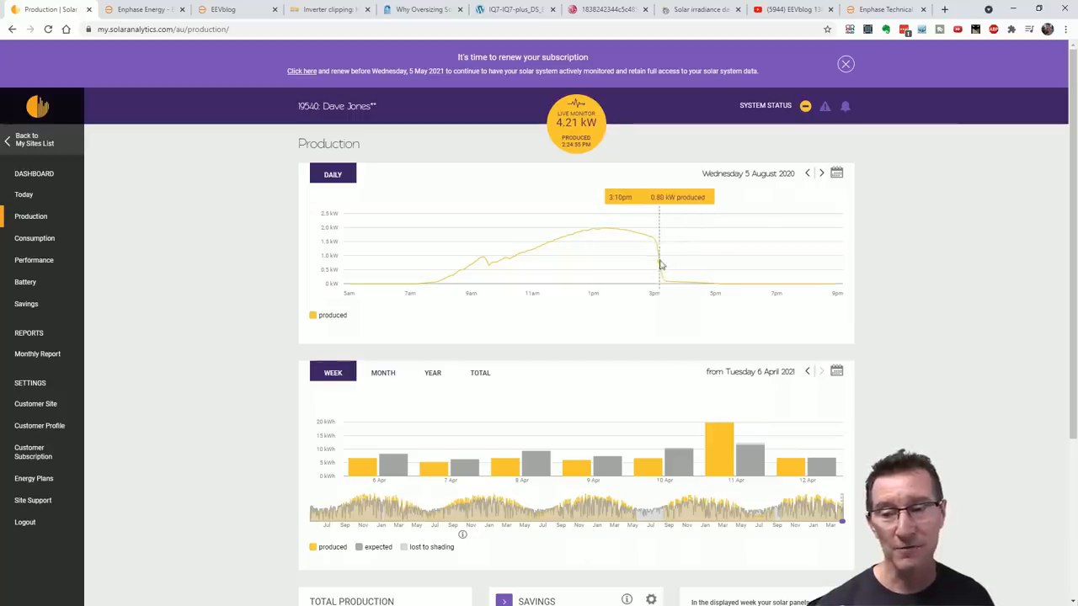
mouse_move(664, 279)
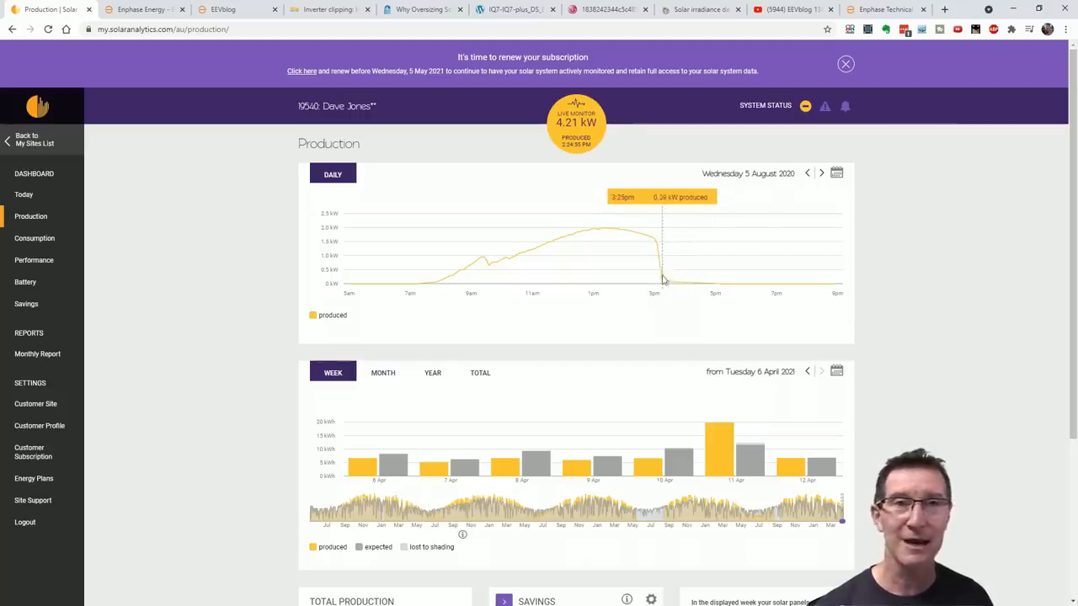
mouse_move(656, 266)
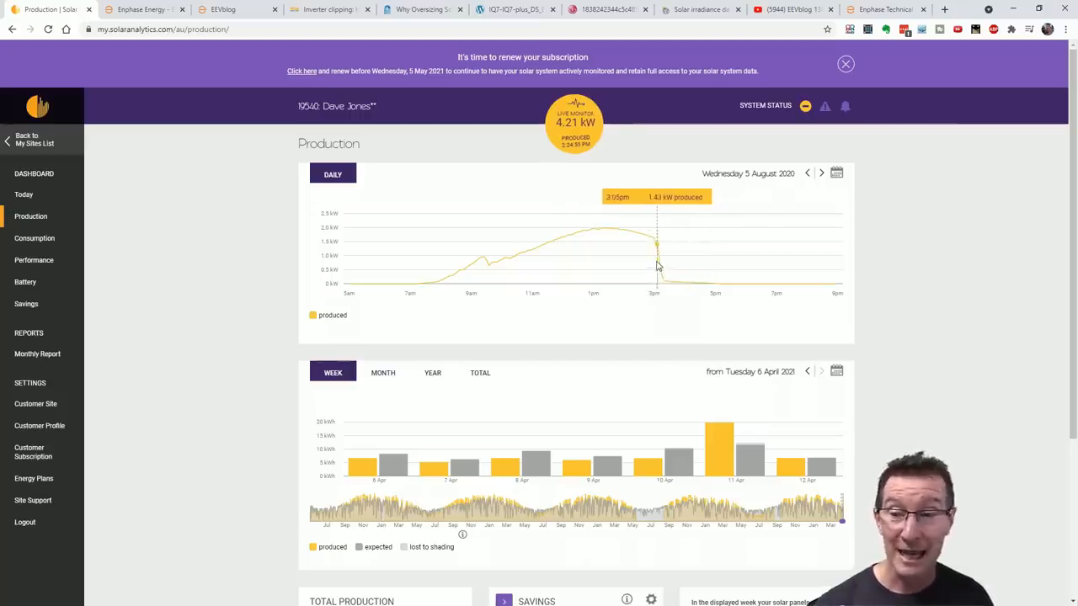
mouse_move(660, 255)
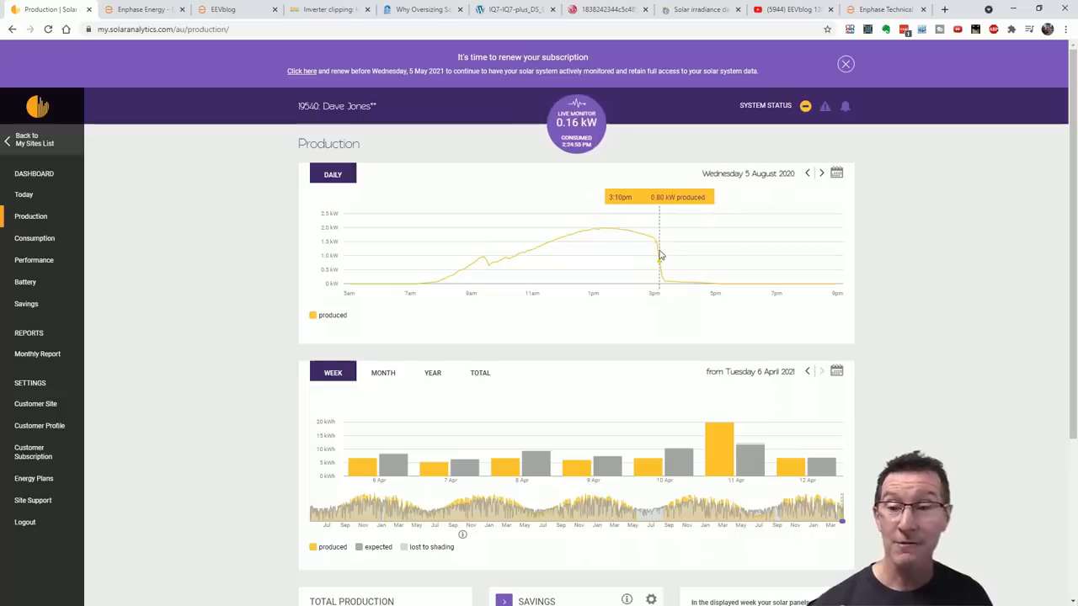
mouse_move(717, 263)
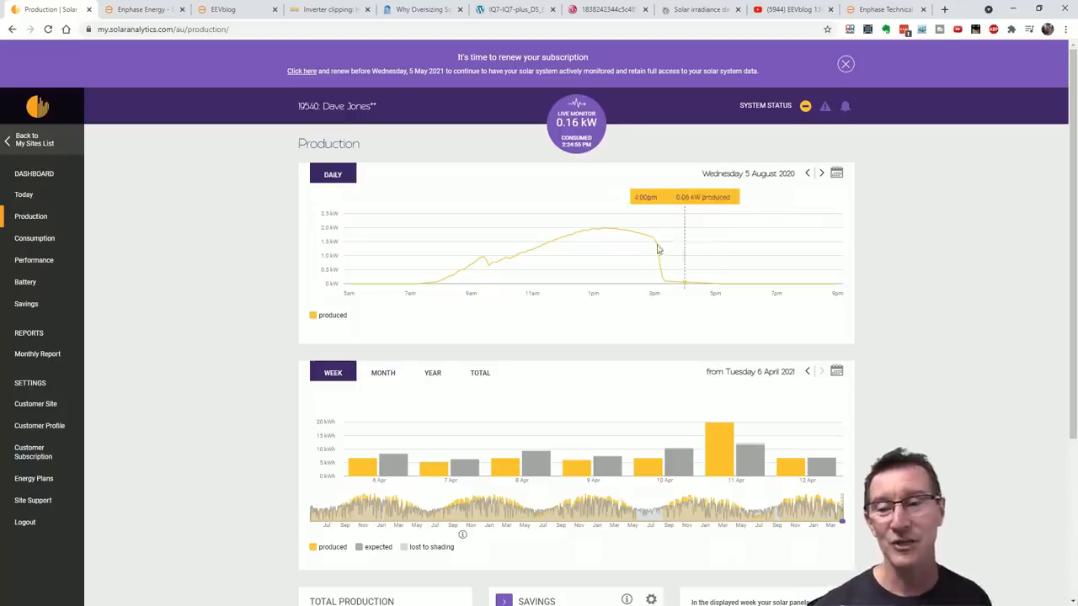
mouse_move(660, 267)
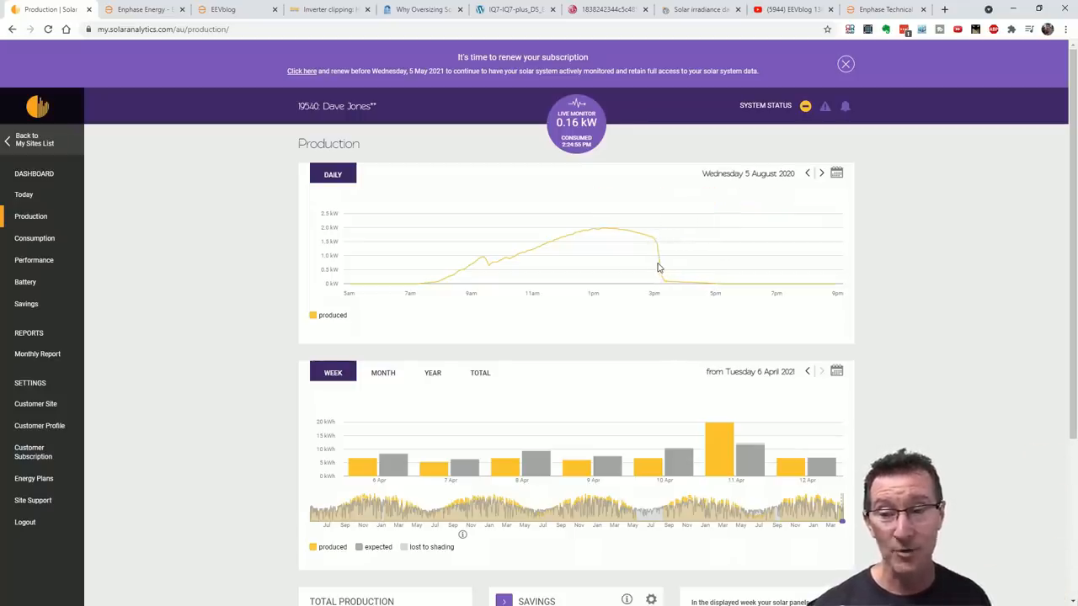
mouse_move(138, 10)
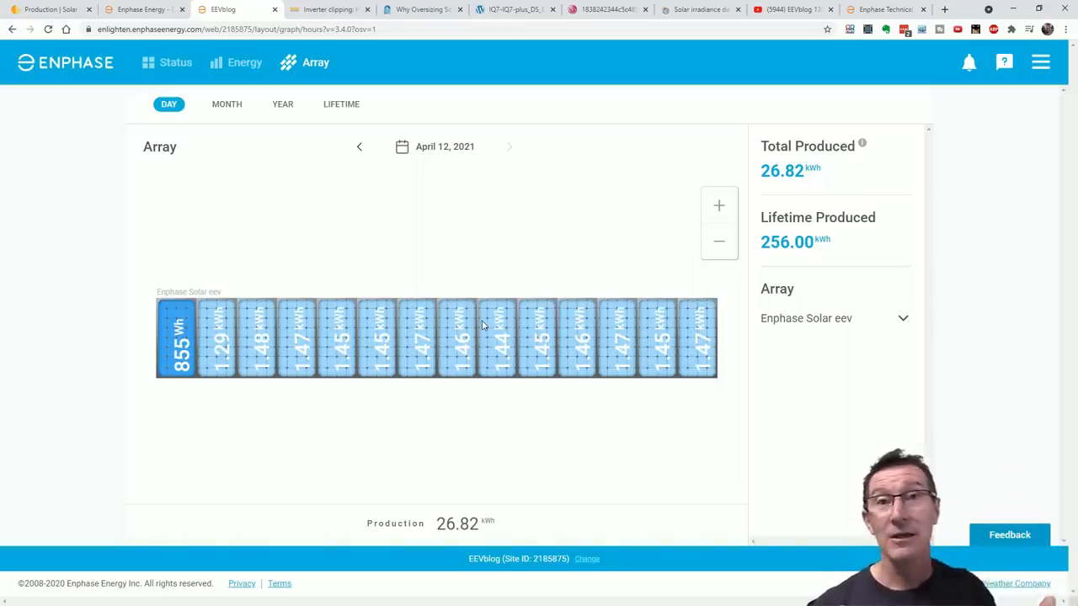
mouse_move(152, 344)
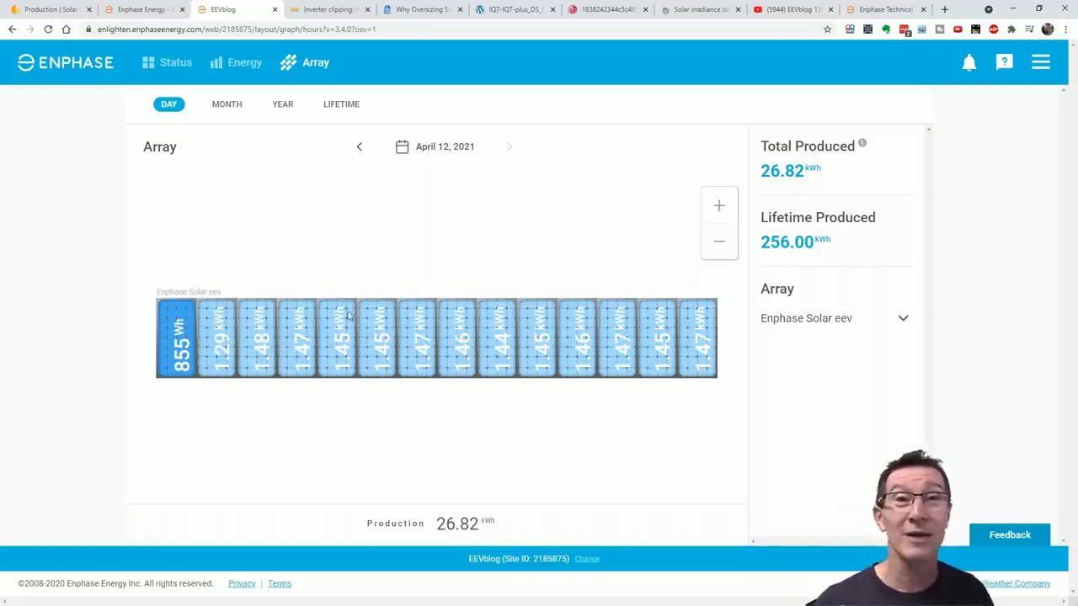
mouse_move(337, 310)
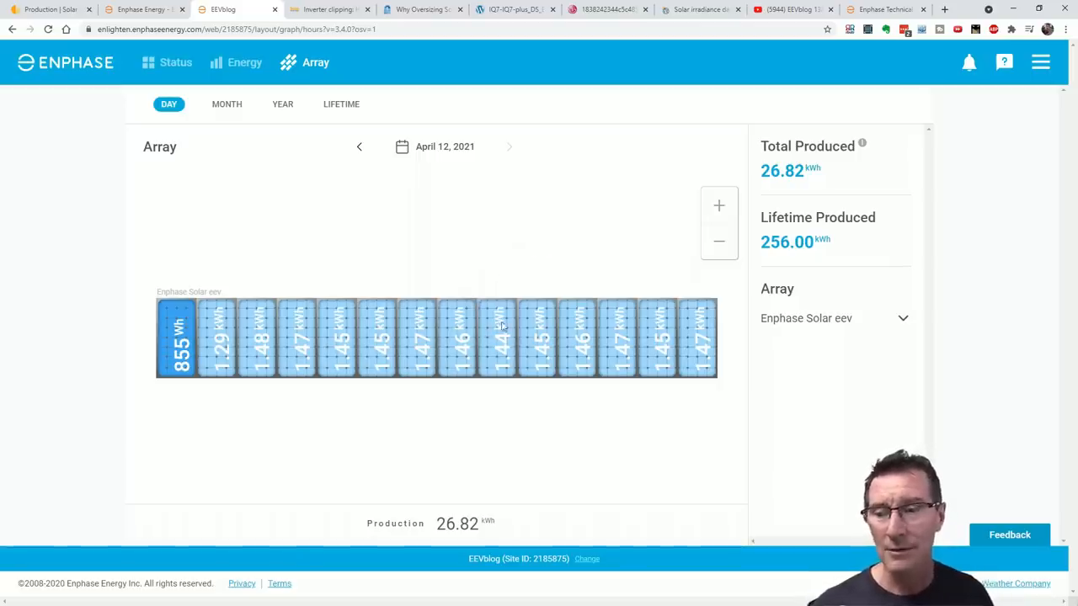
mouse_move(556, 297)
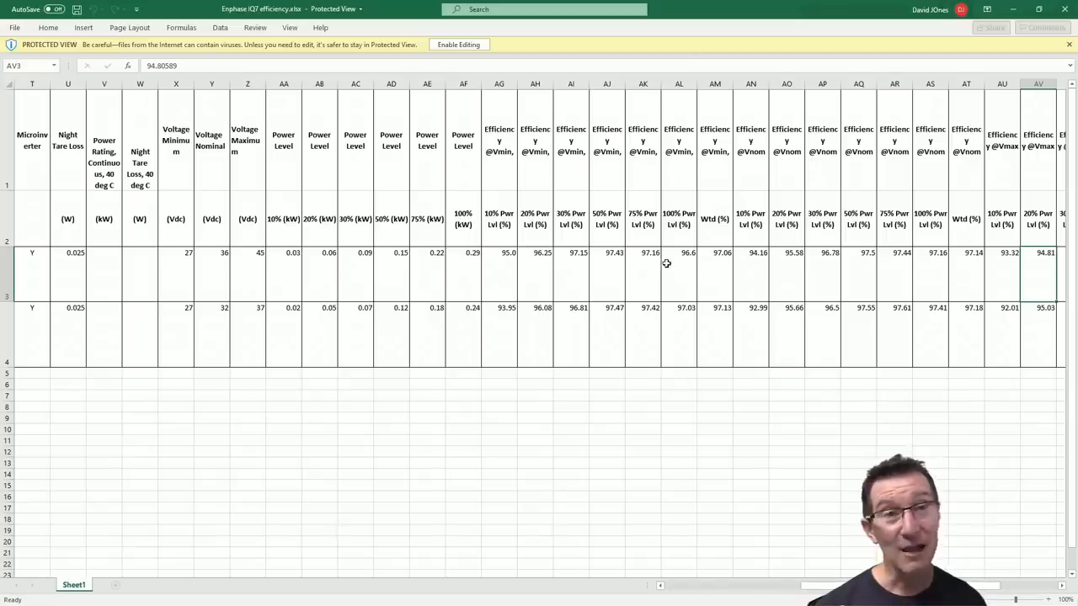
click(643, 273)
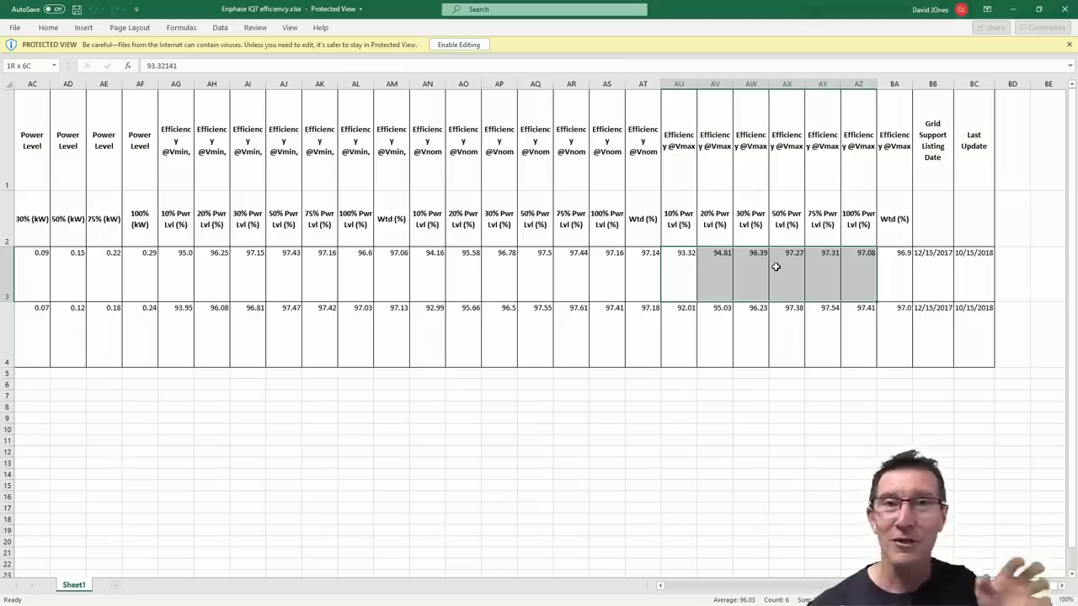
mouse_move(859, 264)
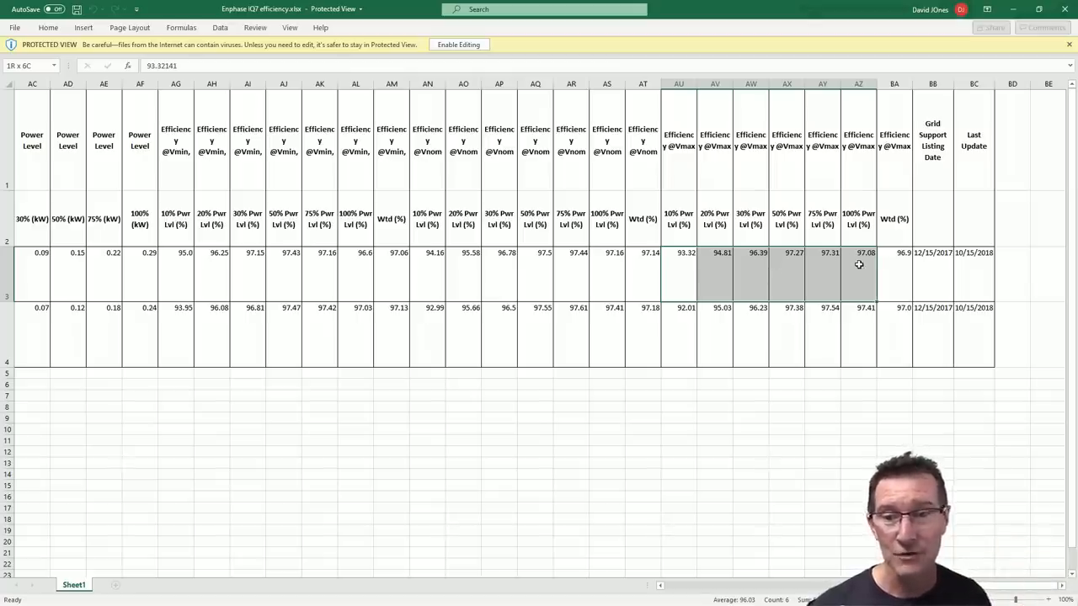
mouse_move(862, 266)
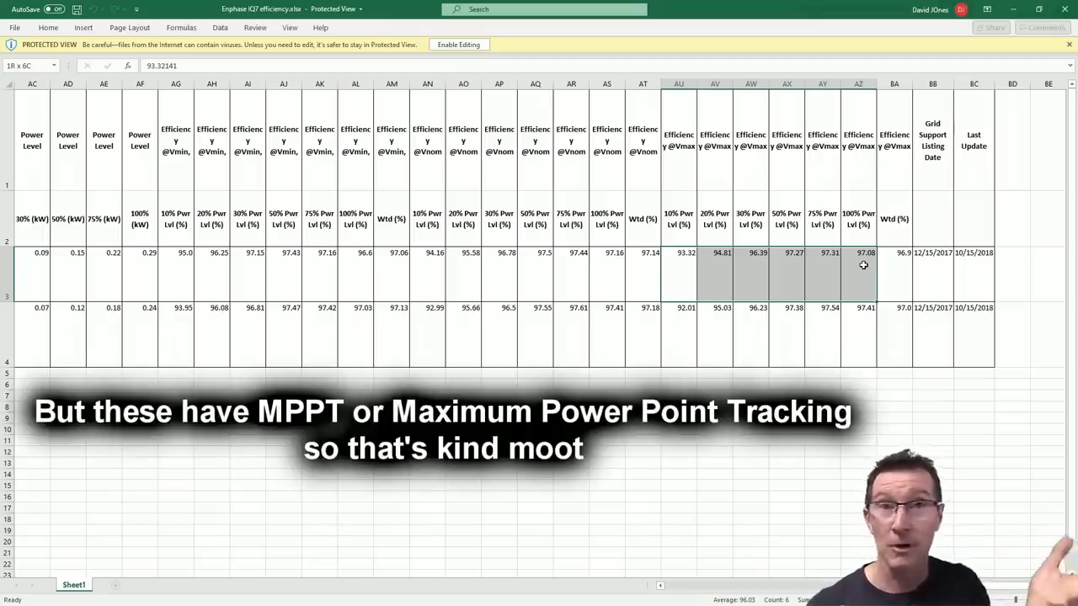
mouse_move(838, 219)
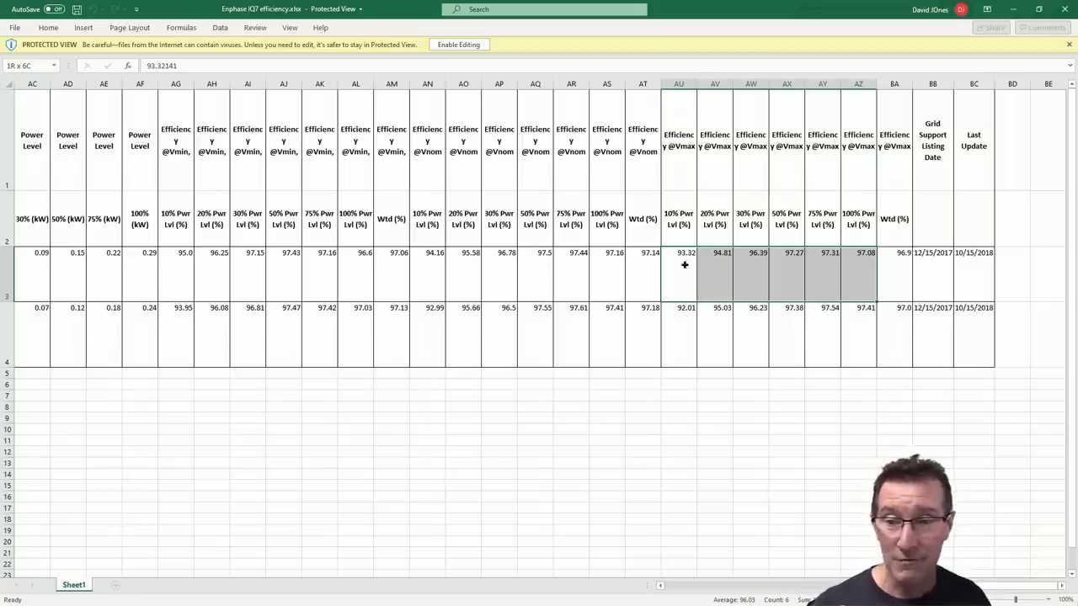
click(678, 273)
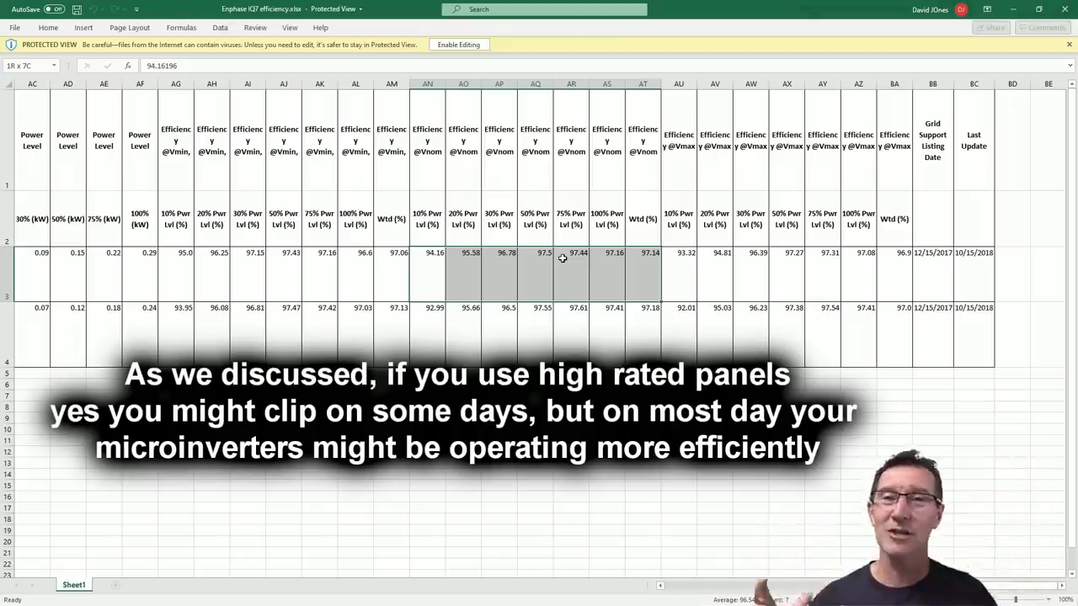
mouse_move(448, 337)
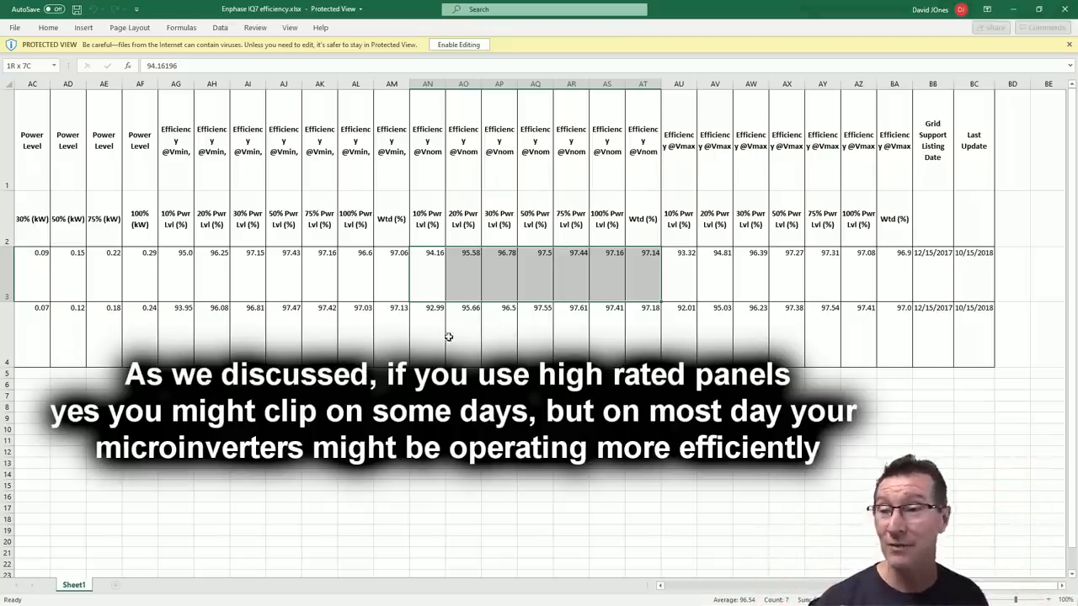
mouse_move(269, 297)
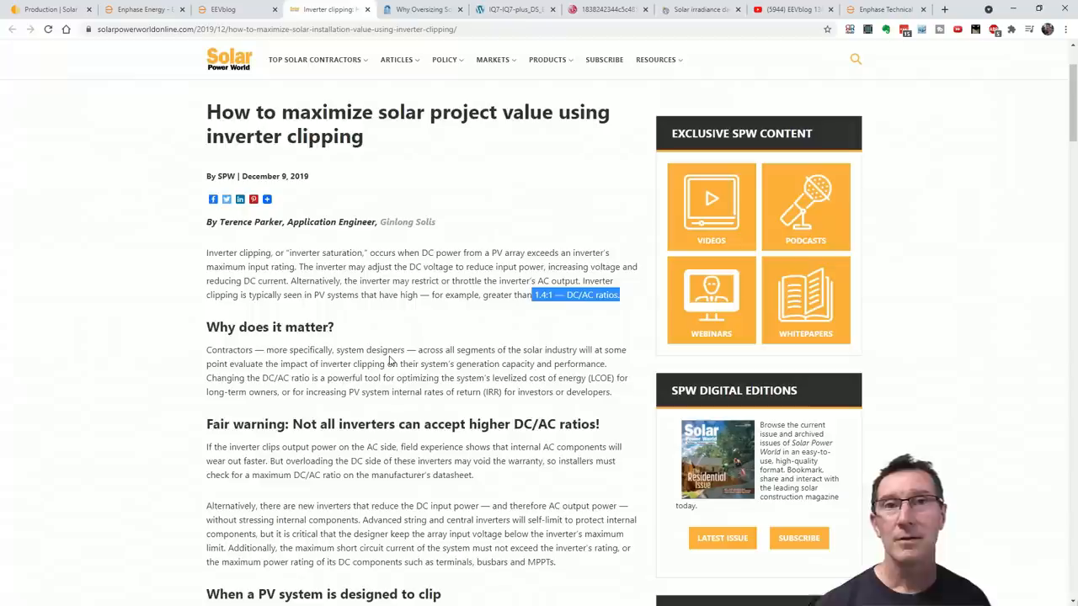
mouse_move(698, 10)
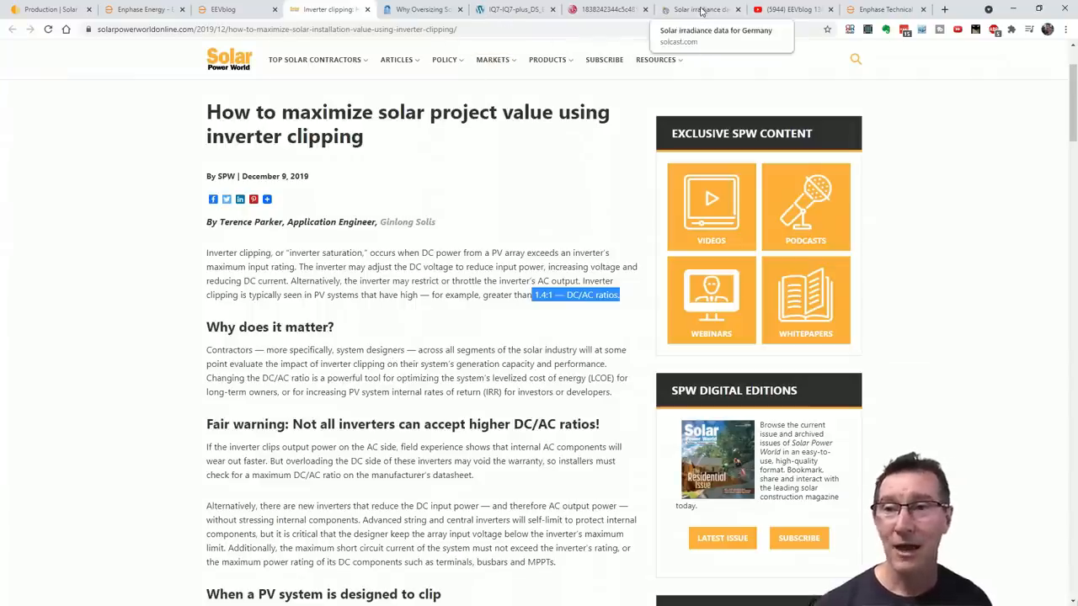
Review the IQ7A vs IQ7+ brief's Melbourne and then Sydney yield and clipping tables
click(884, 10)
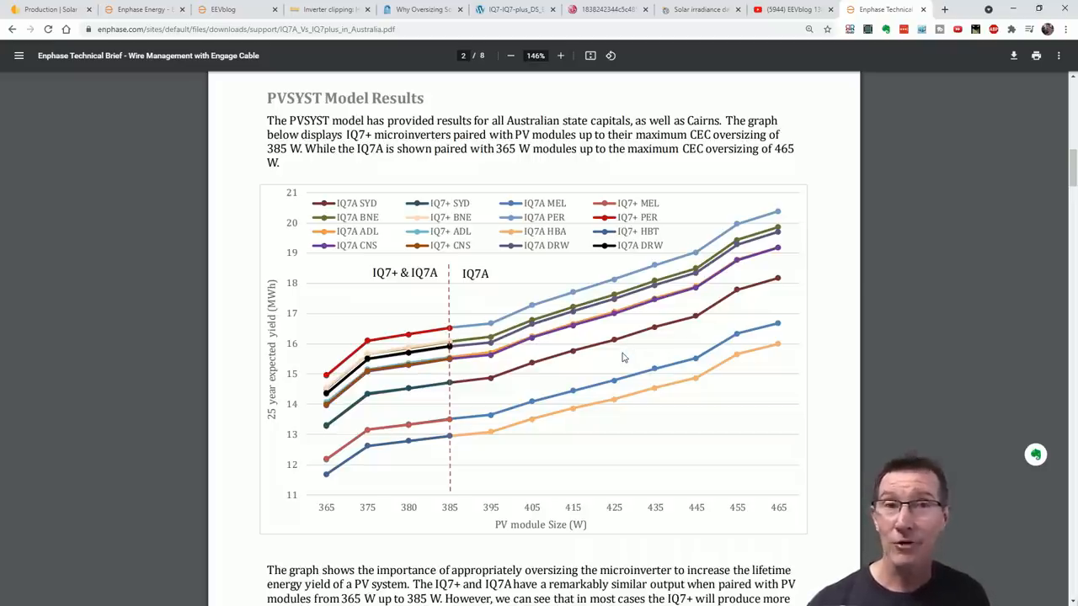
mouse_move(576, 319)
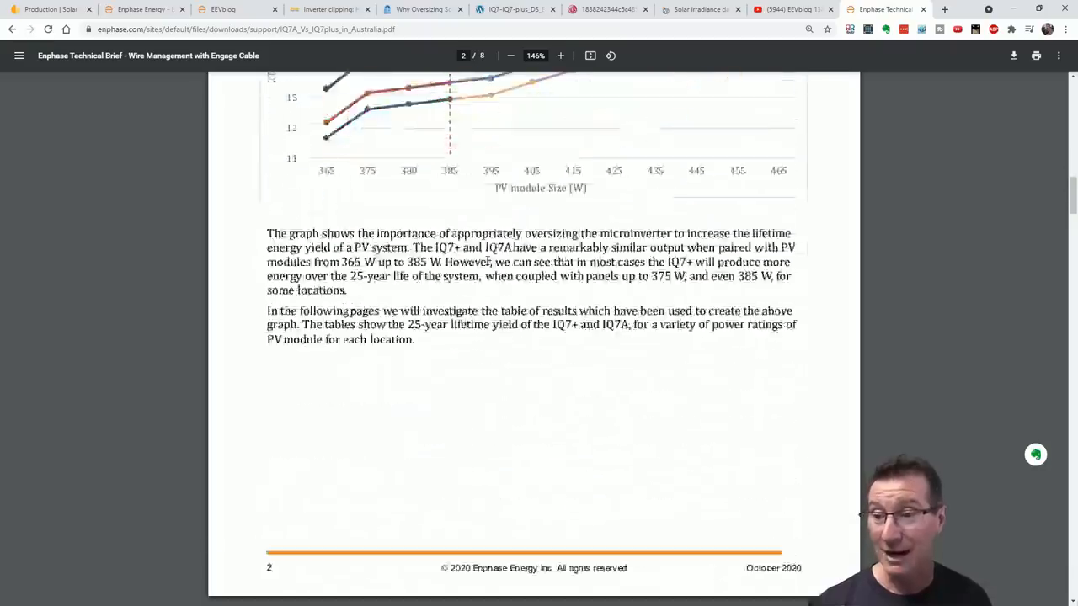
scroll(down, 3)
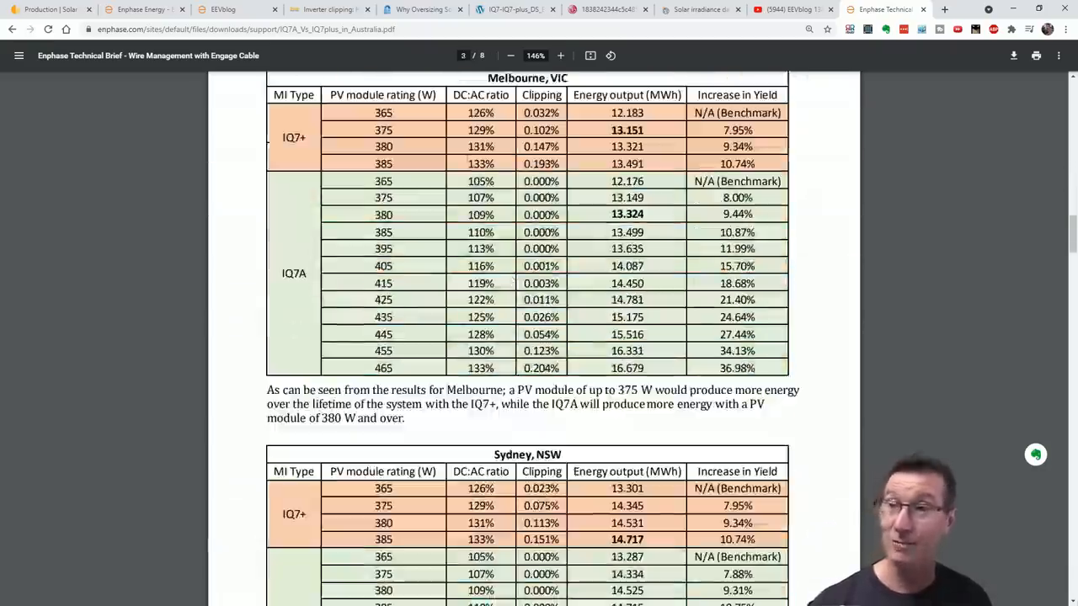
scroll(down, 3)
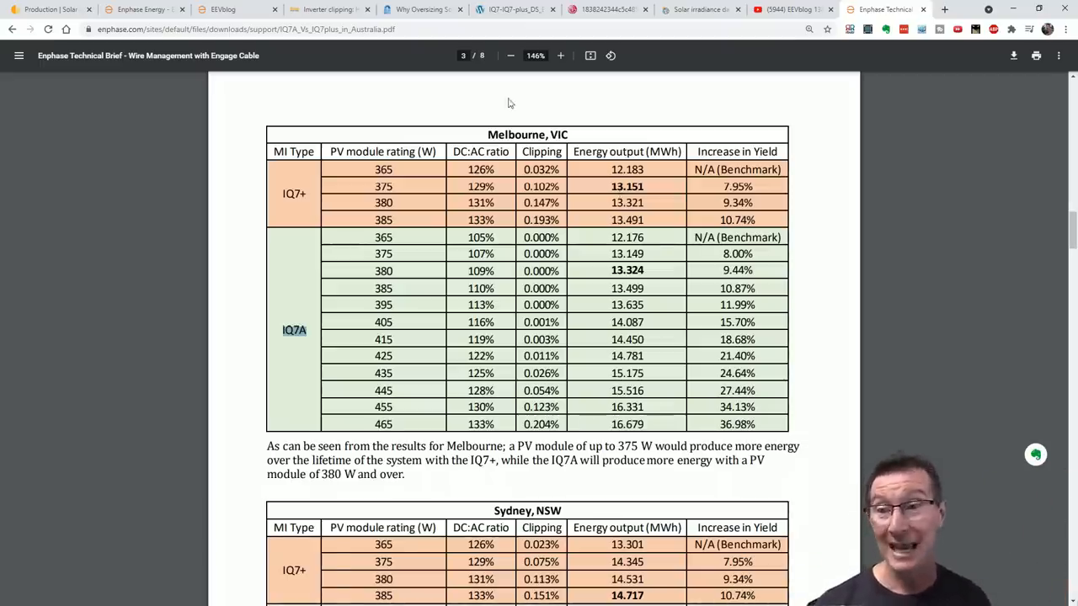
scroll(down, 3)
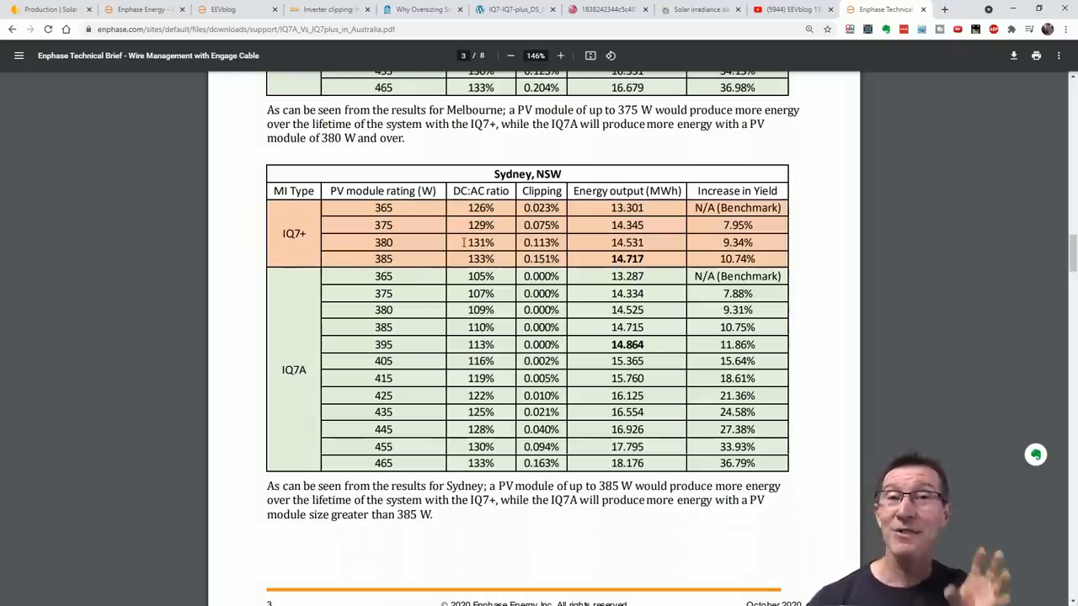
click(138, 10)
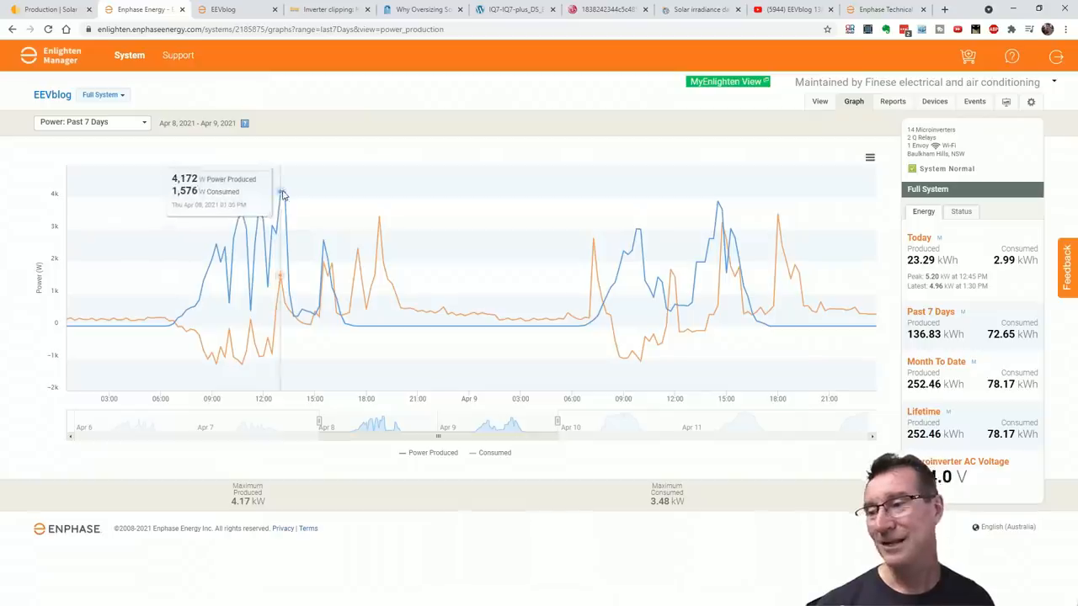
mouse_move(783, 232)
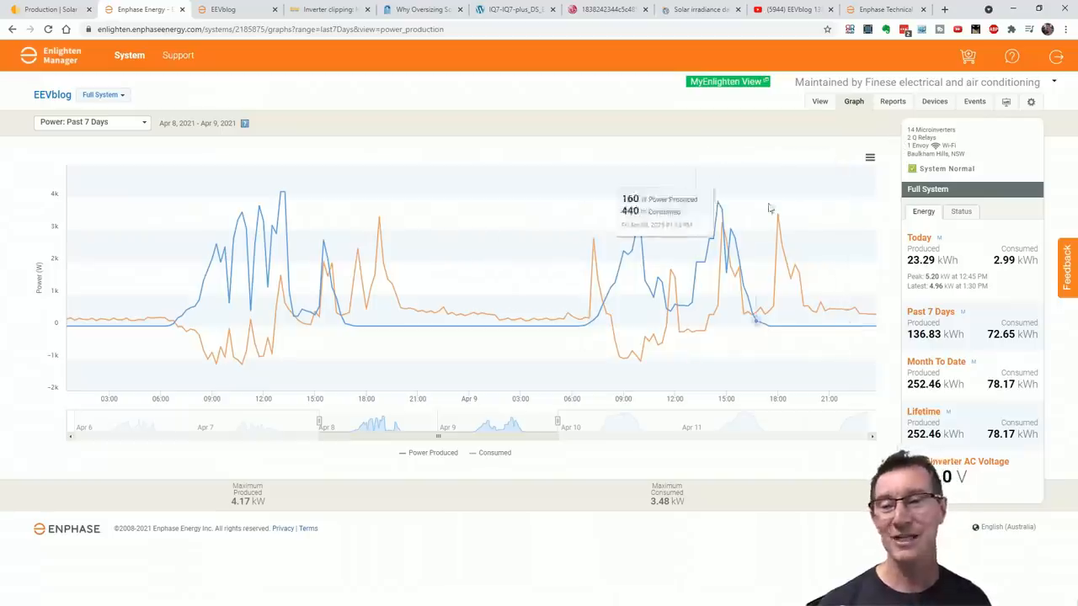
mouse_move(884, 10)
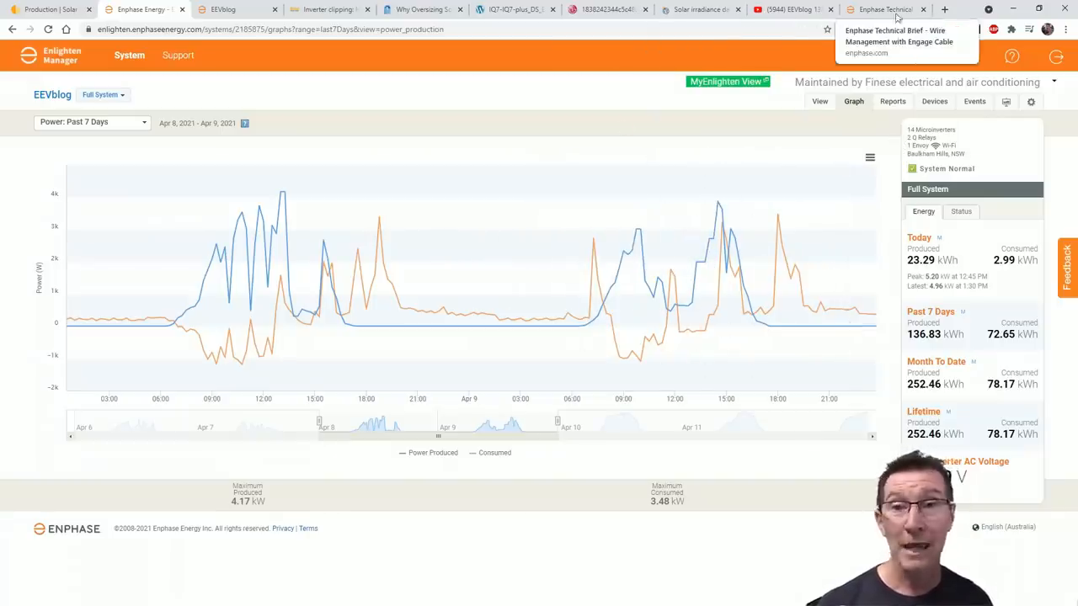
click(884, 10)
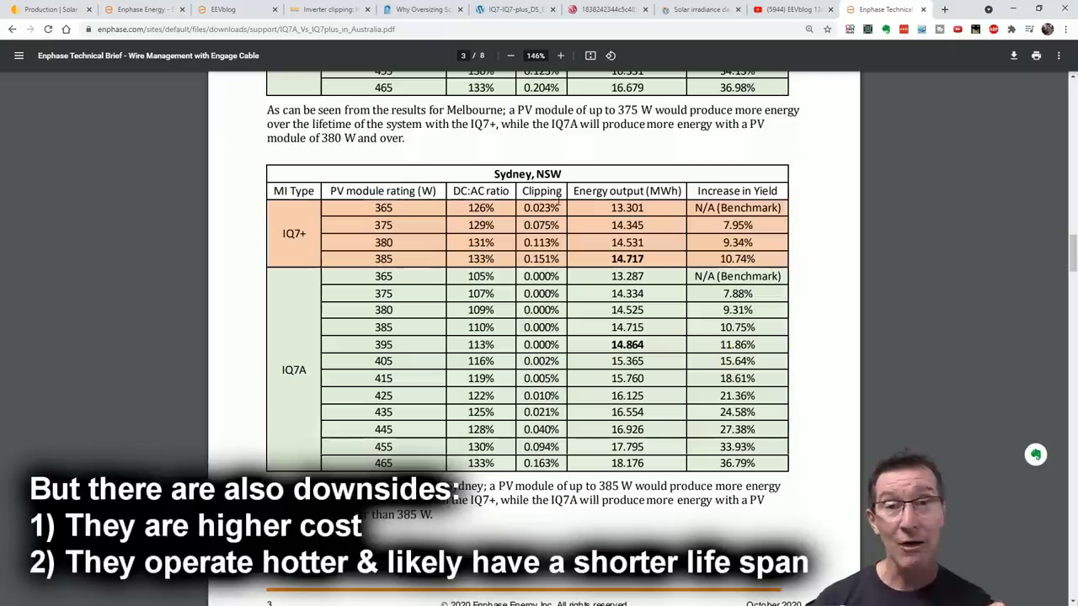
mouse_move(610, 11)
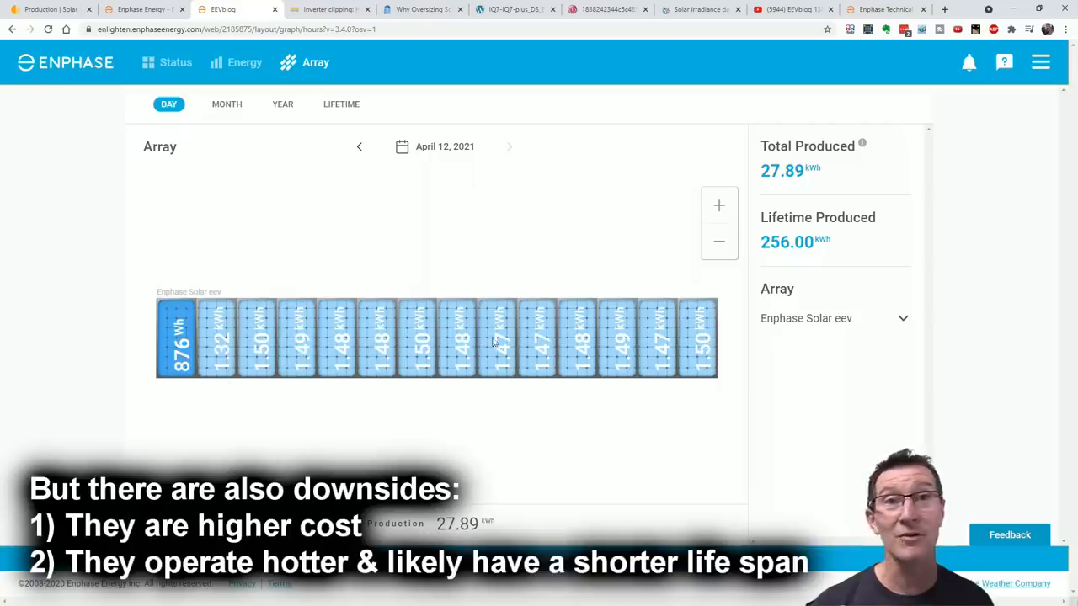
mouse_move(478, 335)
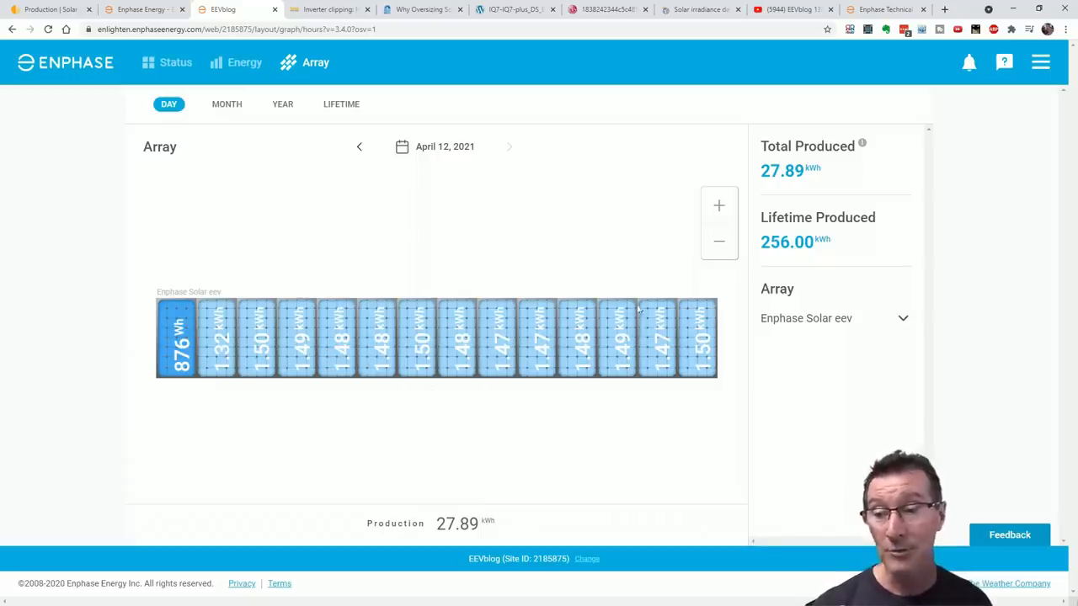
mouse_move(444, 391)
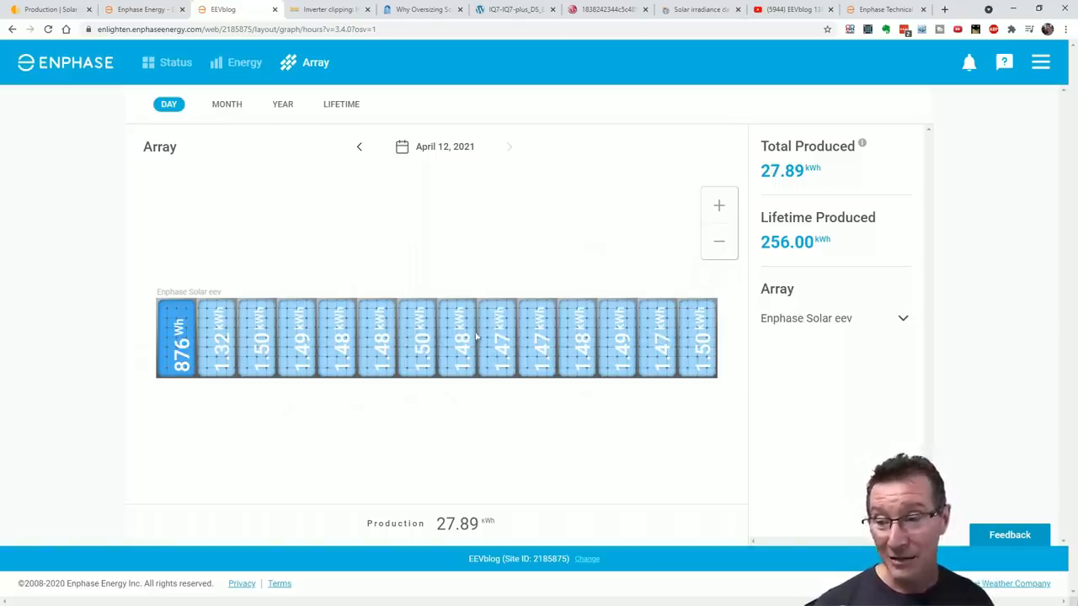
mouse_move(884, 10)
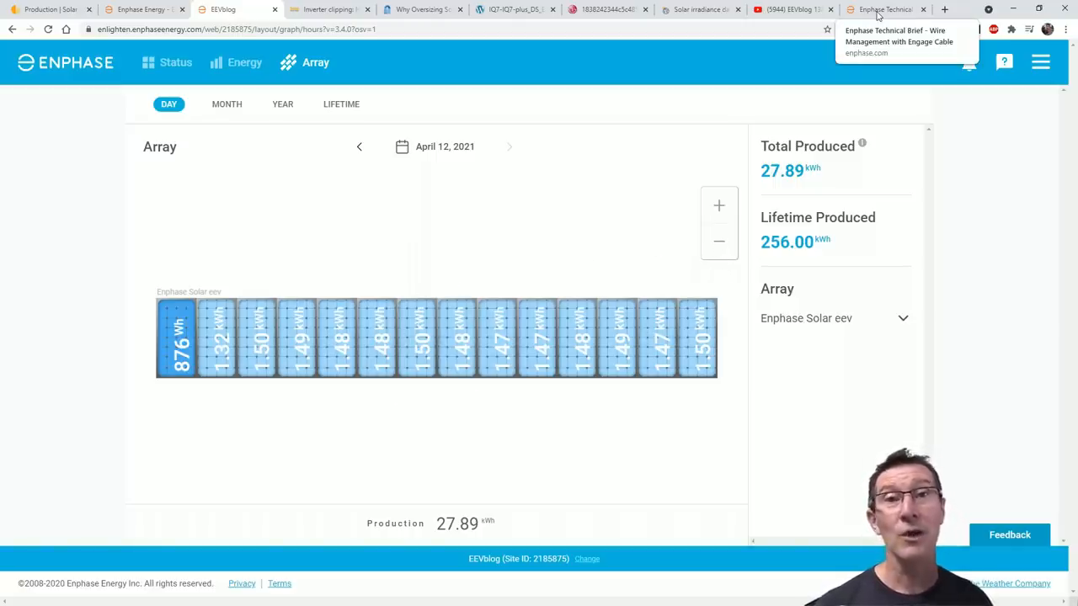
Return to the brief's Sydney, NSW table and its conclusion about modules above 385 W
click(882, 10)
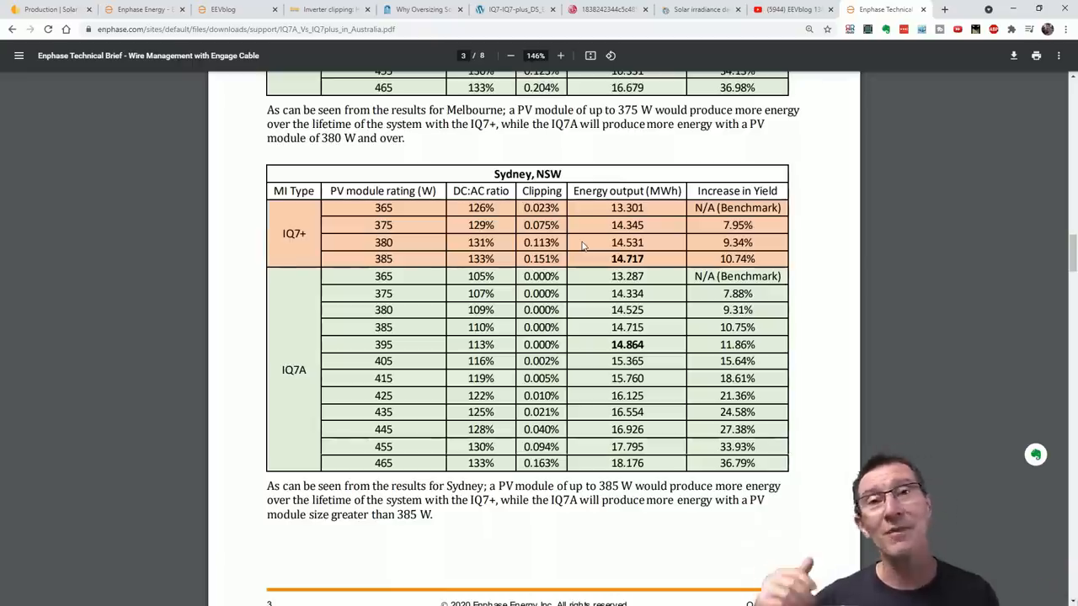
mouse_move(583, 290)
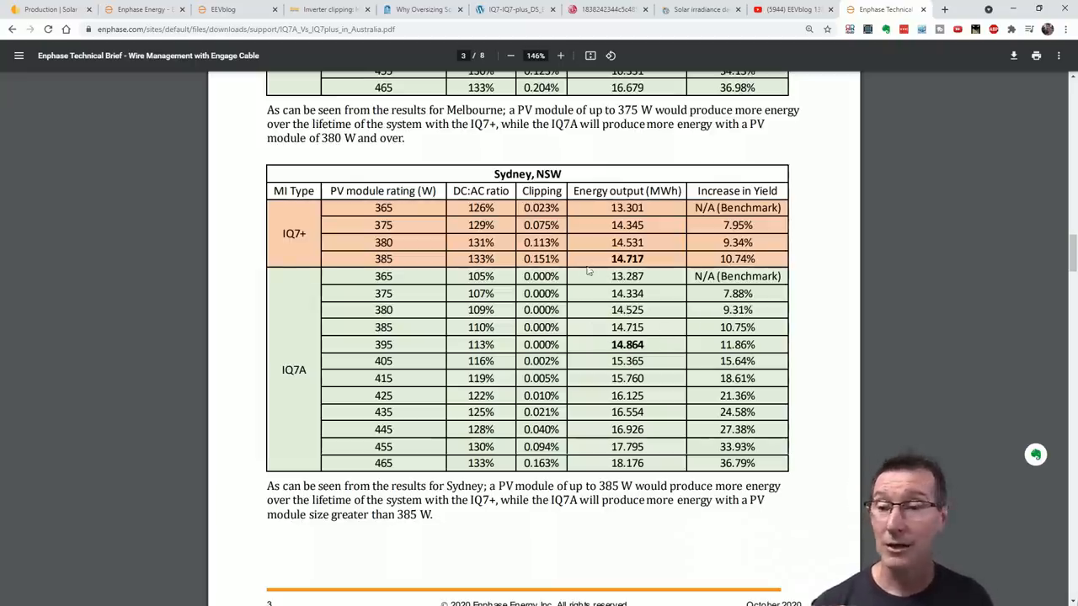
mouse_move(581, 242)
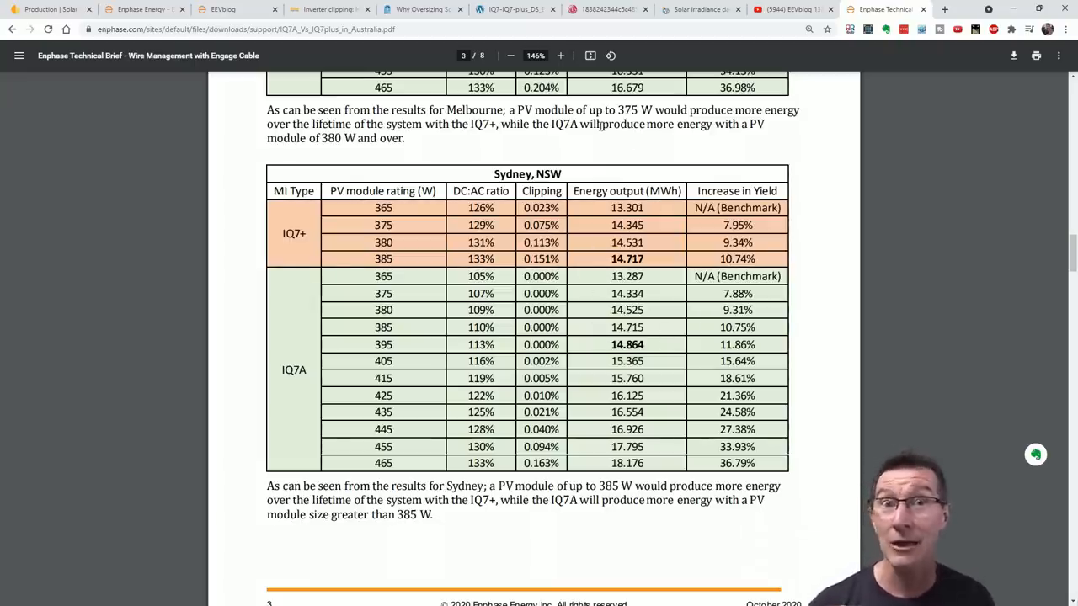
scroll(down, 3)
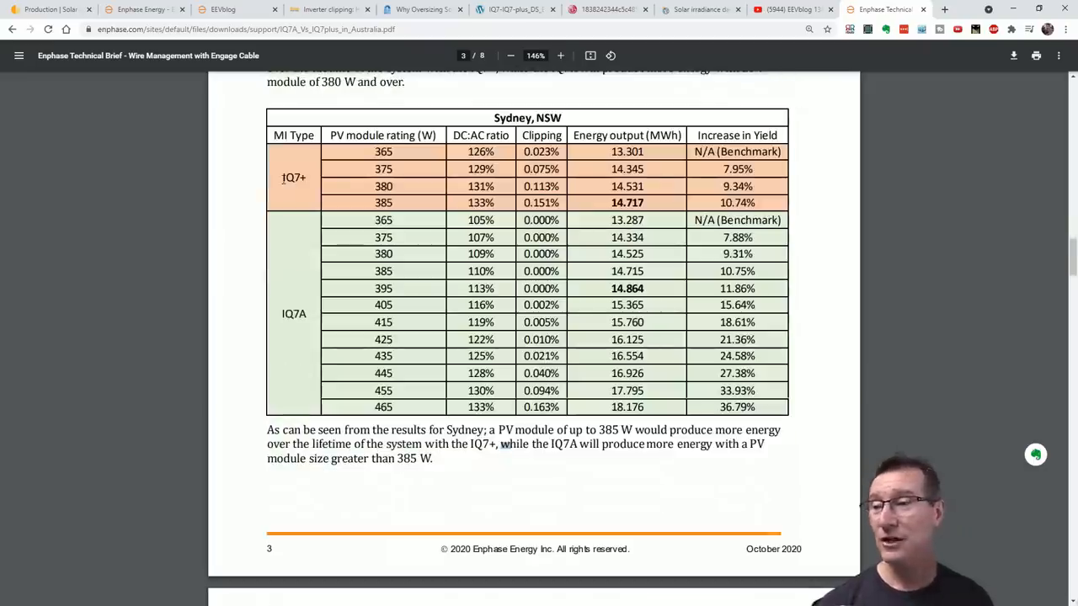
Pick out the IQ 7+ peak output power of 295 VA in the IQ 7/7+ datasheet
click(513, 10)
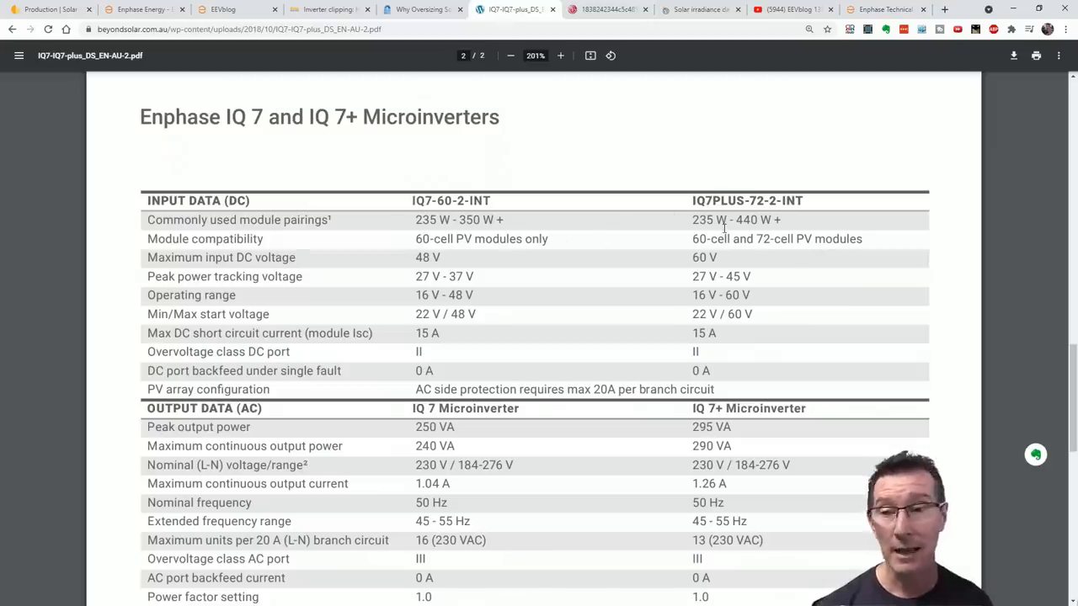
mouse_move(687, 266)
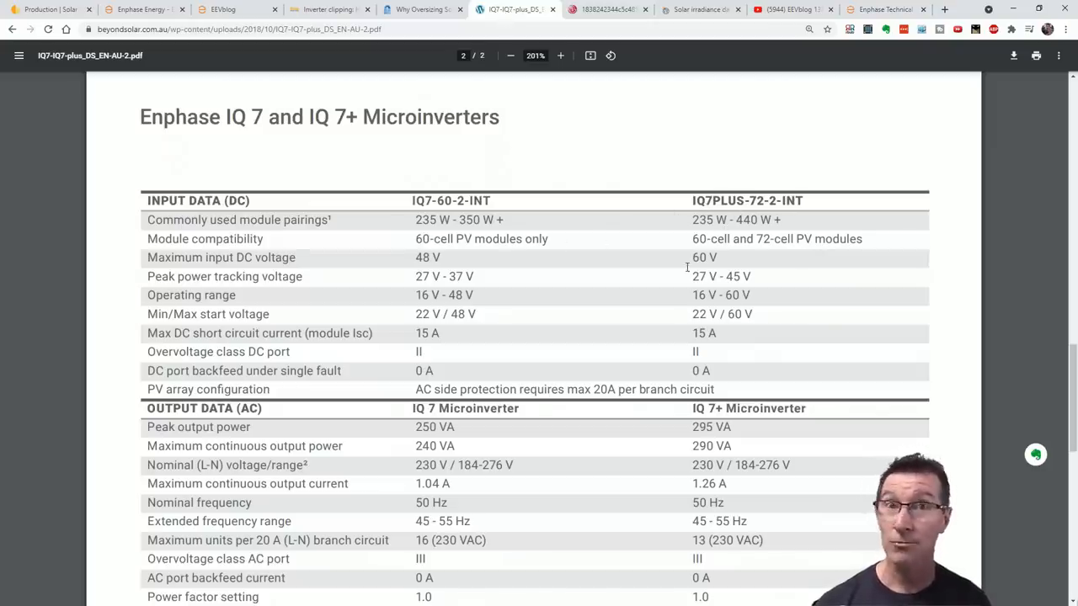
scroll(down, 3)
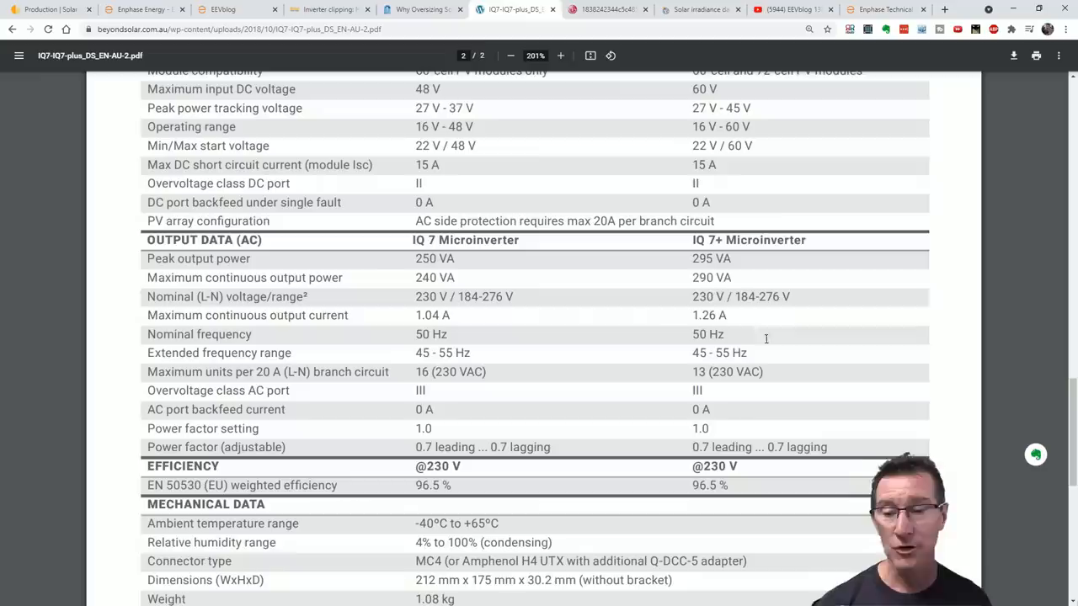
double_click(711, 260)
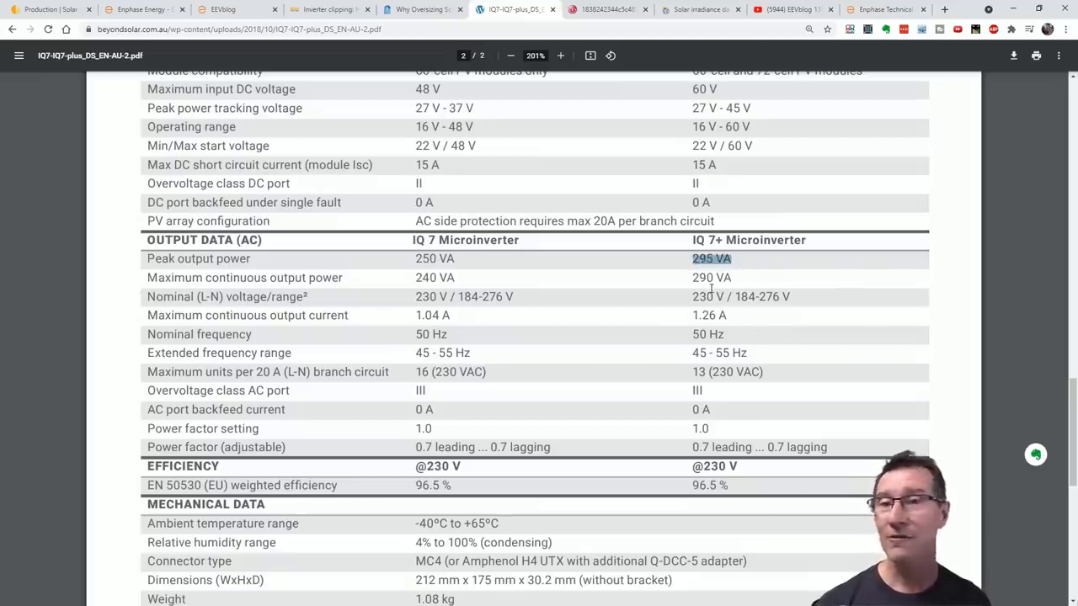
Adjust the datasheet zoom to 166% and read further down the specifications
click(510, 55)
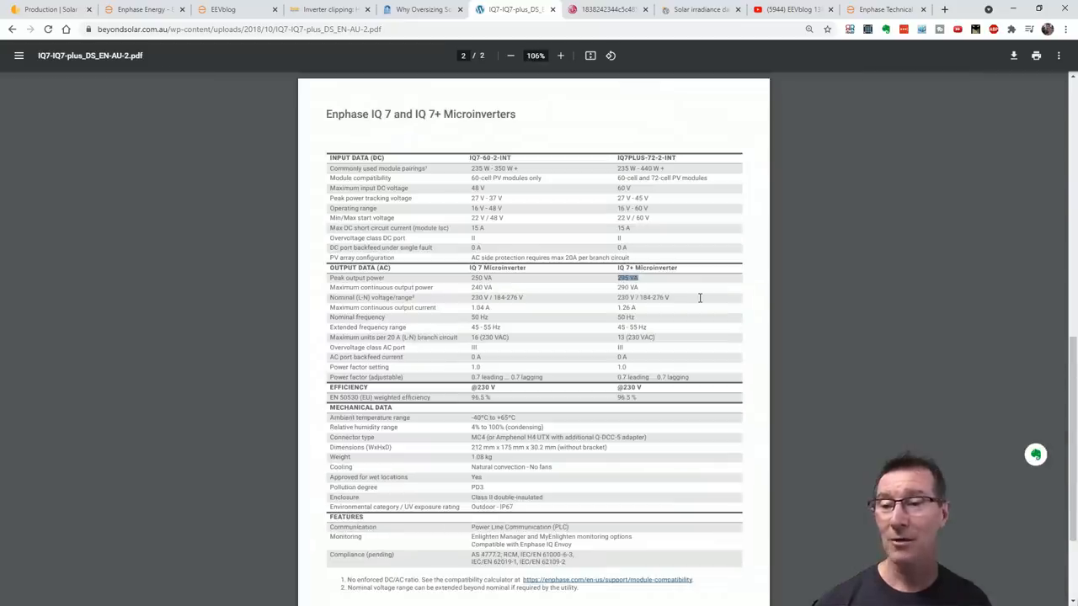
click(559, 56)
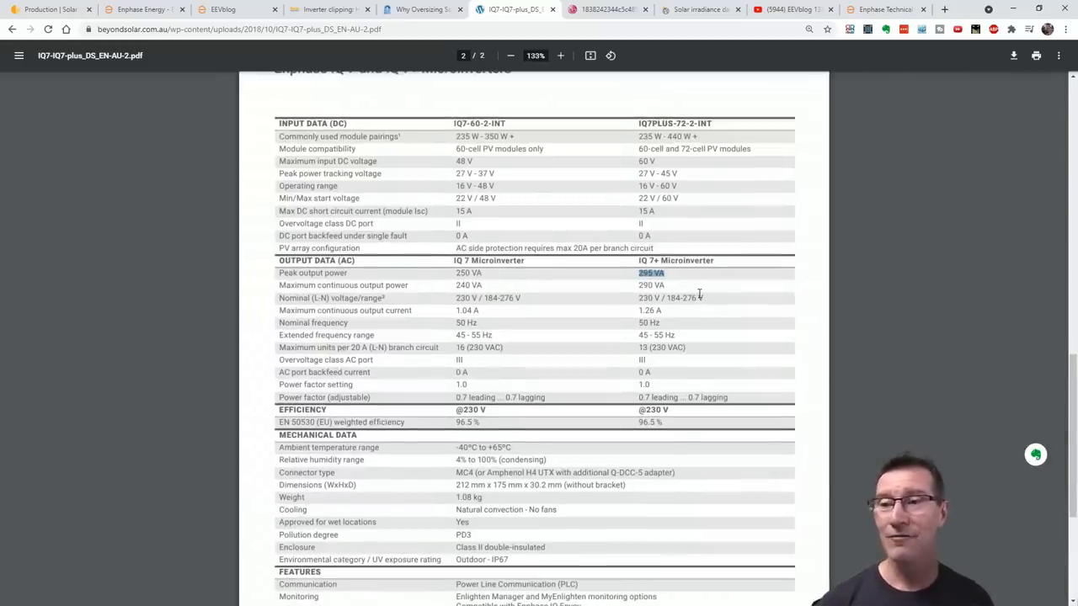
click(559, 55)
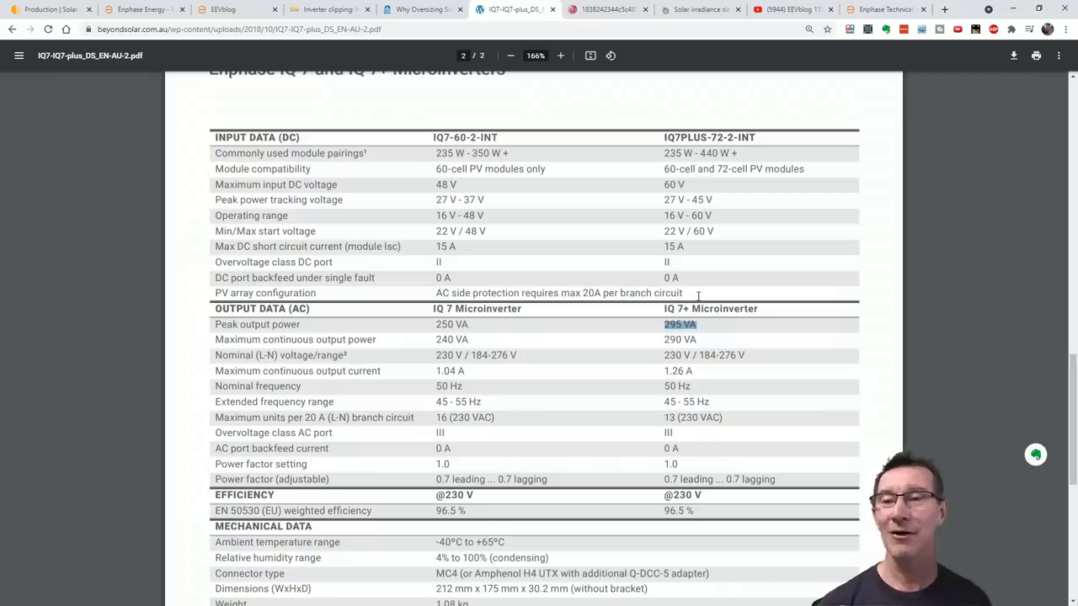
scroll(down, 3)
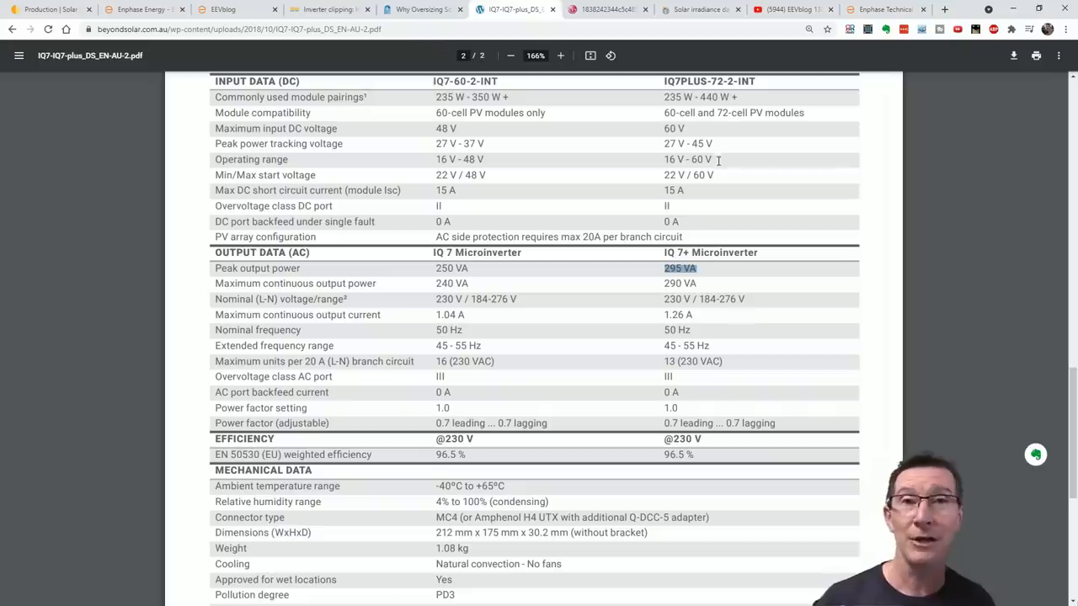
mouse_move(724, 204)
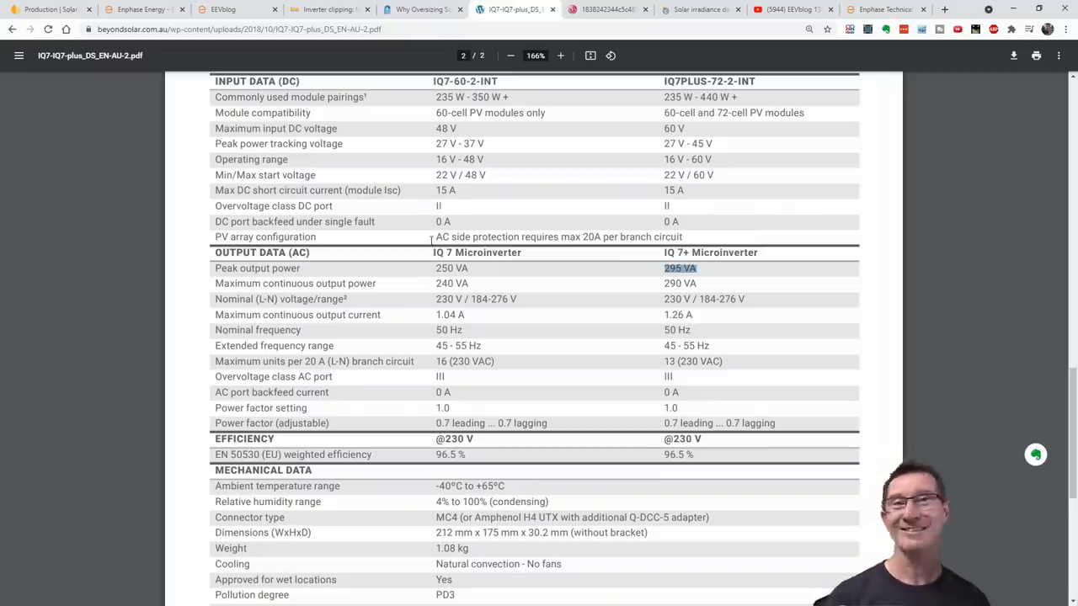
mouse_move(220, 11)
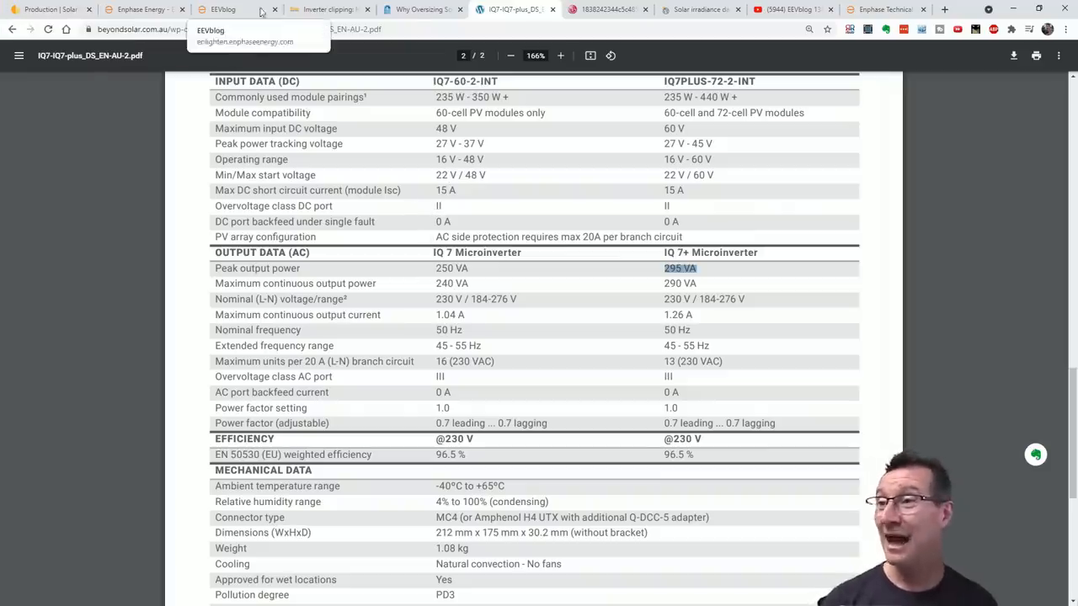
mouse_move(324, 10)
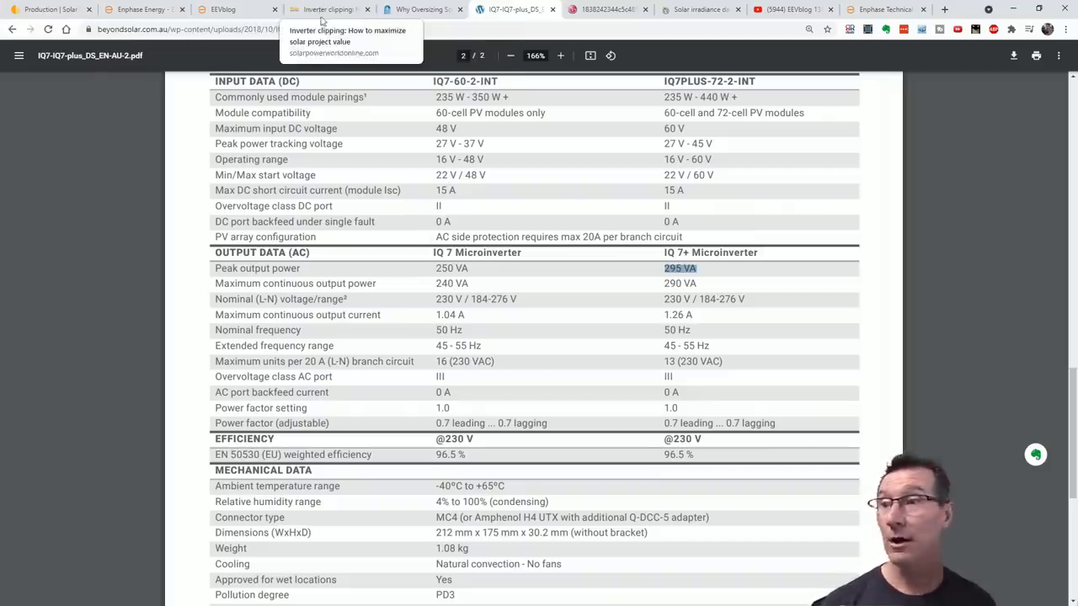
Read the Solar Power World inverter clipping article, then move to the Solcast irradiance page
click(328, 10)
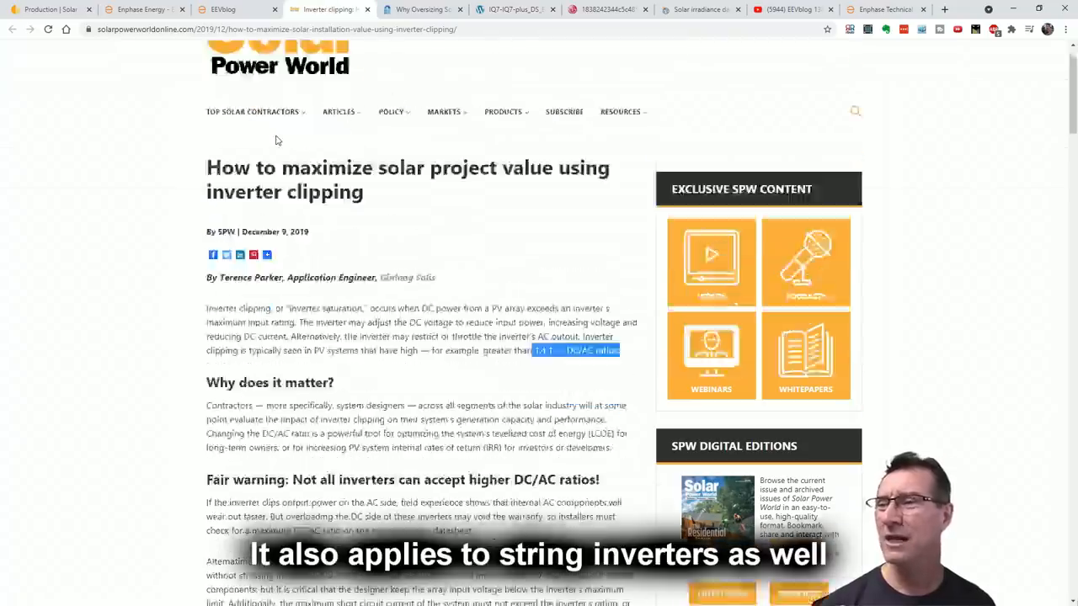
click(502, 168)
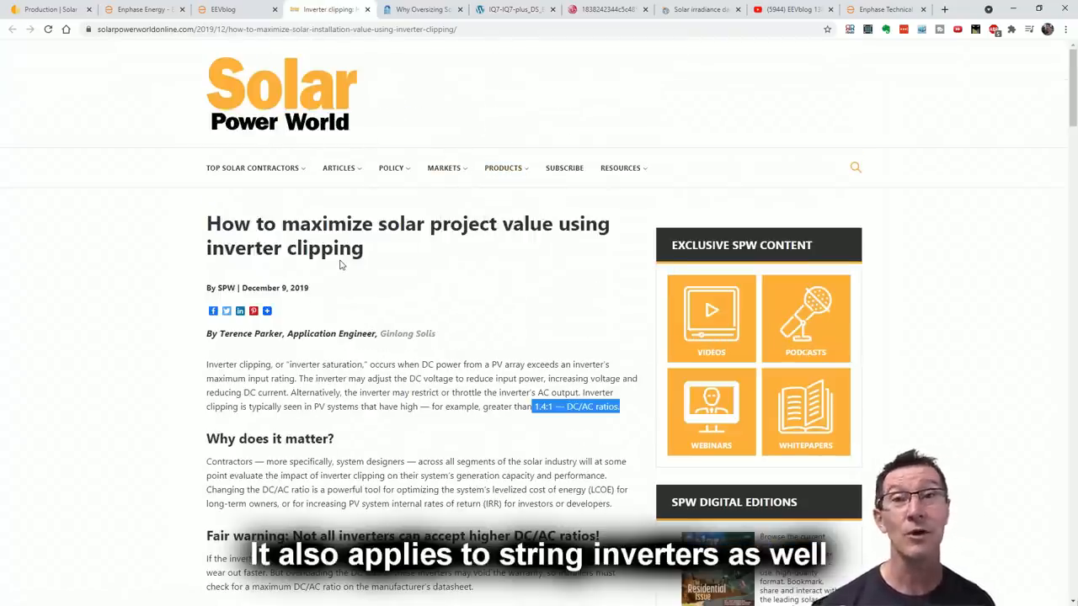
scroll(down, 3)
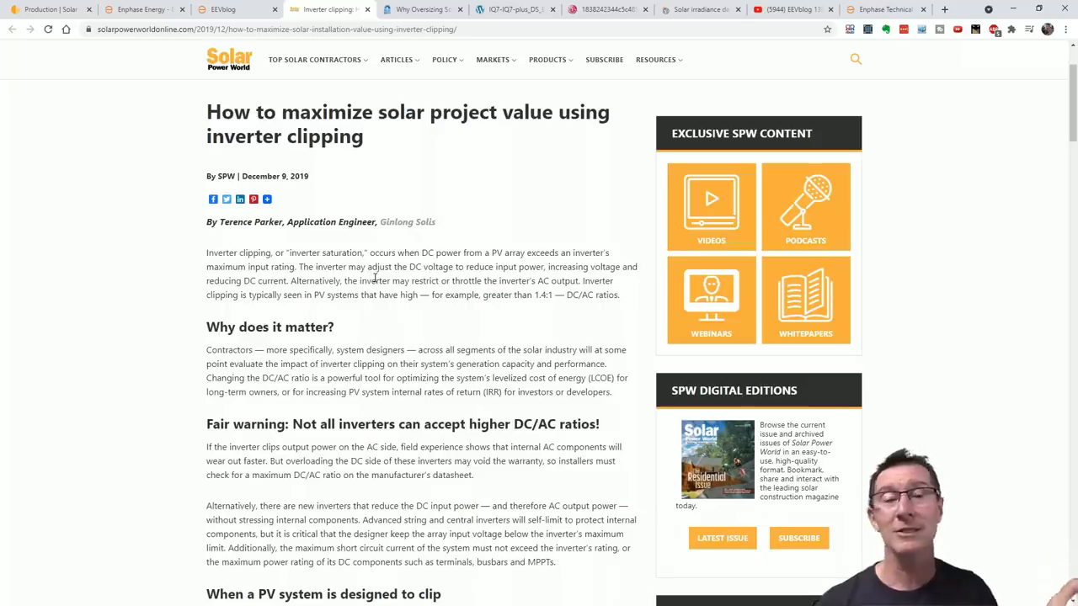
click(700, 10)
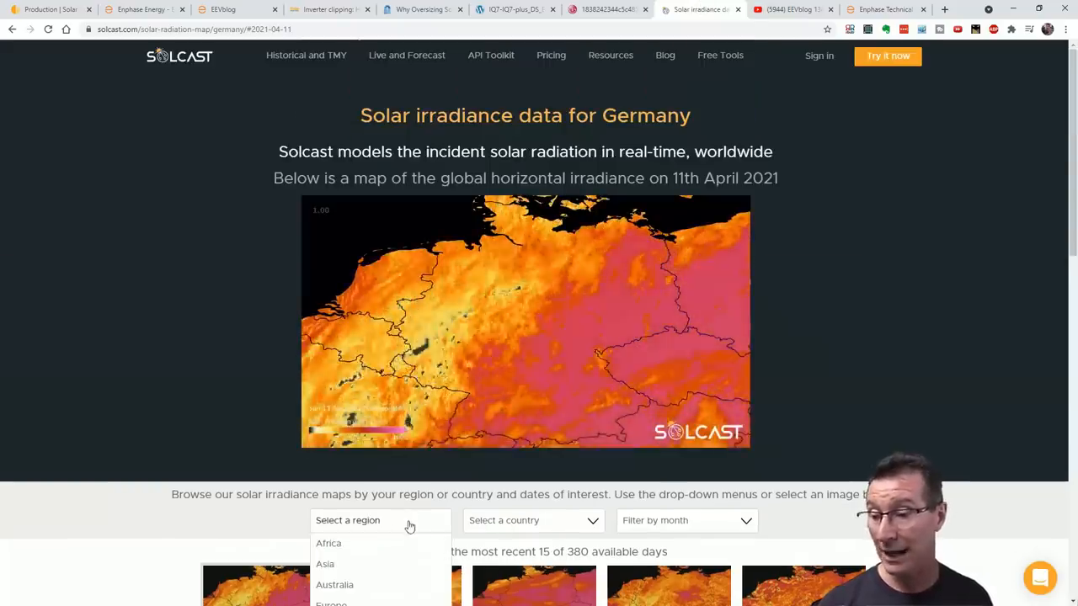
Show Australia's irradiance map for 31 December 2020, then move to the LG NeON 2 datasheet
click(334, 585)
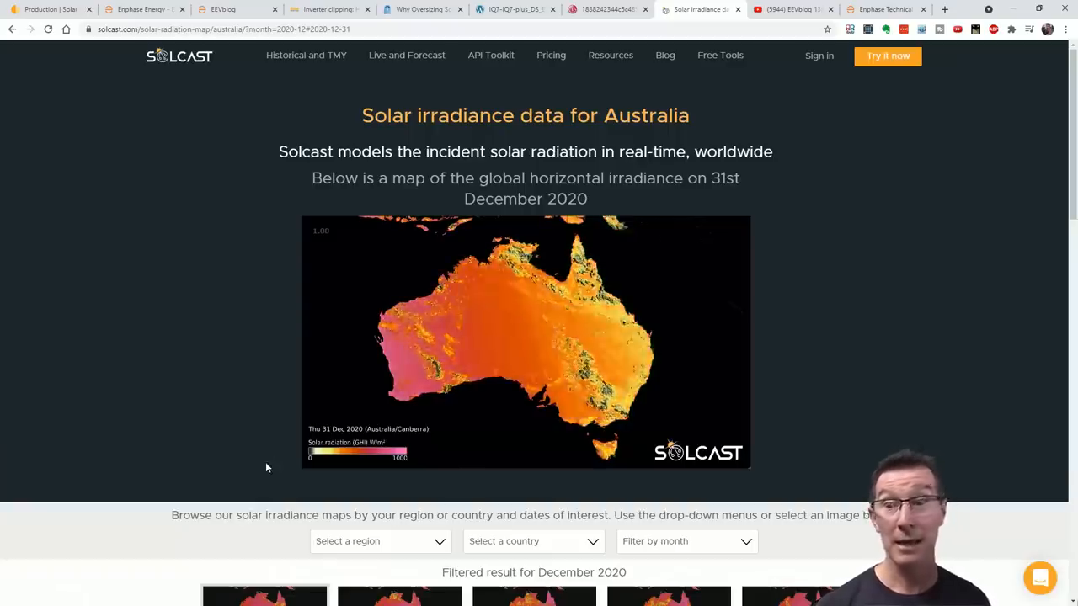
click(598, 10)
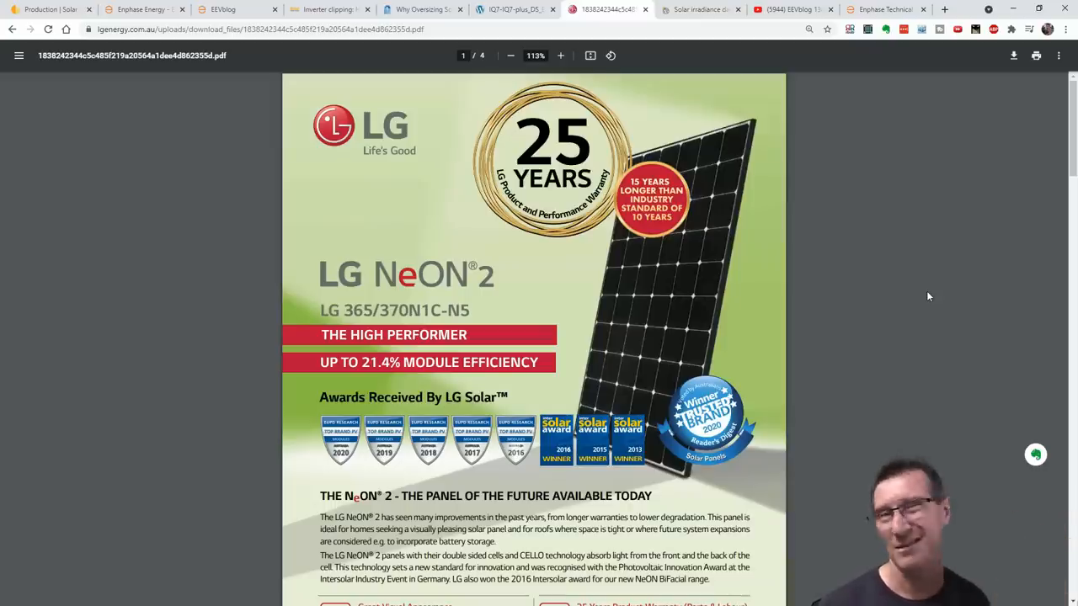
Return to the Enlighten past-7-days power produced and consumed graph
click(138, 10)
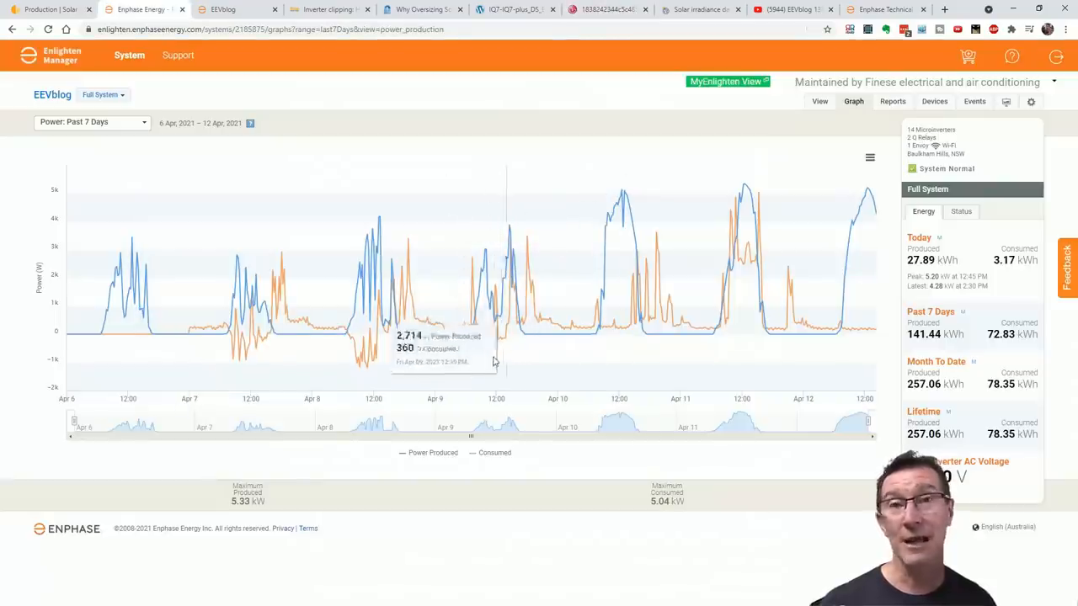
mouse_move(509, 354)
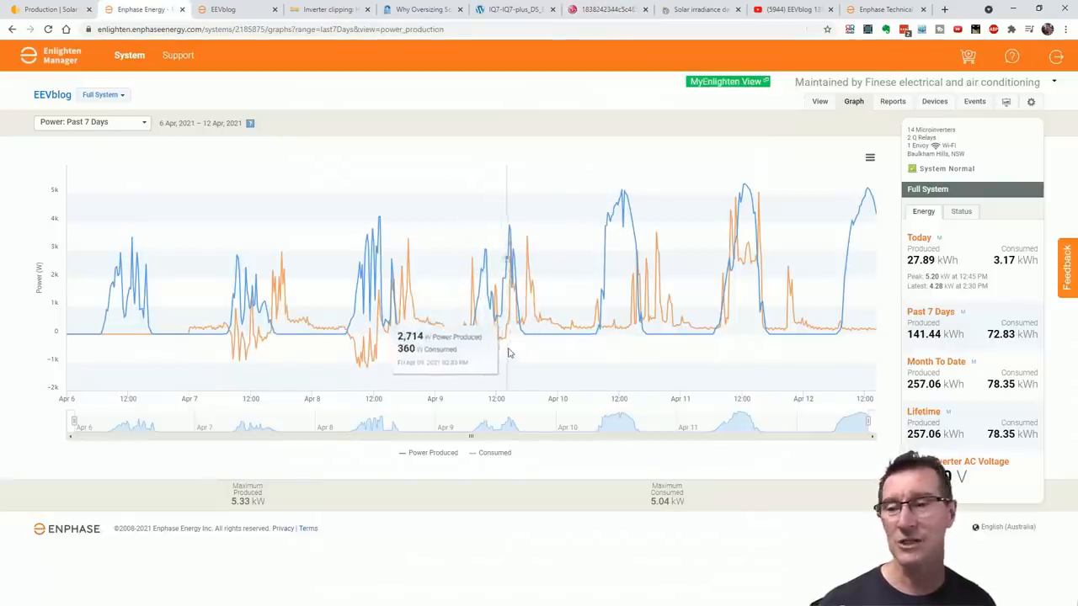
mouse_move(245, 348)
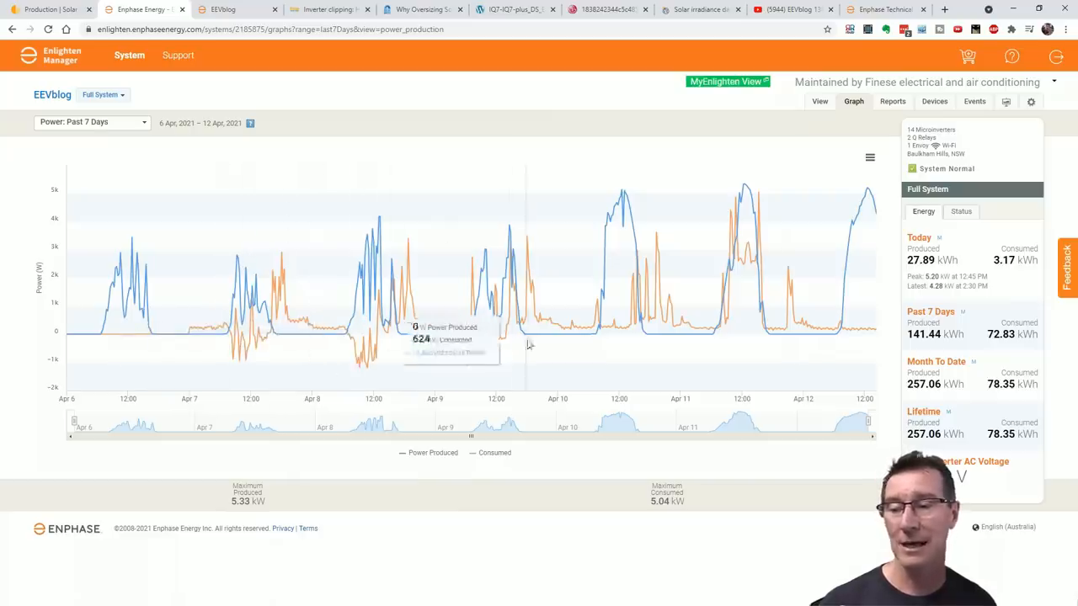
mouse_move(315, 410)
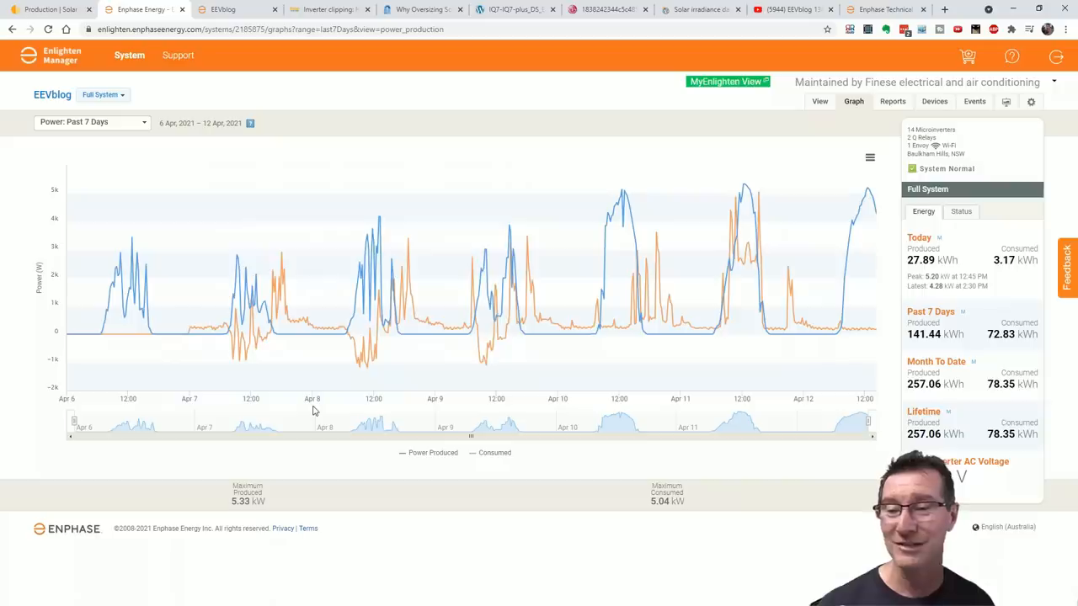
mouse_move(328, 328)
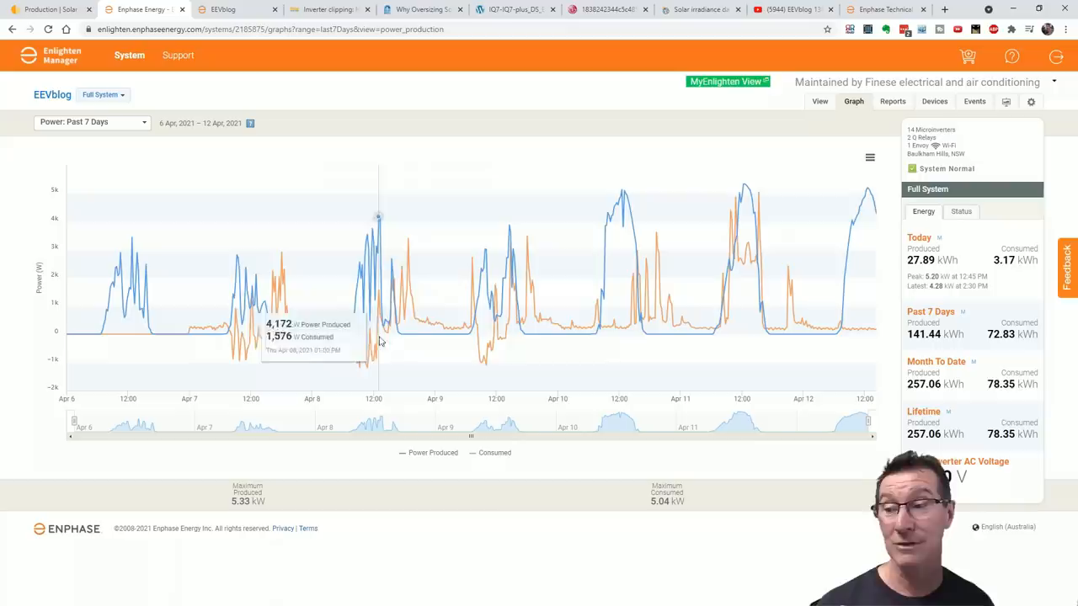
mouse_move(350, 341)
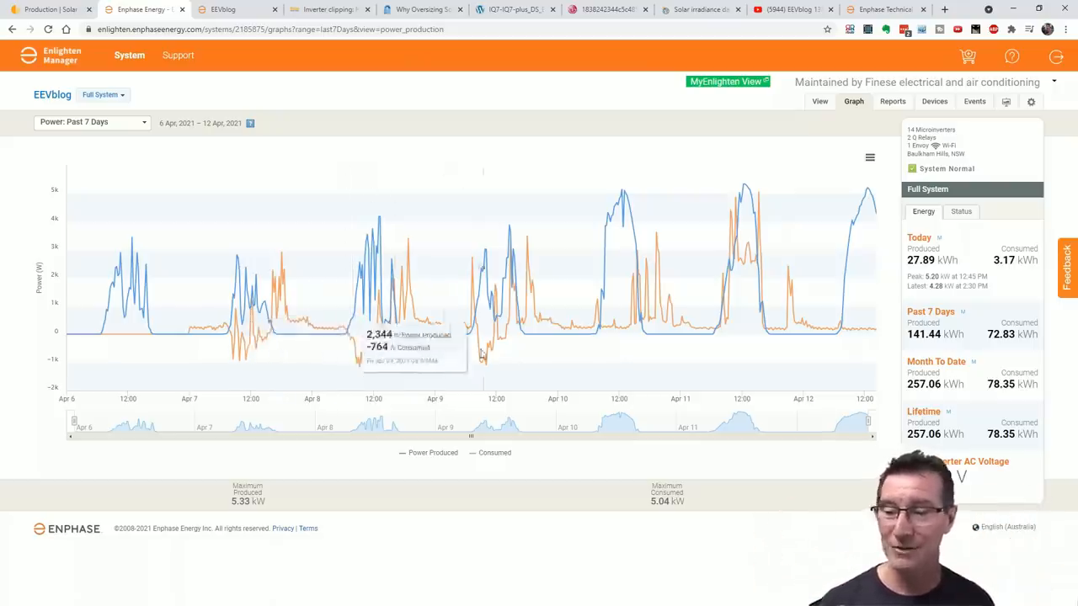
mouse_move(554, 346)
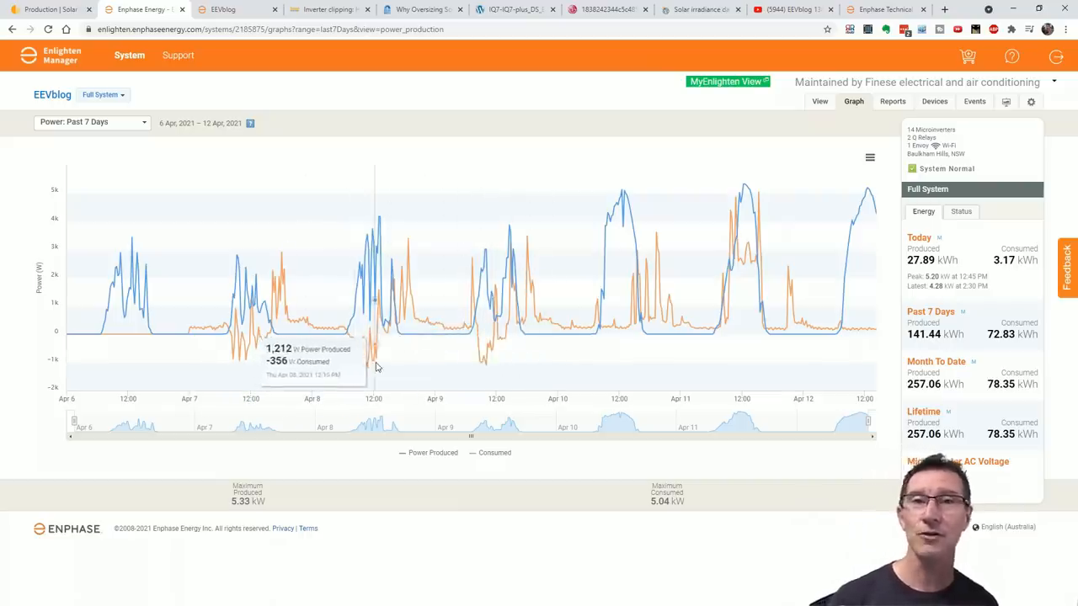
mouse_move(500, 283)
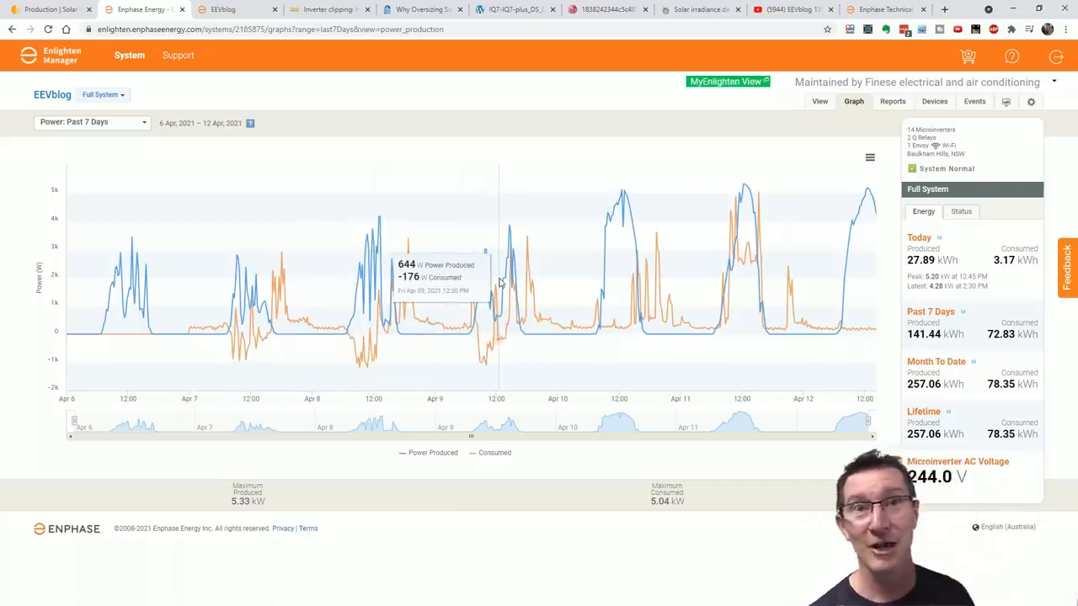